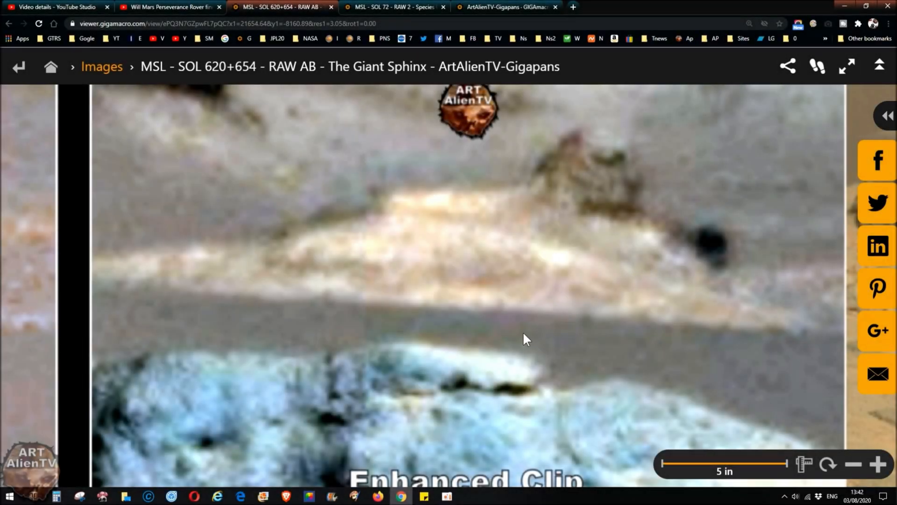
mouse_move(574, 258)
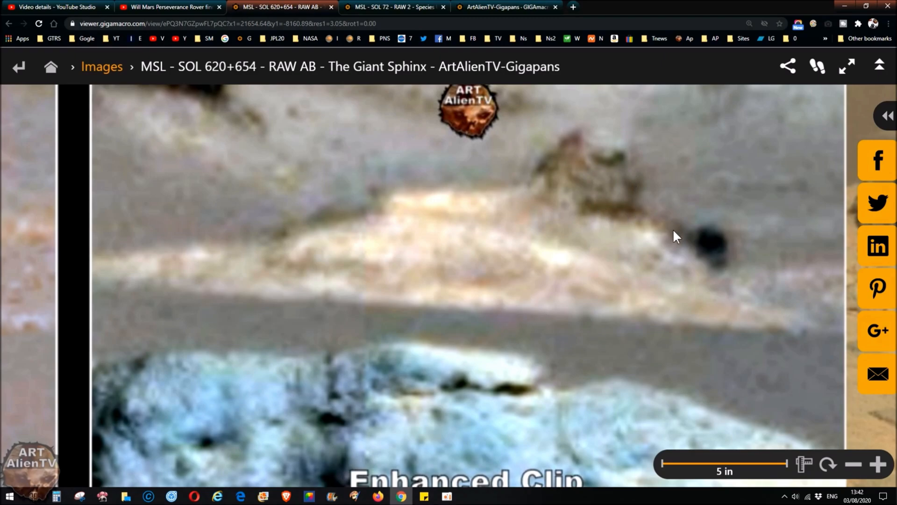
mouse_move(572, 151)
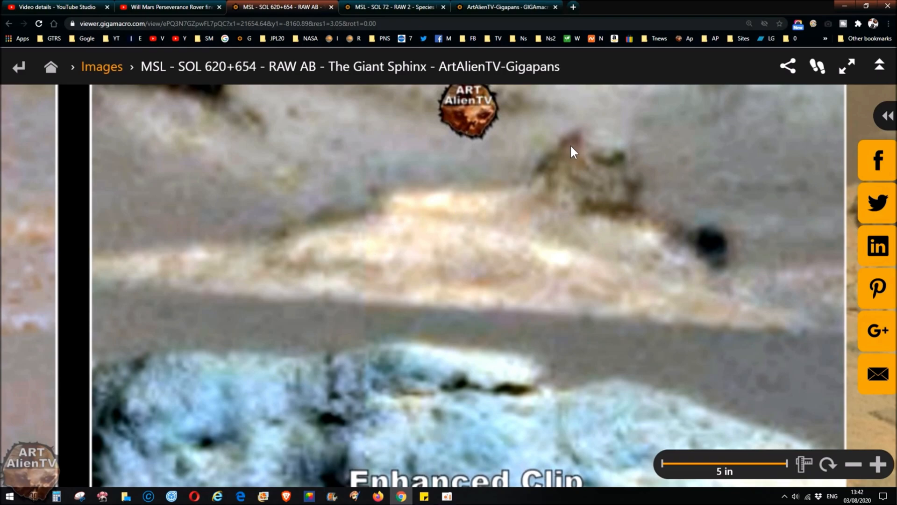
mouse_move(606, 213)
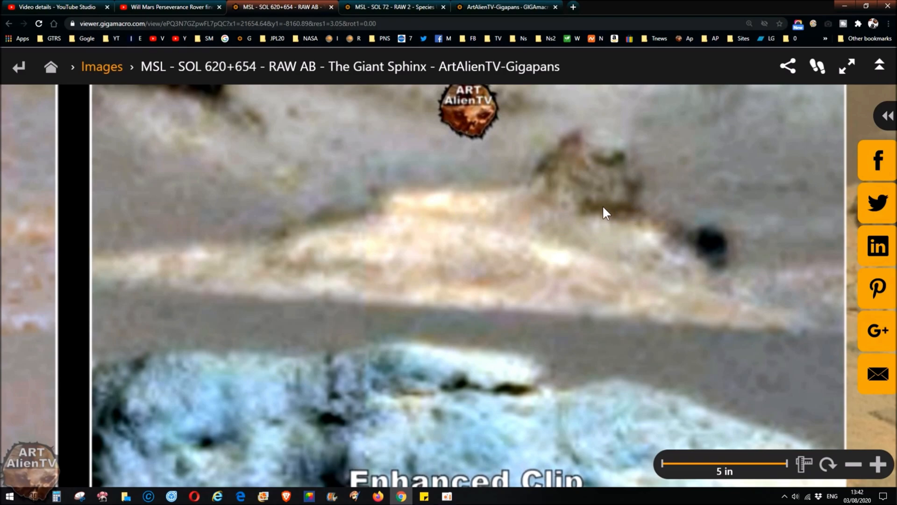
mouse_move(673, 223)
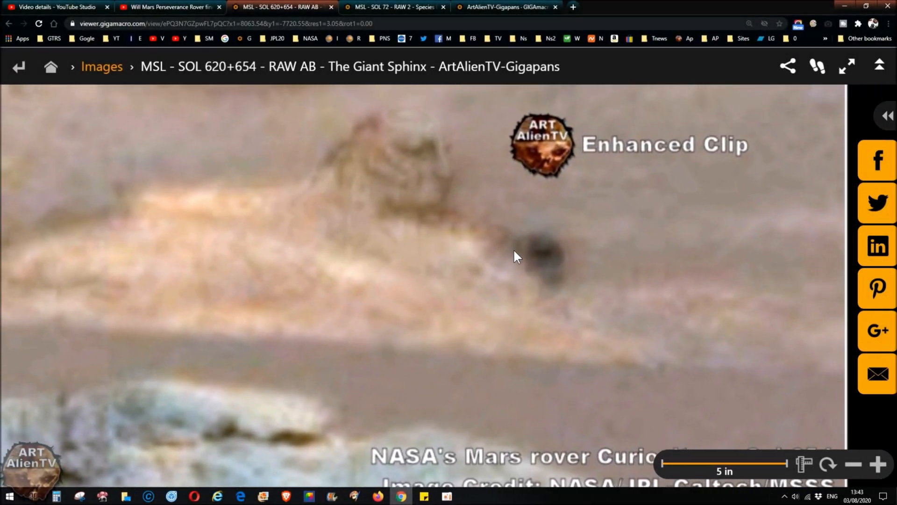
- Pan the close view onto the sphinx-shaped rock and the dark blob beside it
left_click_drag(515, 256, 489, 283)
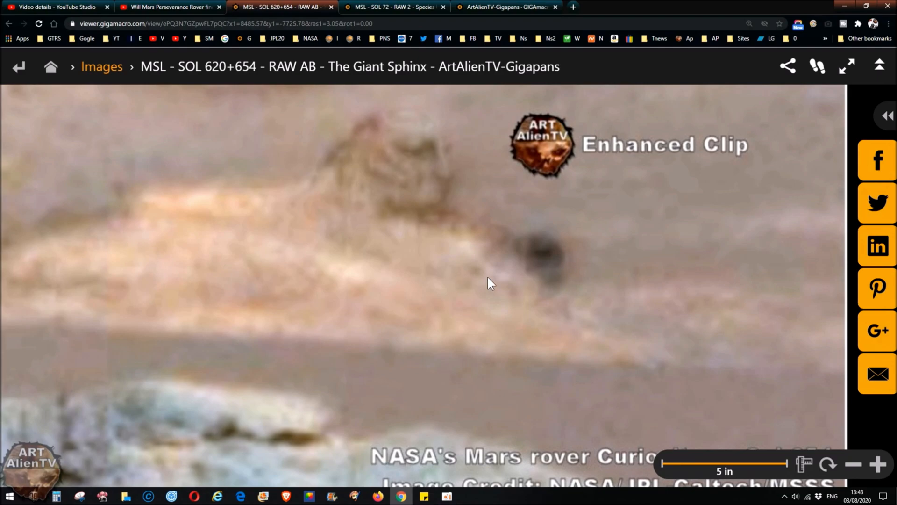
mouse_move(567, 249)
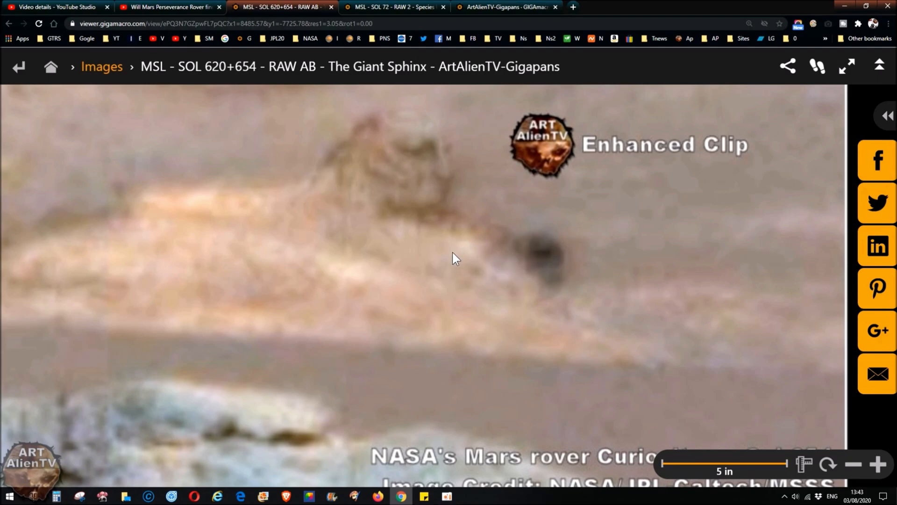
mouse_move(543, 260)
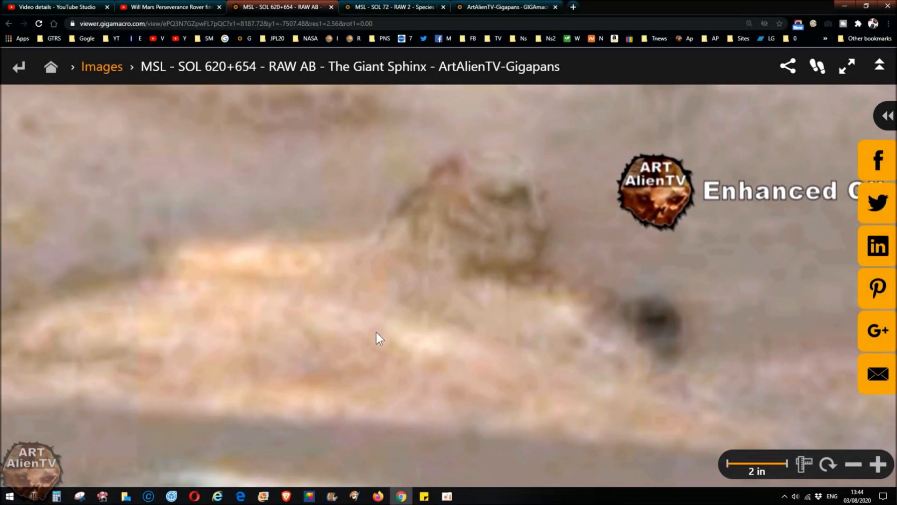
mouse_move(213, 334)
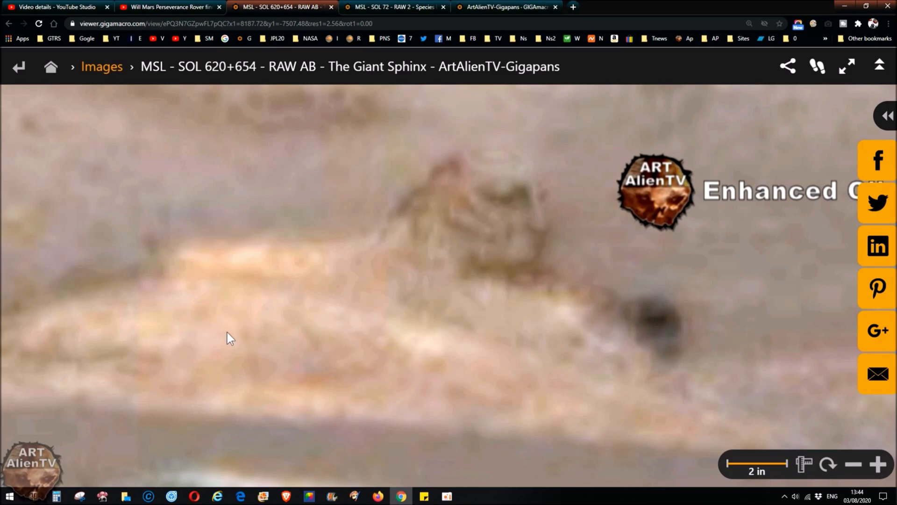
mouse_move(372, 314)
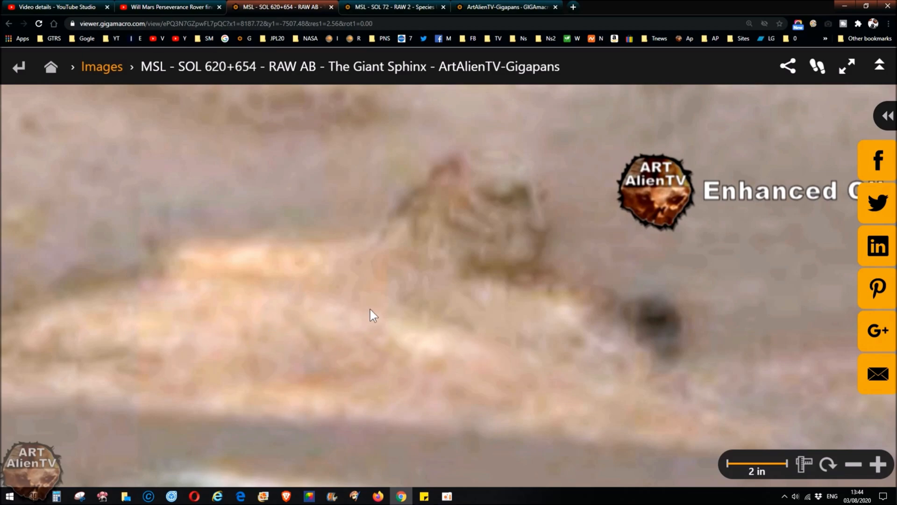
mouse_move(377, 321)
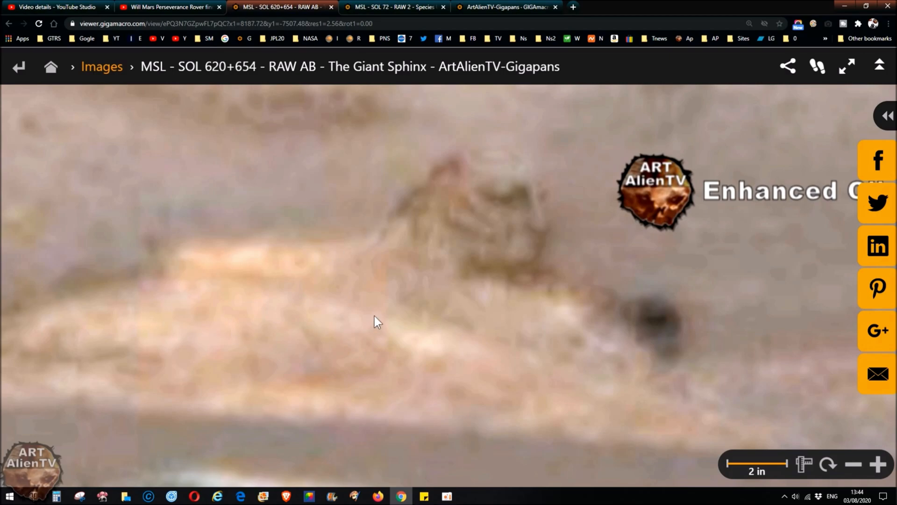
mouse_move(486, 372)
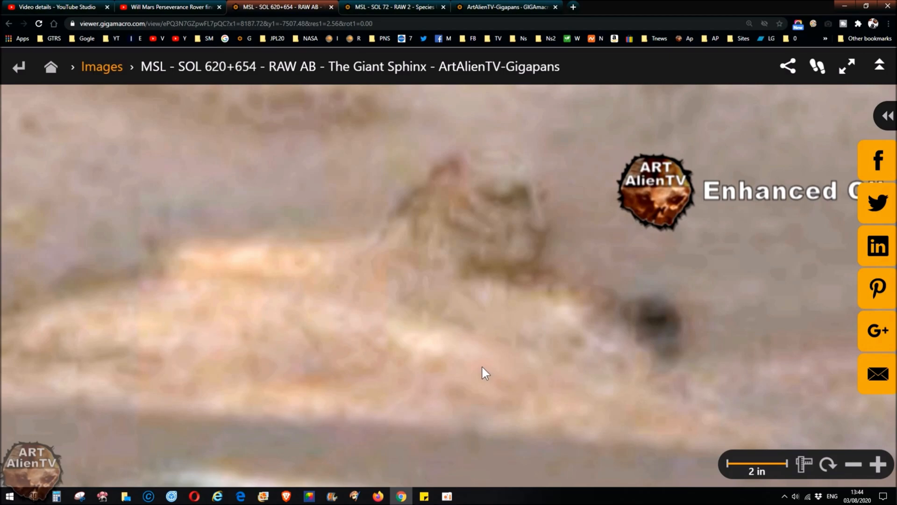
mouse_move(486, 285)
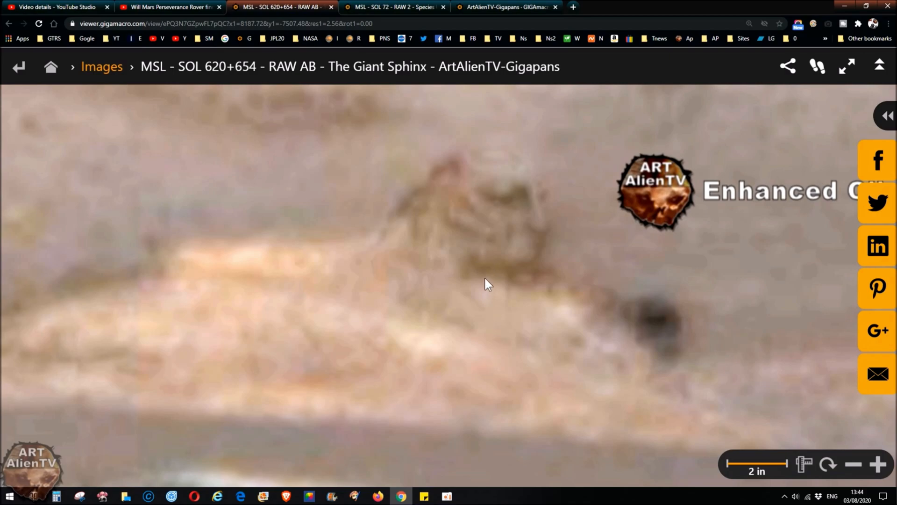
mouse_move(489, 291)
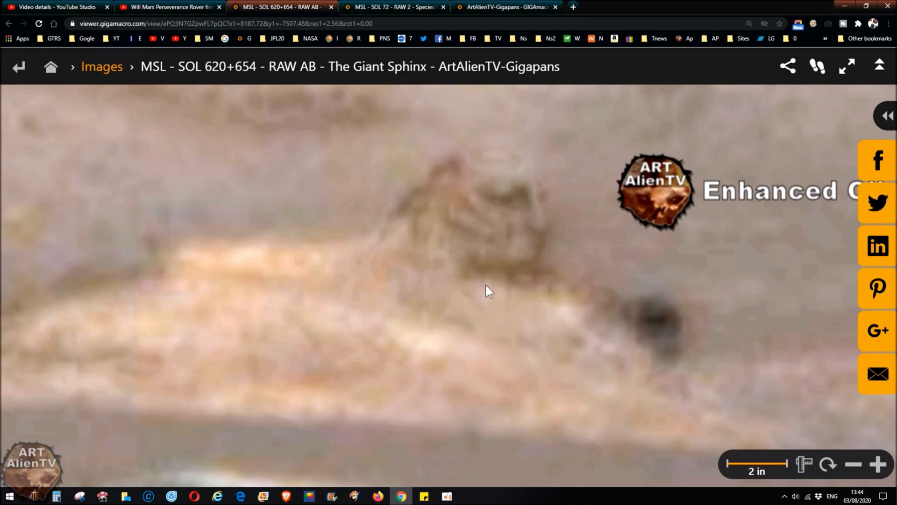
mouse_move(498, 280)
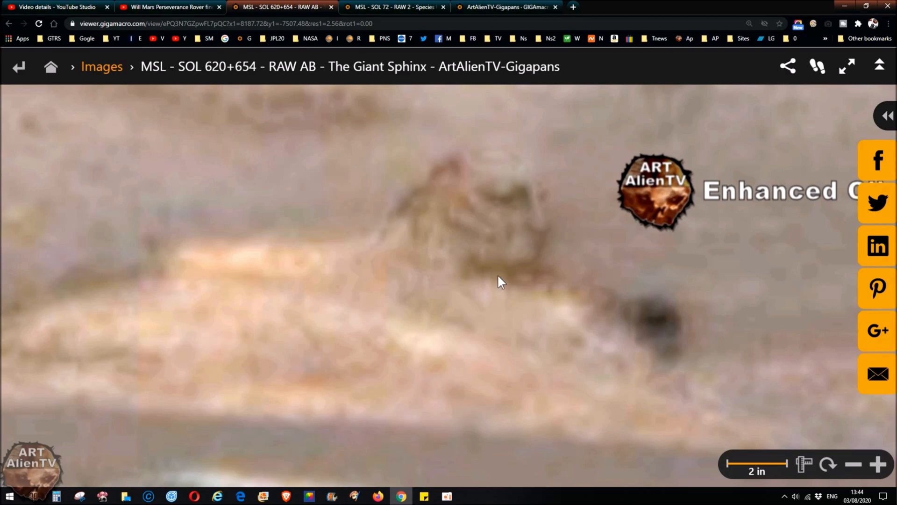
mouse_move(542, 293)
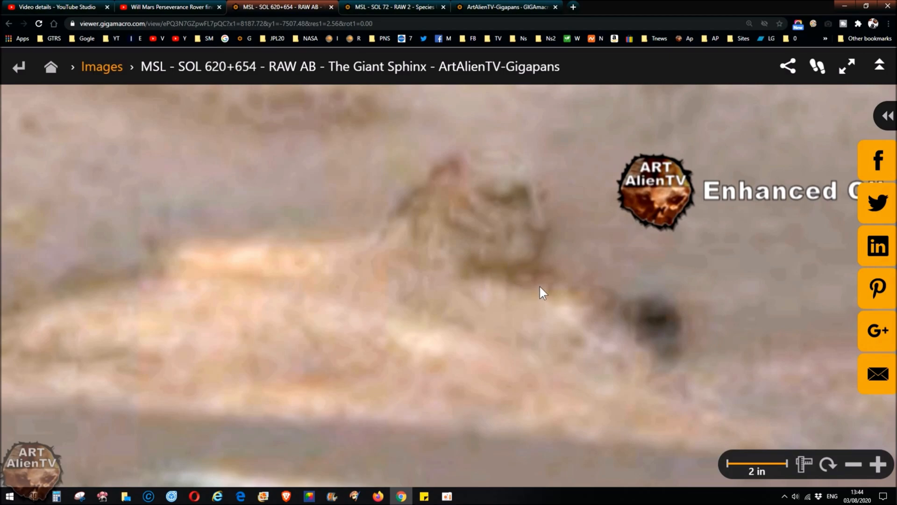
mouse_move(454, 171)
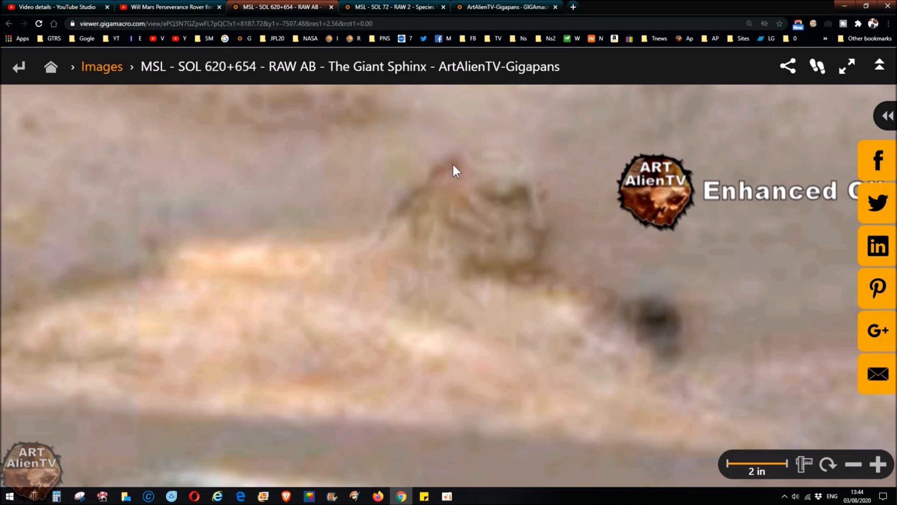
mouse_move(430, 209)
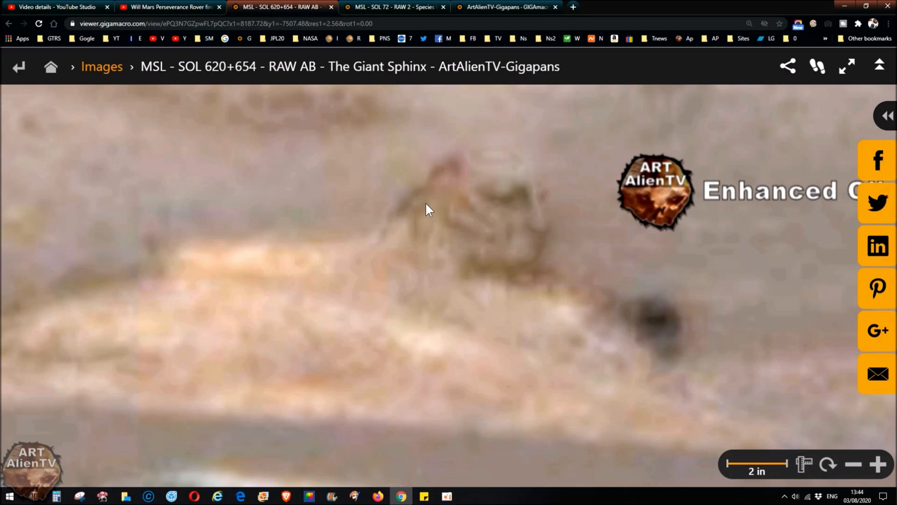
mouse_move(372, 263)
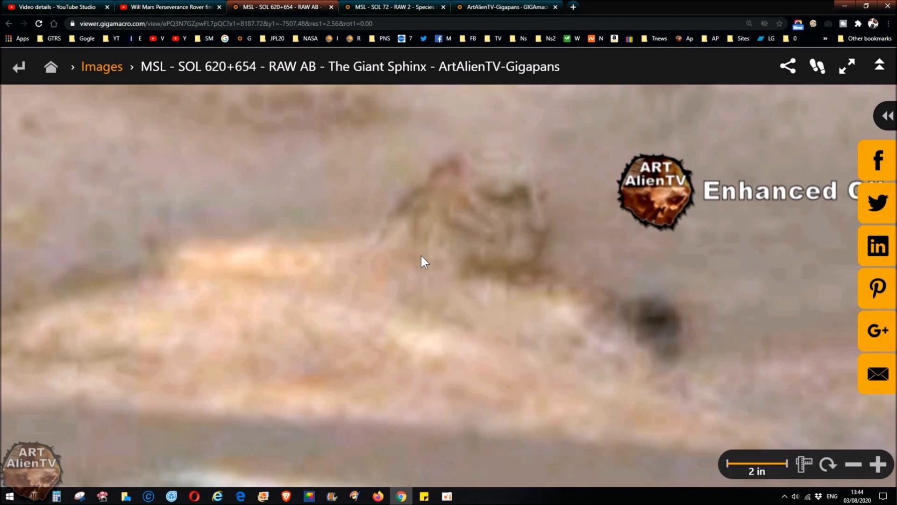
mouse_move(487, 226)
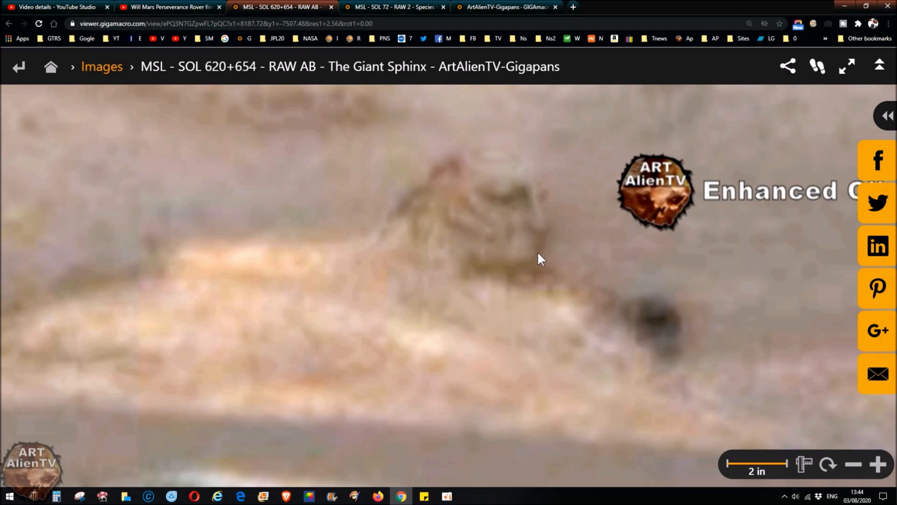
mouse_move(506, 158)
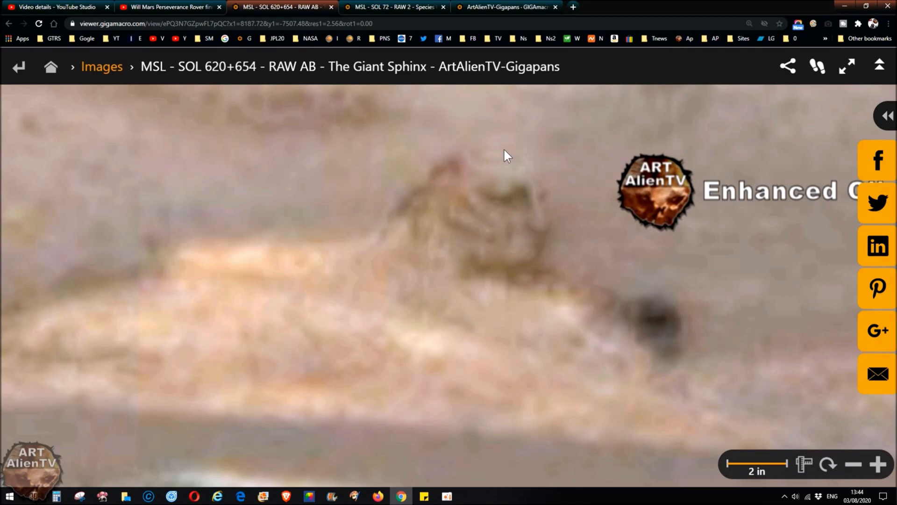
mouse_move(462, 304)
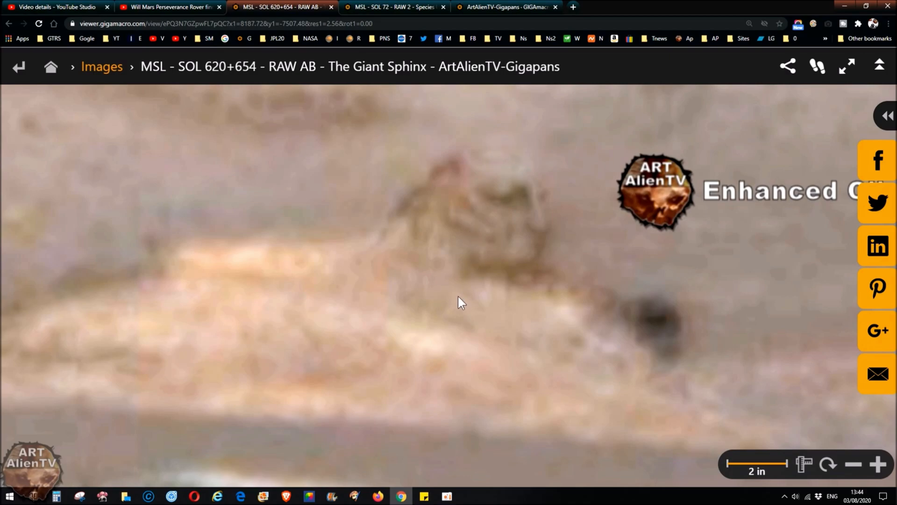
mouse_move(540, 193)
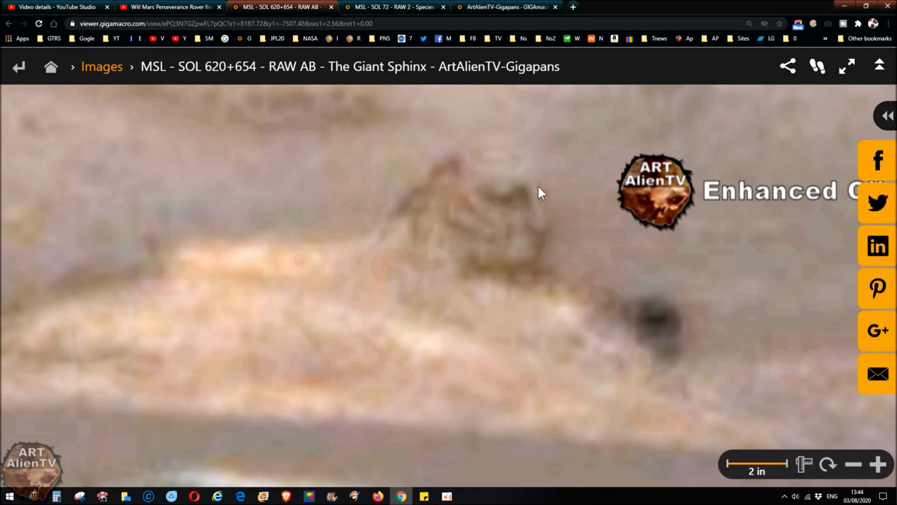
mouse_move(512, 277)
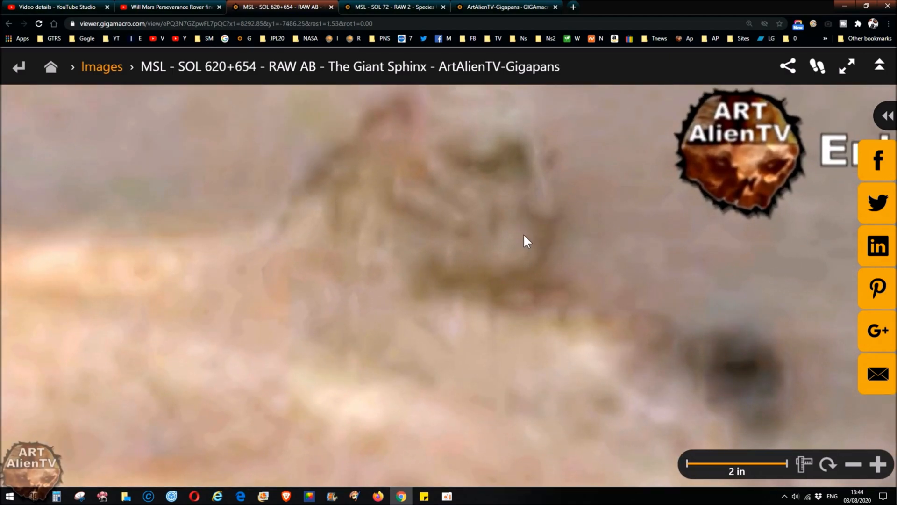
mouse_move(518, 281)
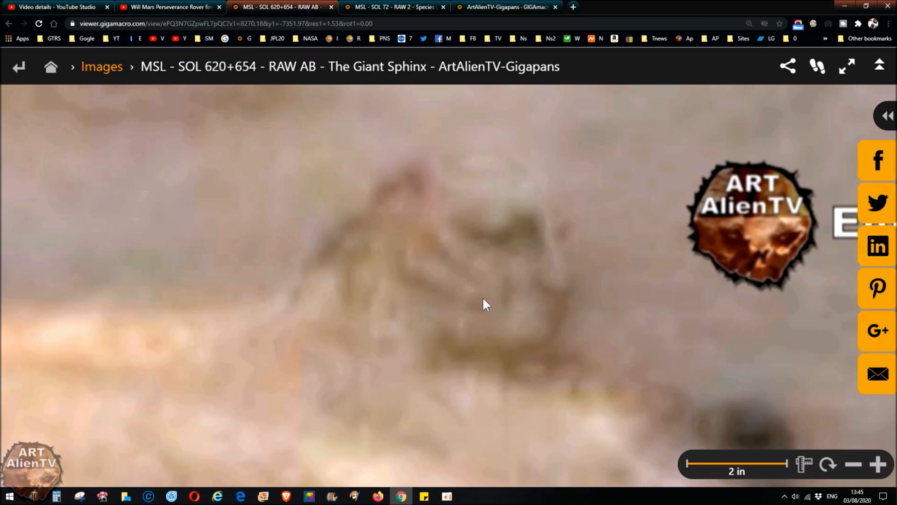
mouse_move(487, 362)
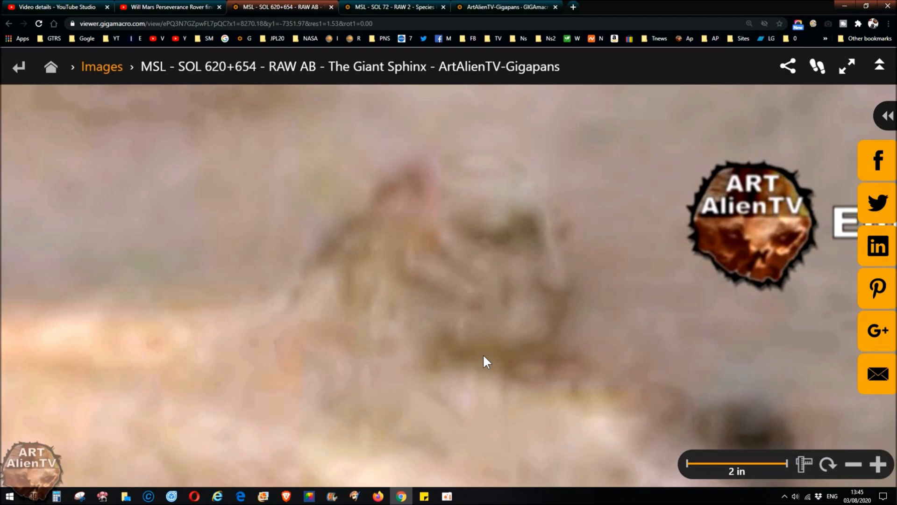
mouse_move(504, 252)
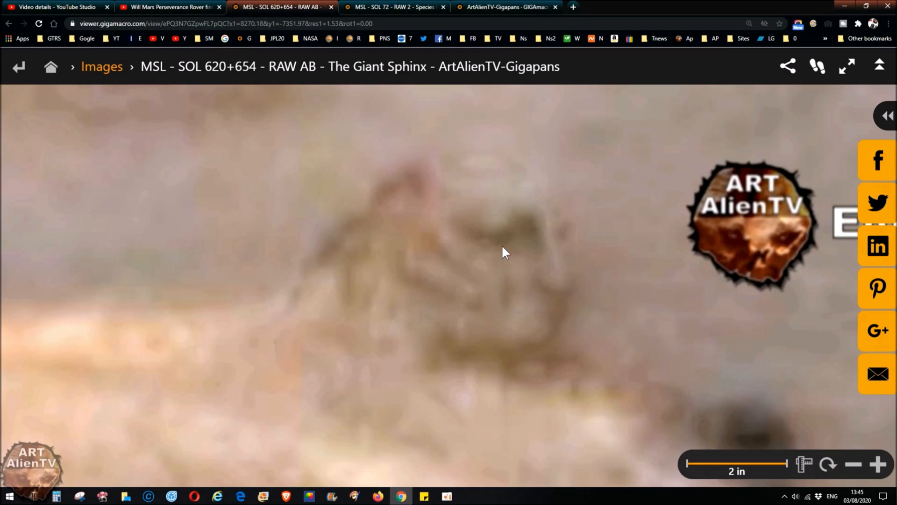
mouse_move(479, 336)
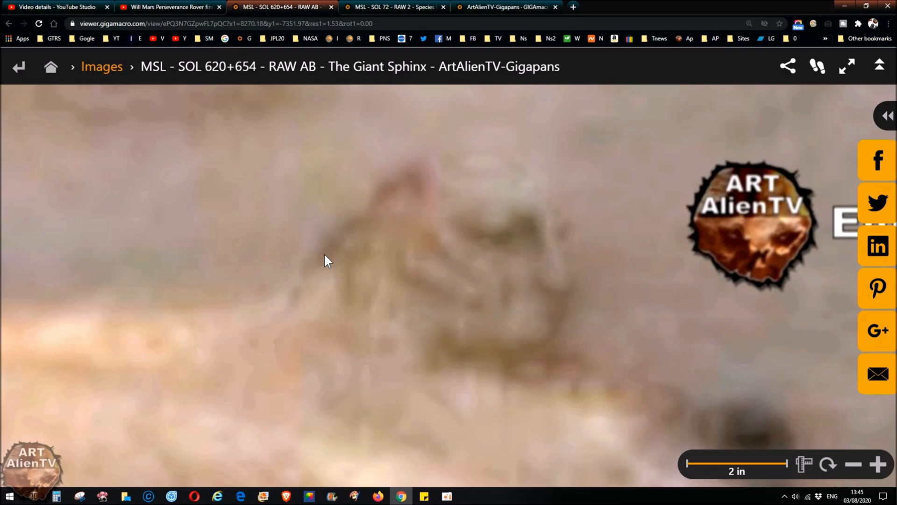
mouse_move(466, 260)
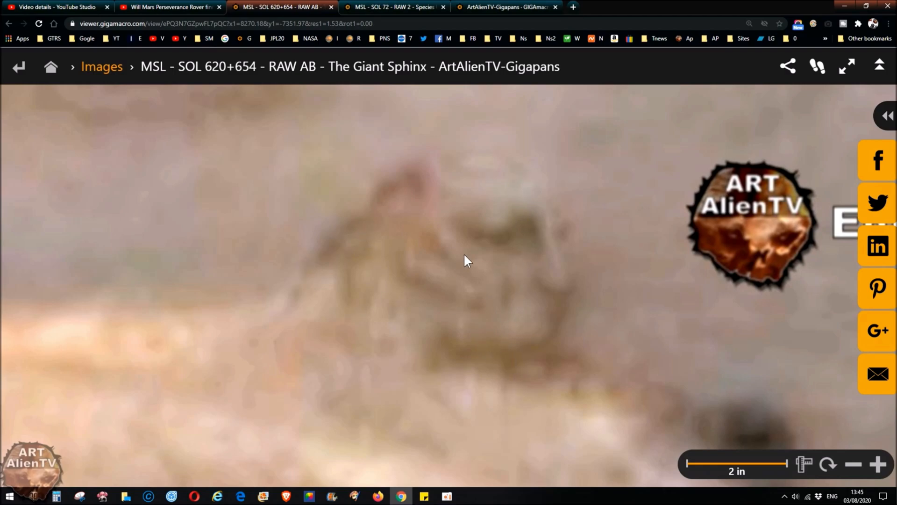
mouse_move(500, 346)
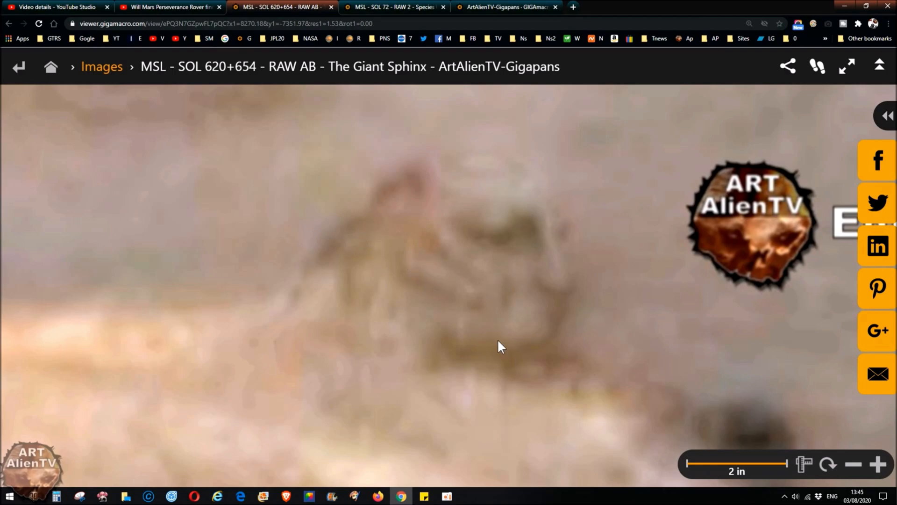
mouse_move(541, 177)
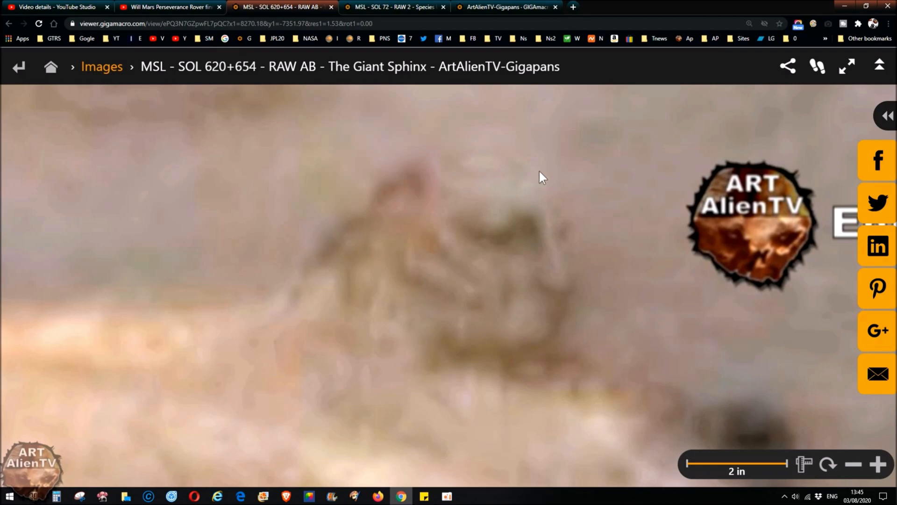
mouse_move(517, 344)
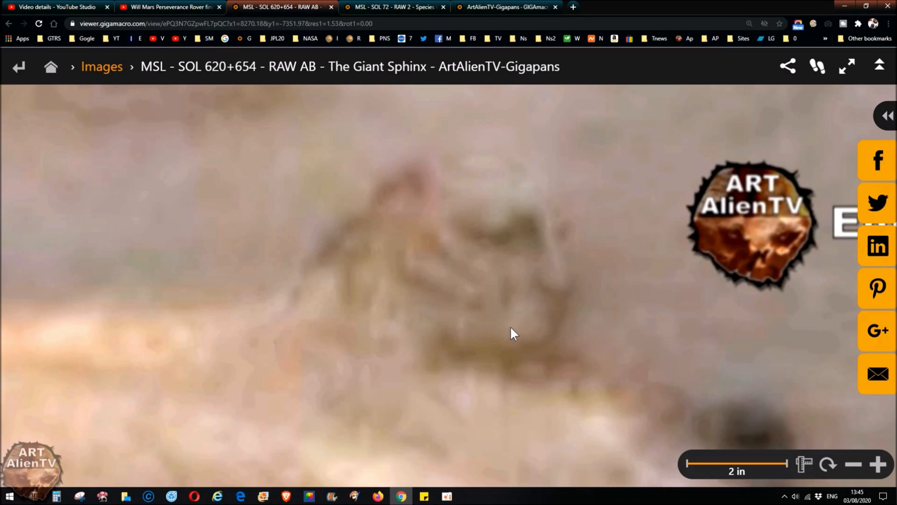
mouse_move(526, 239)
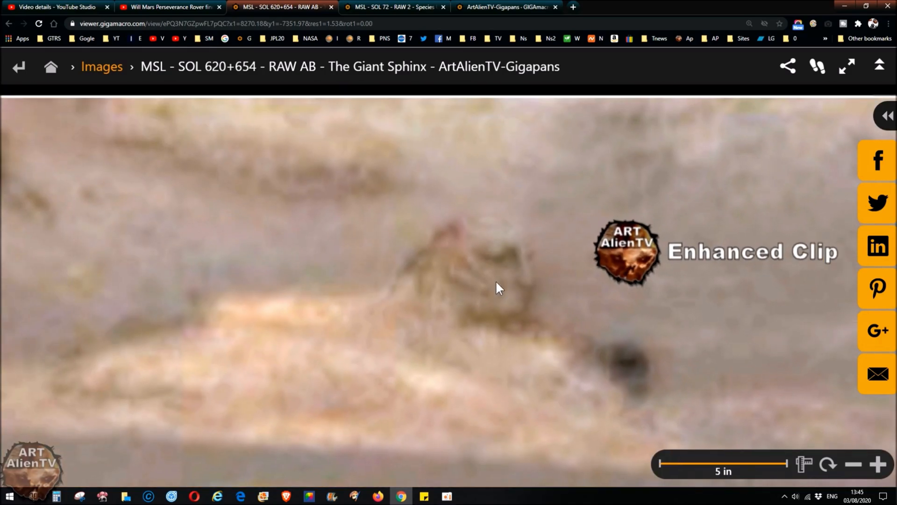
- Zoom back in from the wide enhanced-clip view to frame the sphinx head and dark blob
scroll("down", 3)
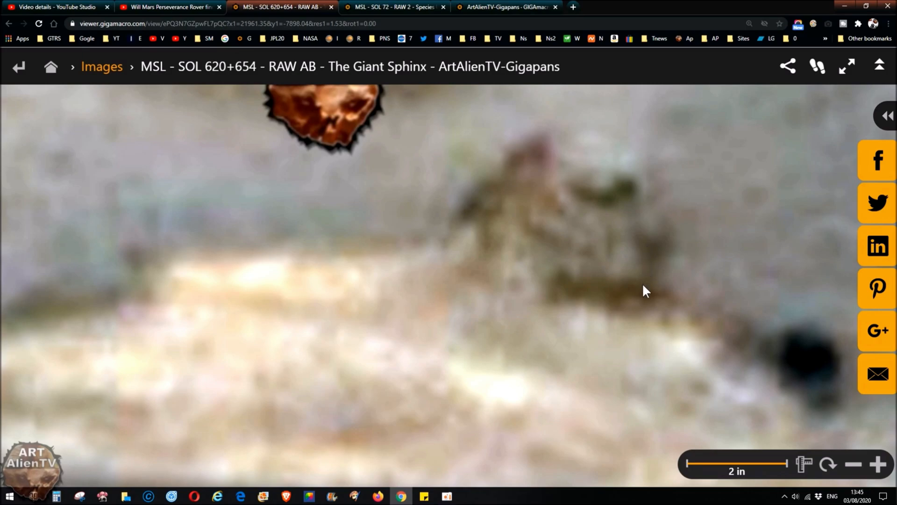
mouse_move(592, 236)
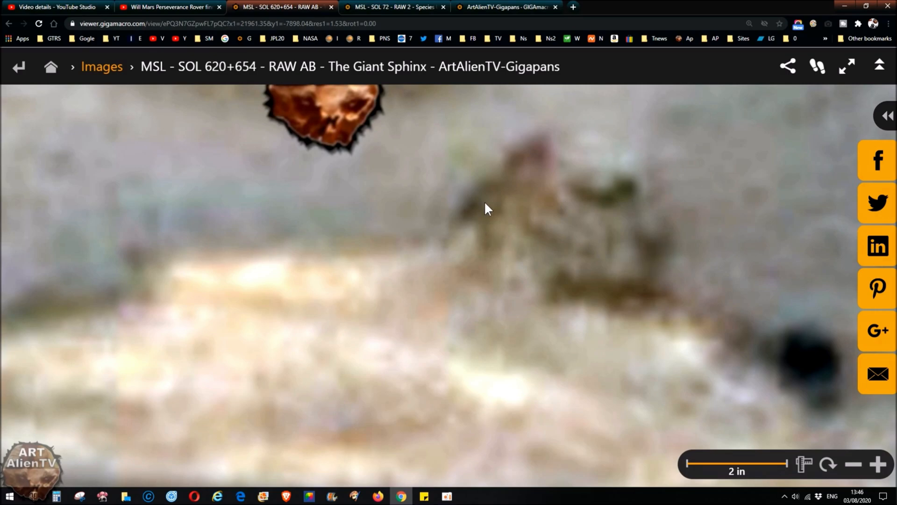
mouse_move(301, 276)
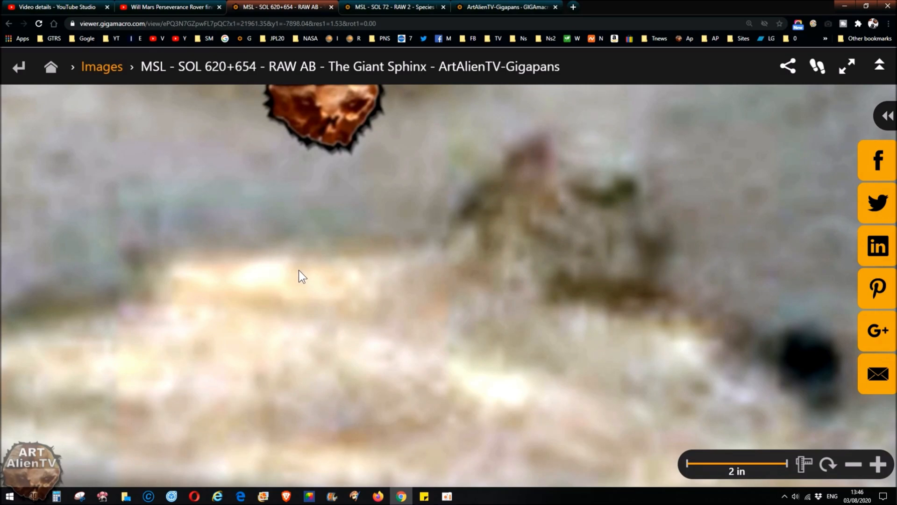
mouse_move(670, 256)
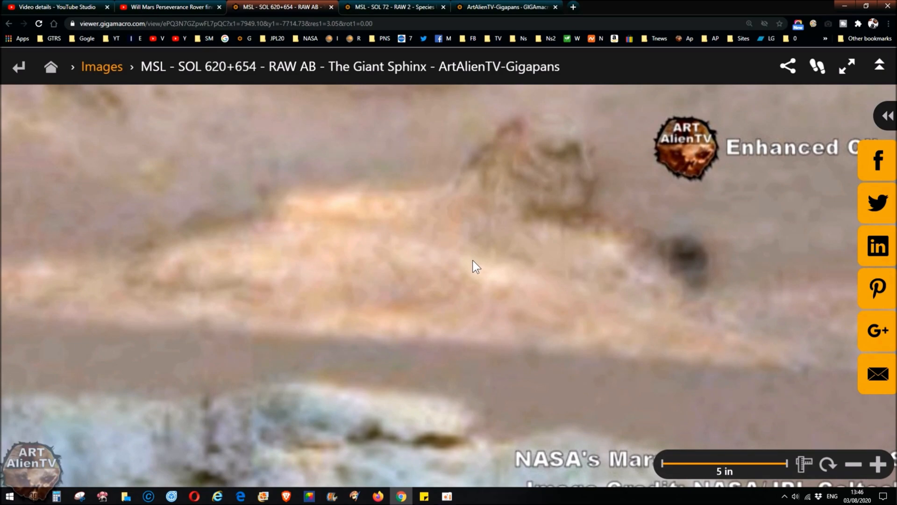
mouse_move(393, 222)
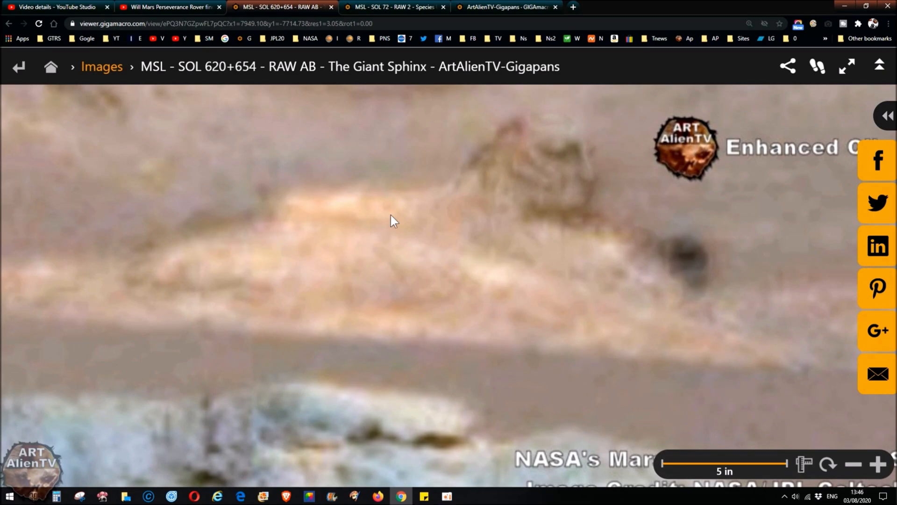
mouse_move(191, 281)
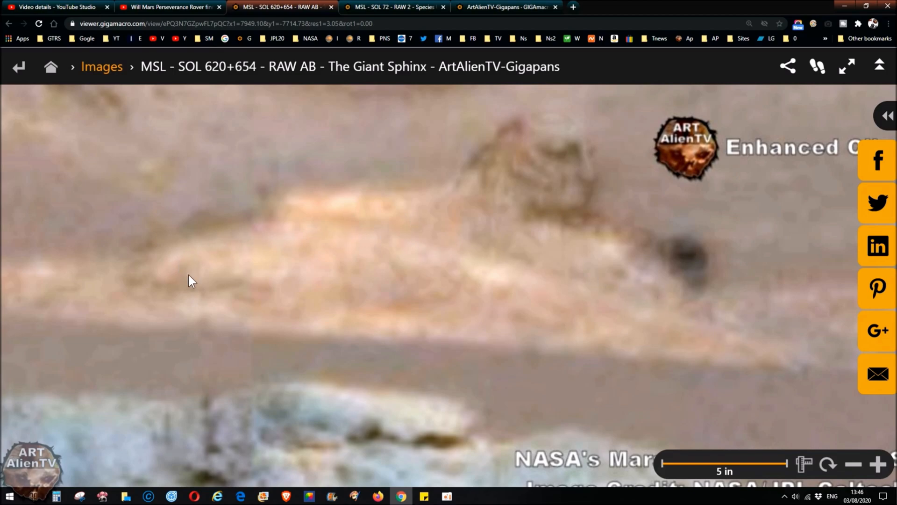
mouse_move(674, 332)
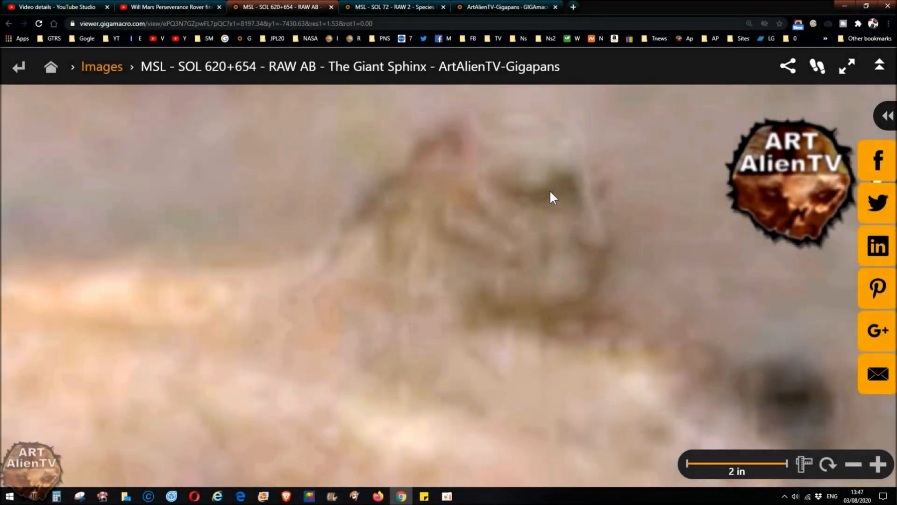
mouse_move(467, 188)
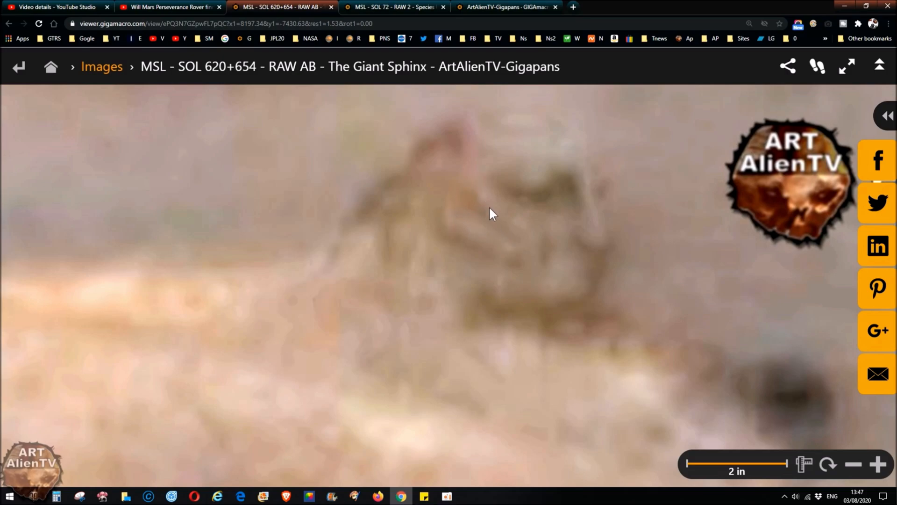
mouse_move(532, 235)
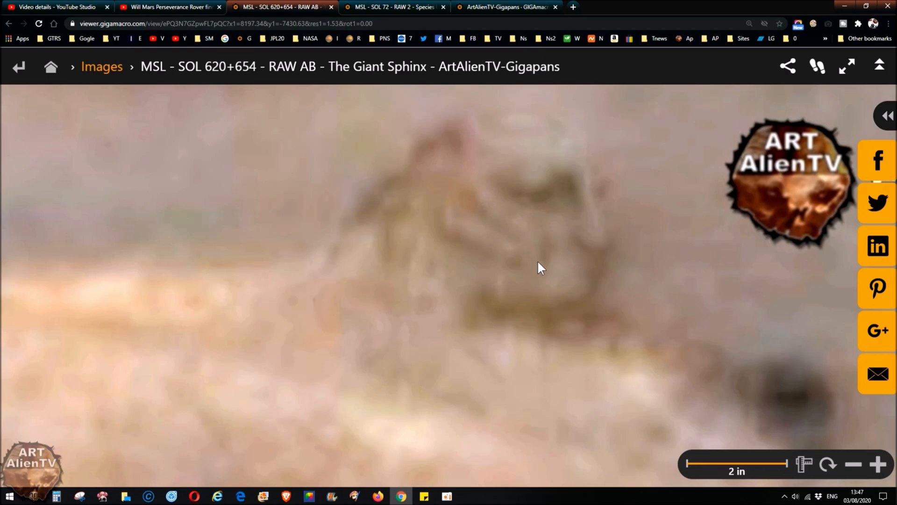
mouse_move(507, 309)
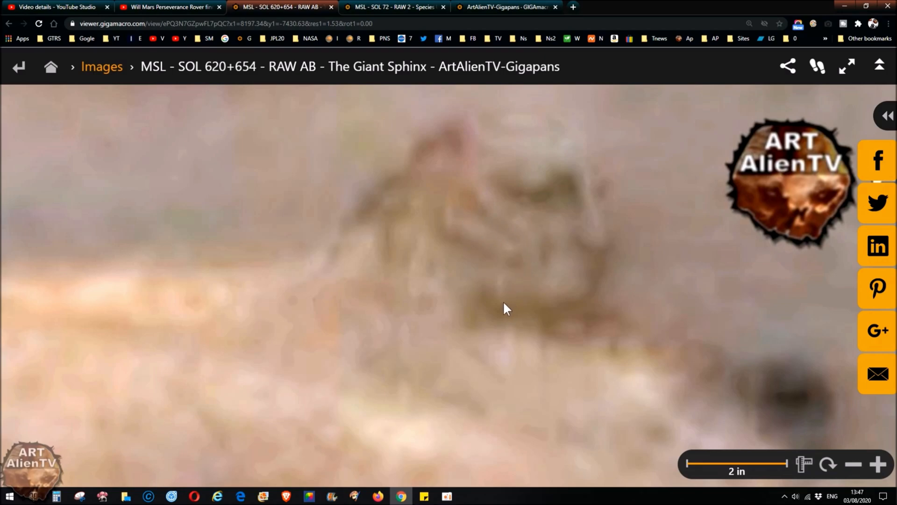
mouse_move(519, 331)
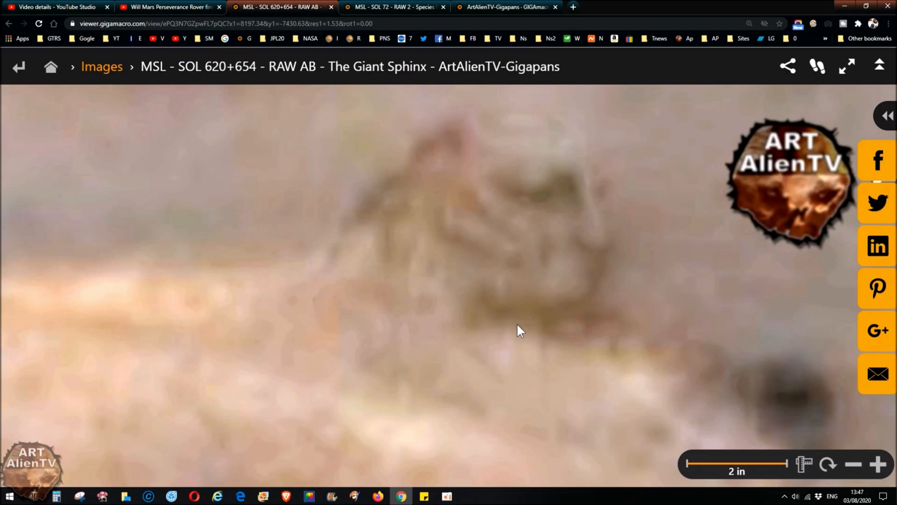
- Shift the magnified view sideways around the sphinx head, keeping the dark blob below
left_click_drag(519, 330, 450, 331)
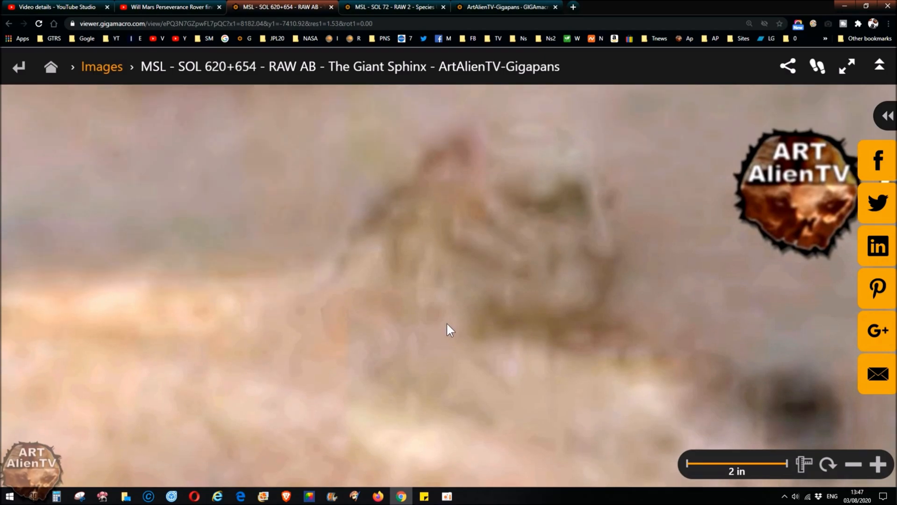
mouse_move(528, 249)
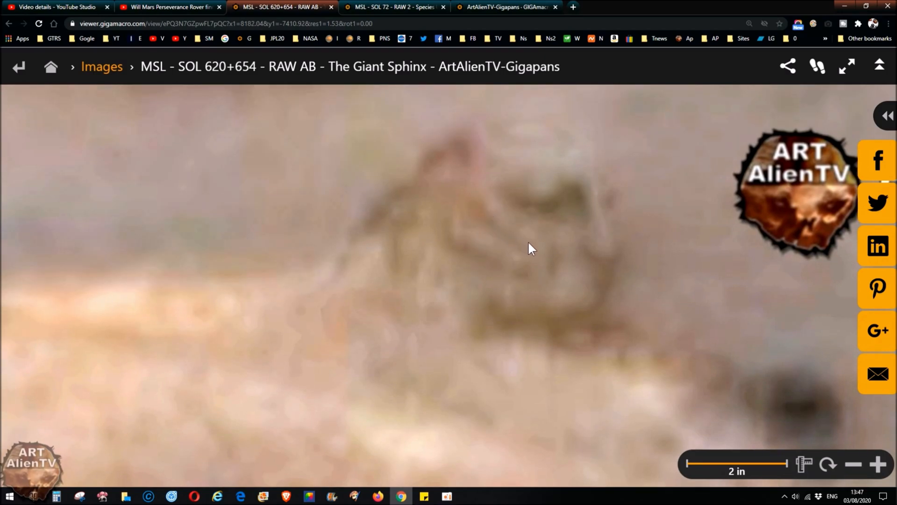
mouse_move(501, 254)
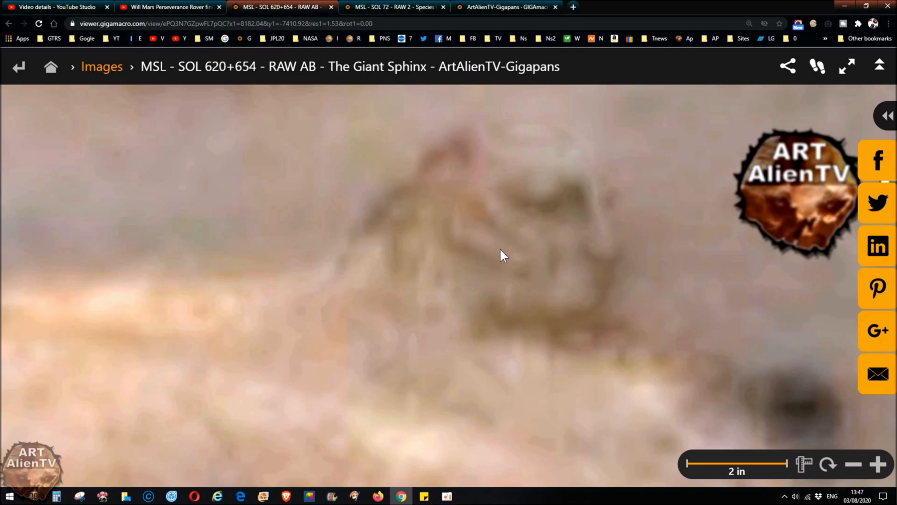
mouse_move(528, 242)
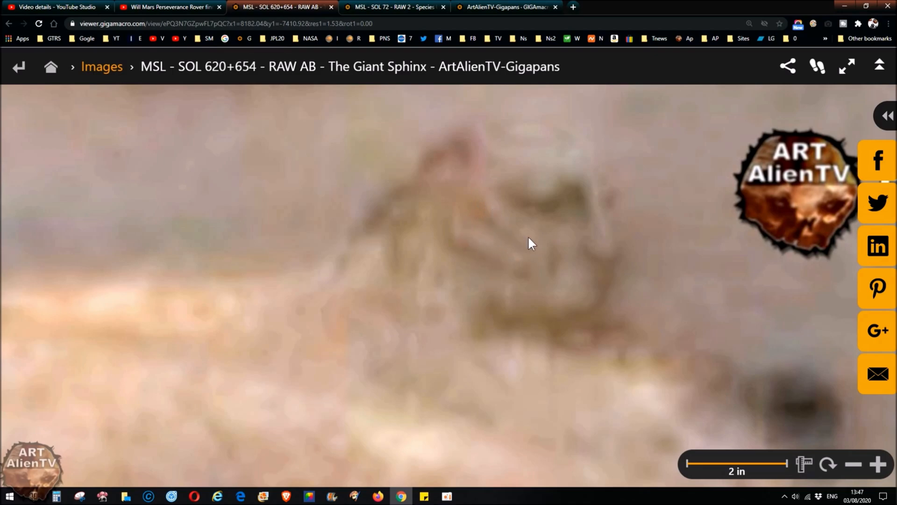
mouse_move(560, 275)
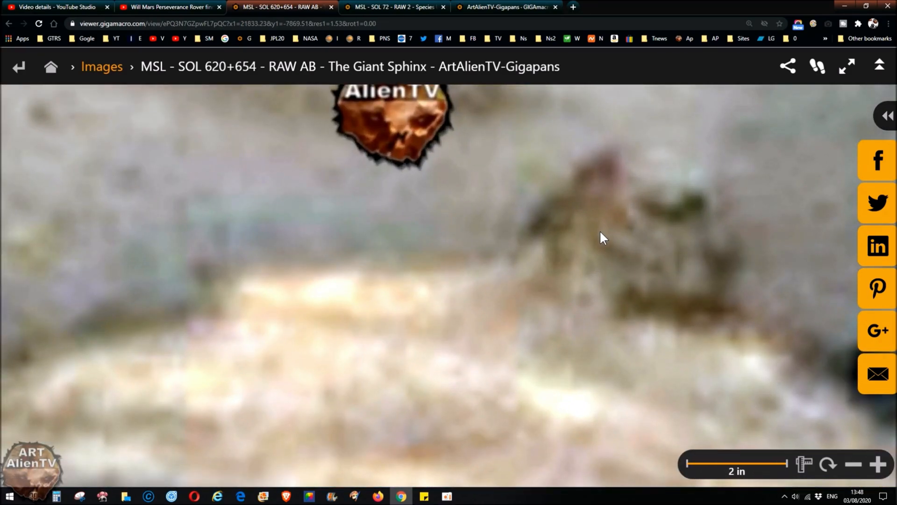
mouse_move(650, 298)
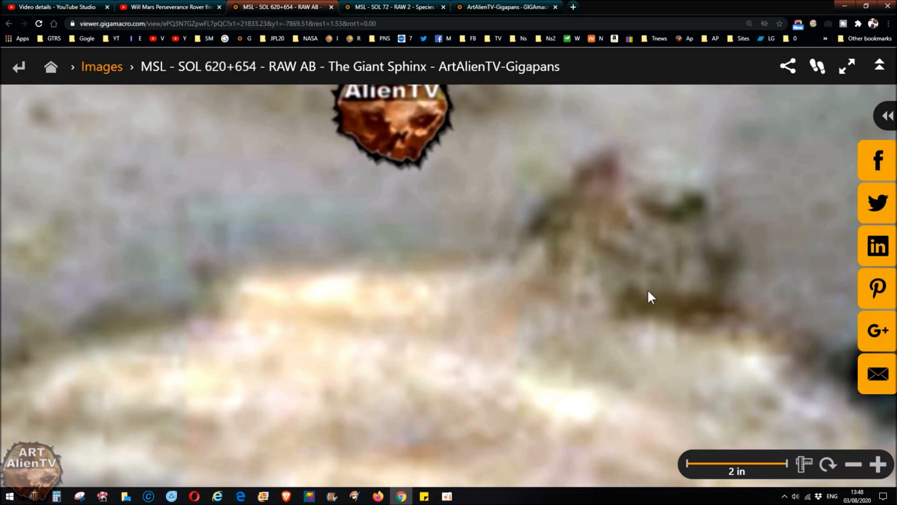
mouse_move(655, 243)
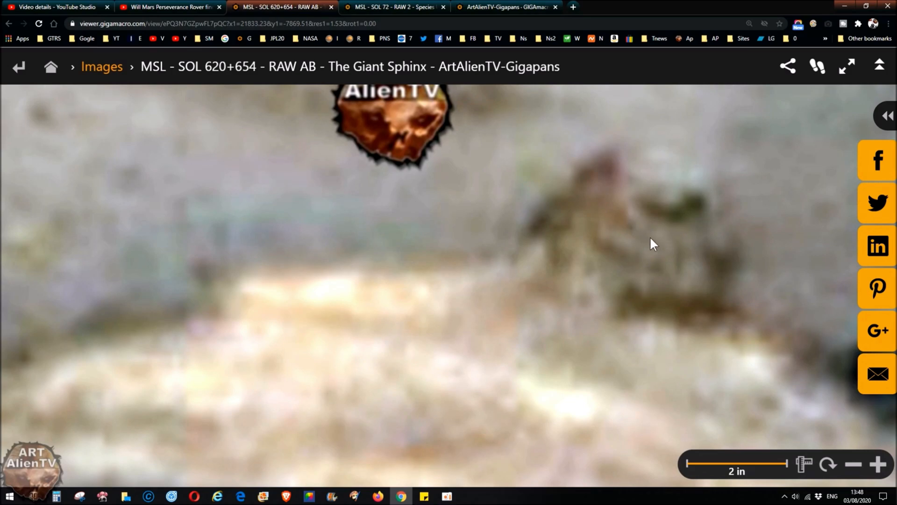
mouse_move(527, 327)
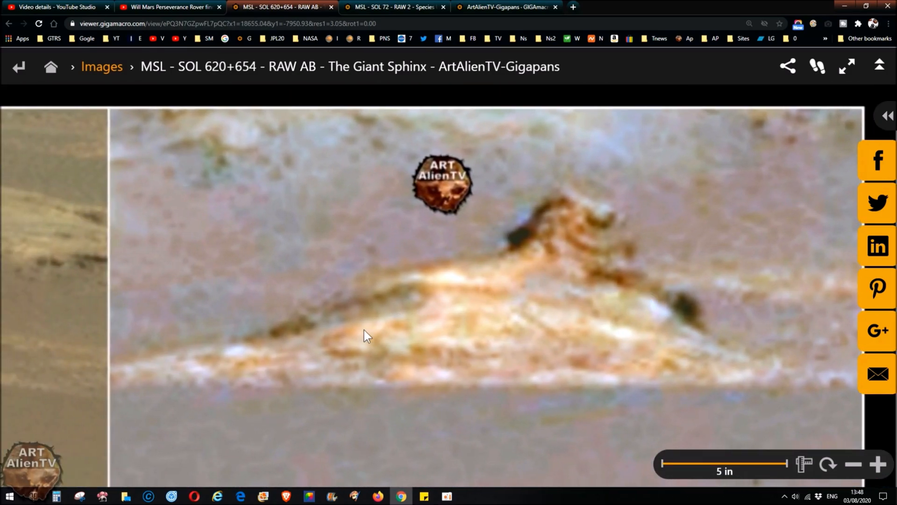
mouse_move(607, 241)
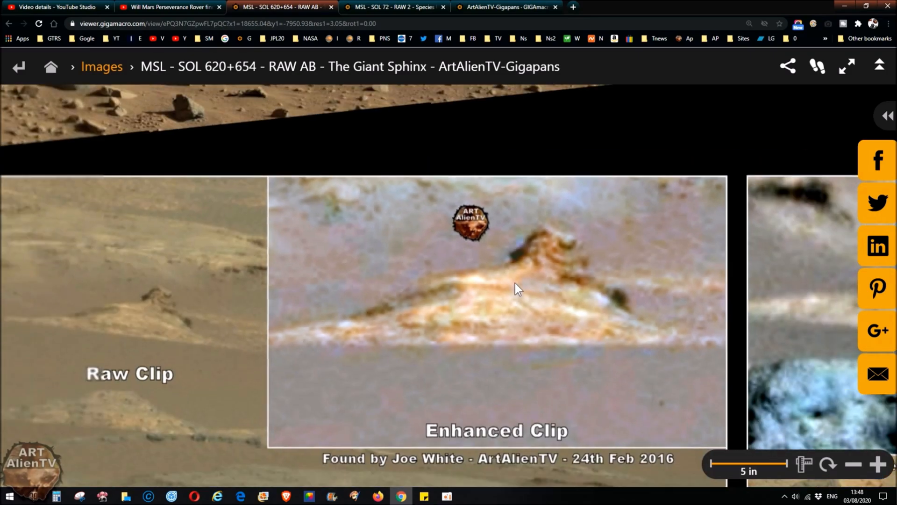
- Zoom in again on the sphinx head and dark blob in the Enhanced Clip
scroll("down", 3)
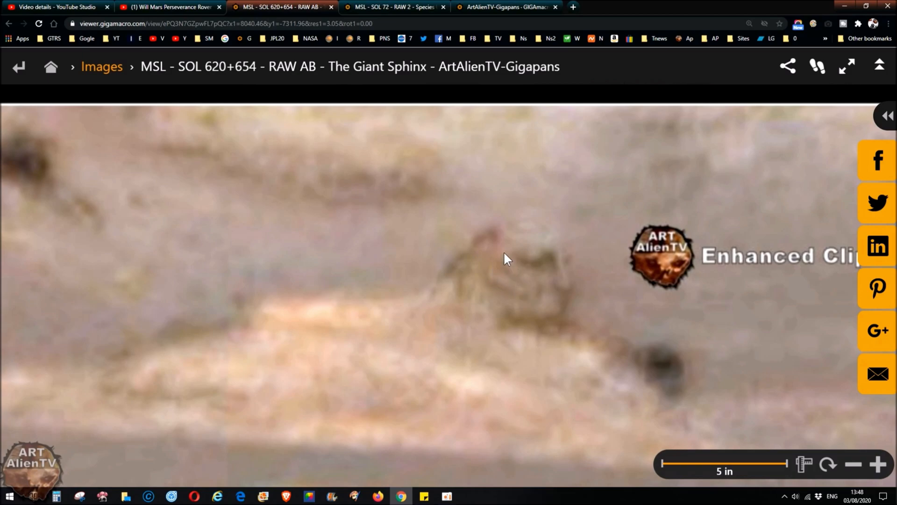
mouse_move(495, 344)
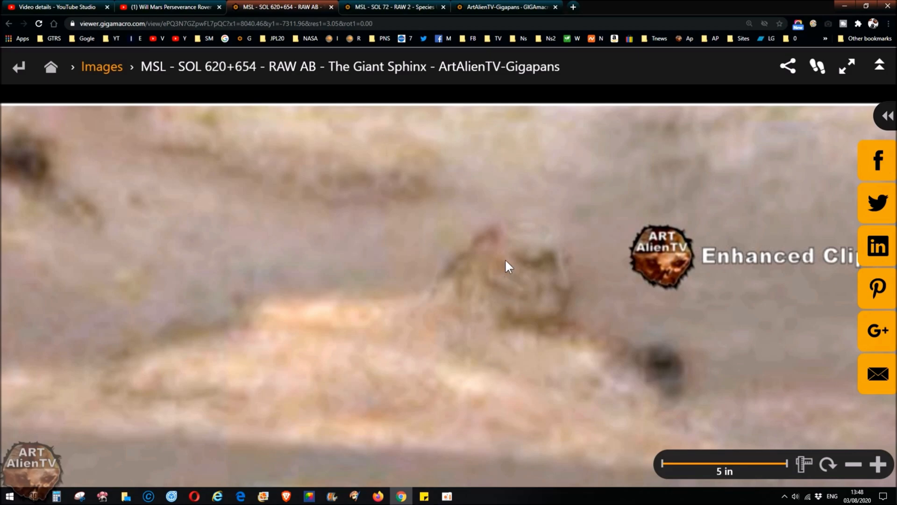
mouse_move(525, 287)
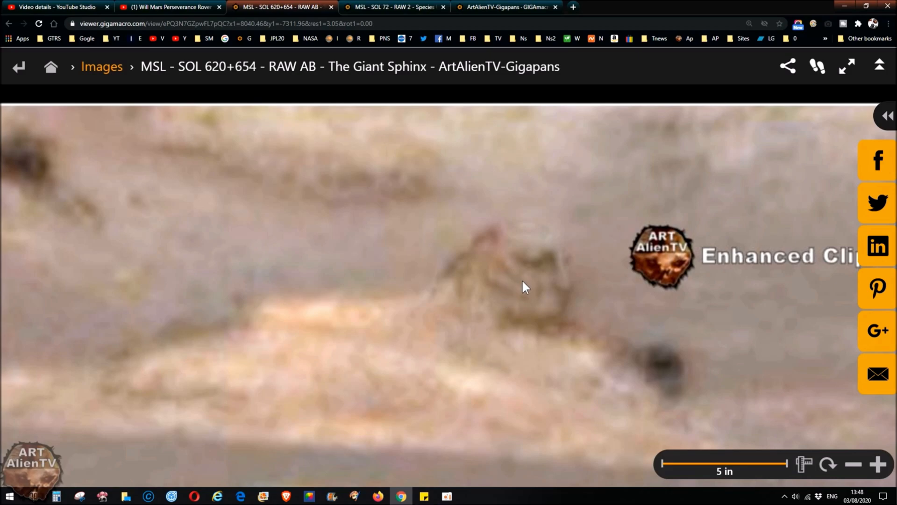
mouse_move(540, 221)
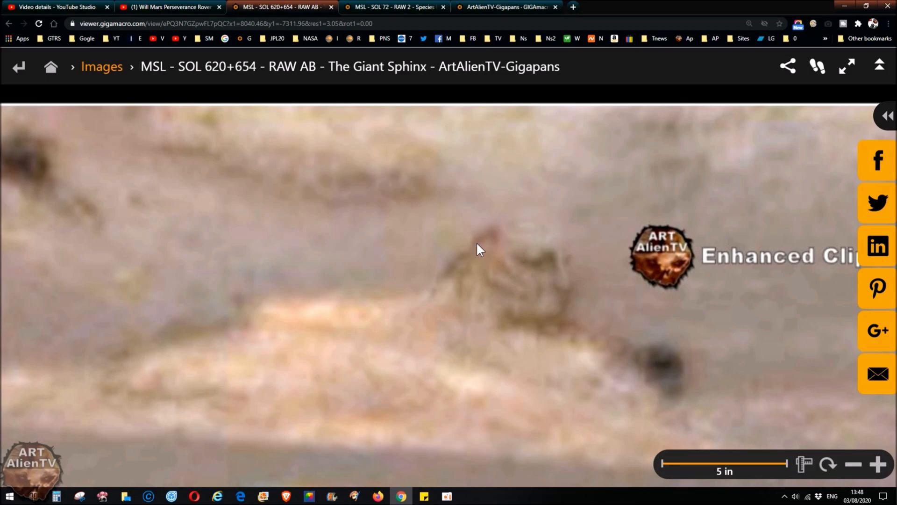
mouse_move(489, 364)
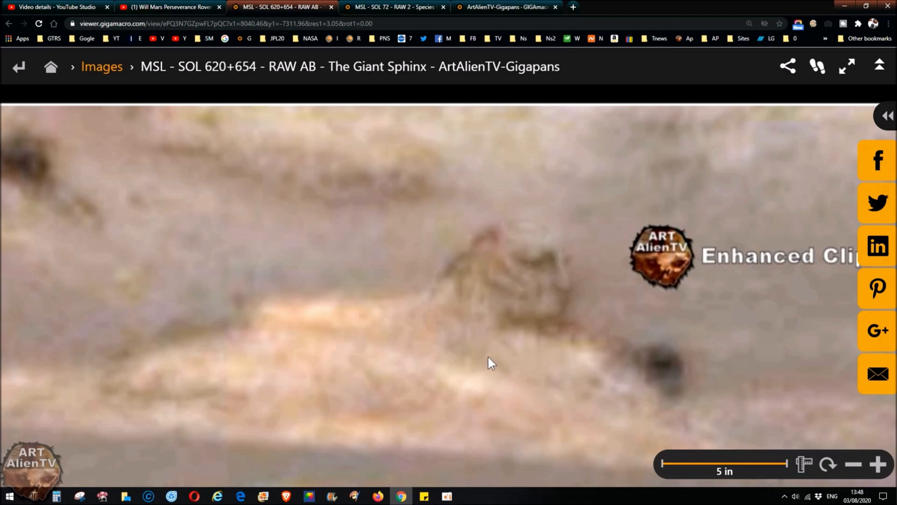
- Magnify further until the sphinx head alone fills the frame
scroll("down", 3)
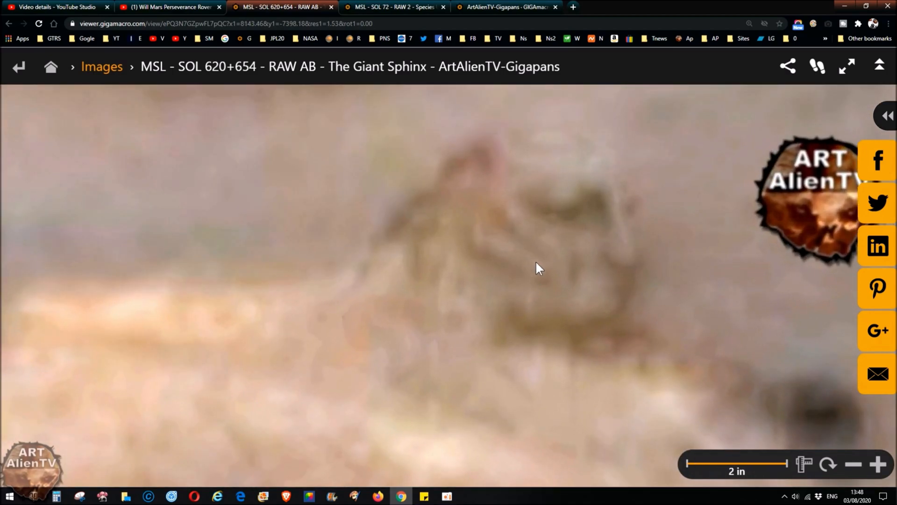
mouse_move(518, 272)
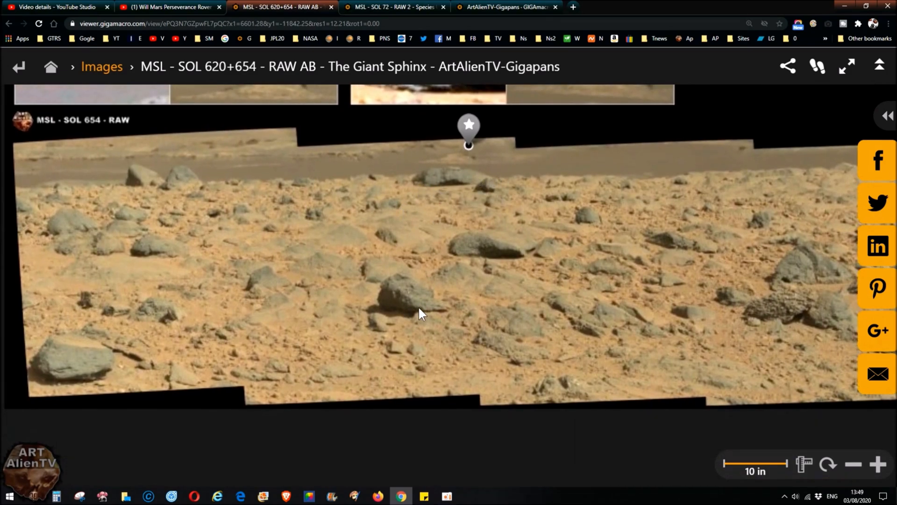
mouse_move(390, 277)
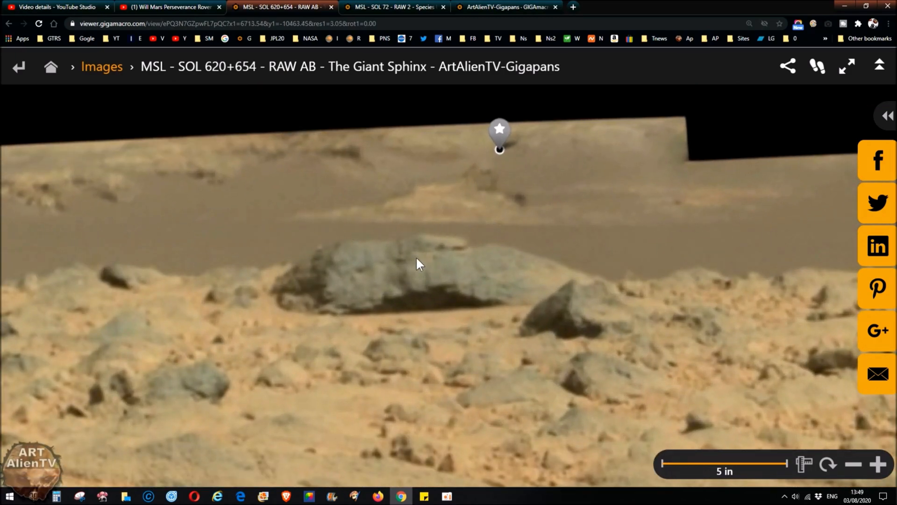
- Pan the close view to centre the sphinx shape and dark blob above the grey rock
left_click_drag(417, 263, 436, 282)
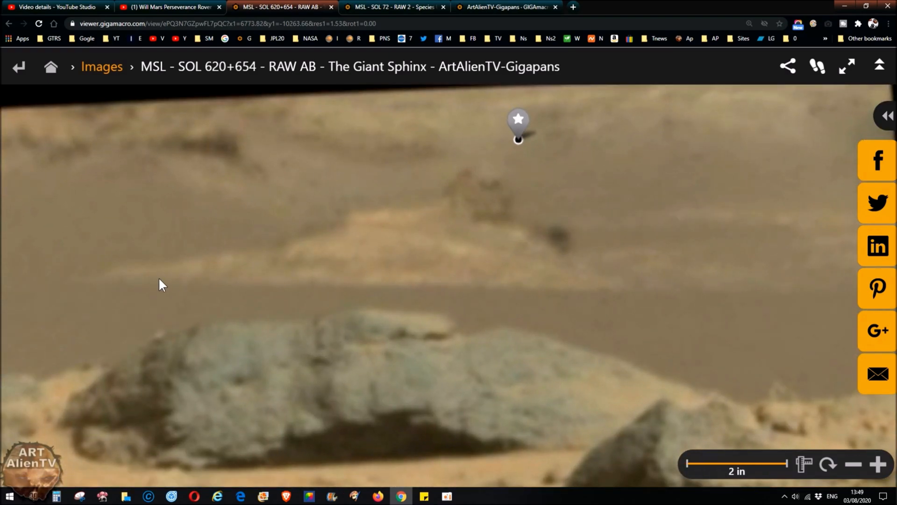
mouse_move(658, 184)
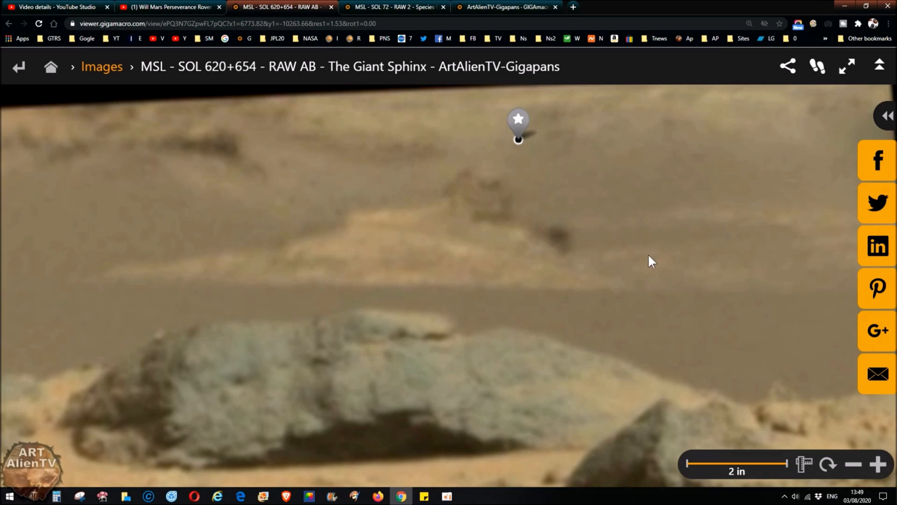
mouse_move(499, 276)
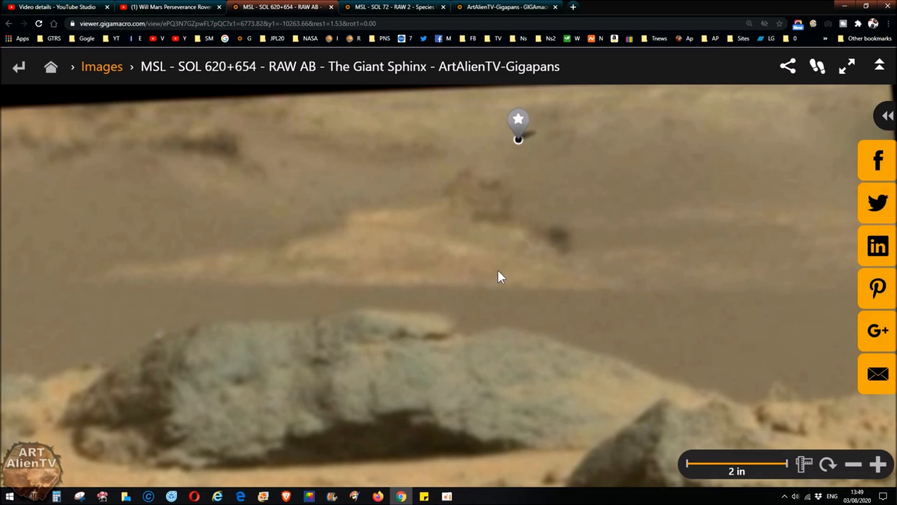
mouse_move(463, 290)
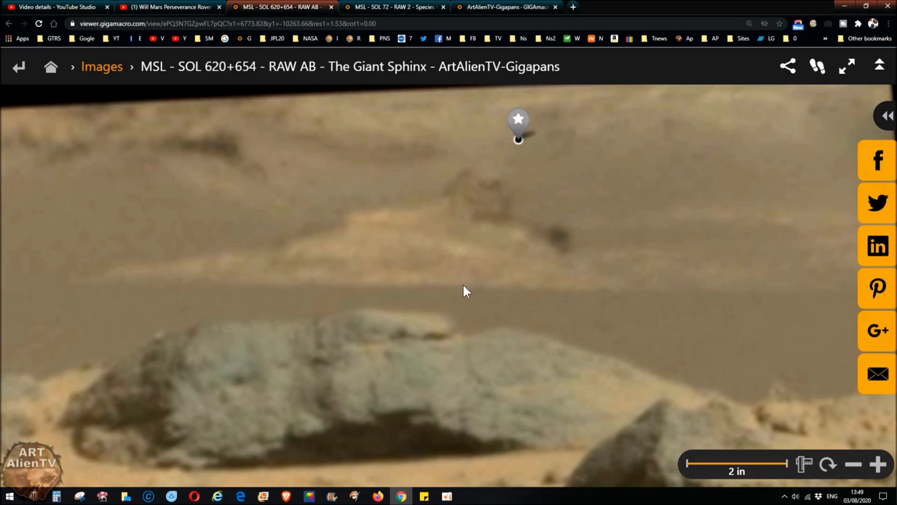
mouse_move(432, 296)
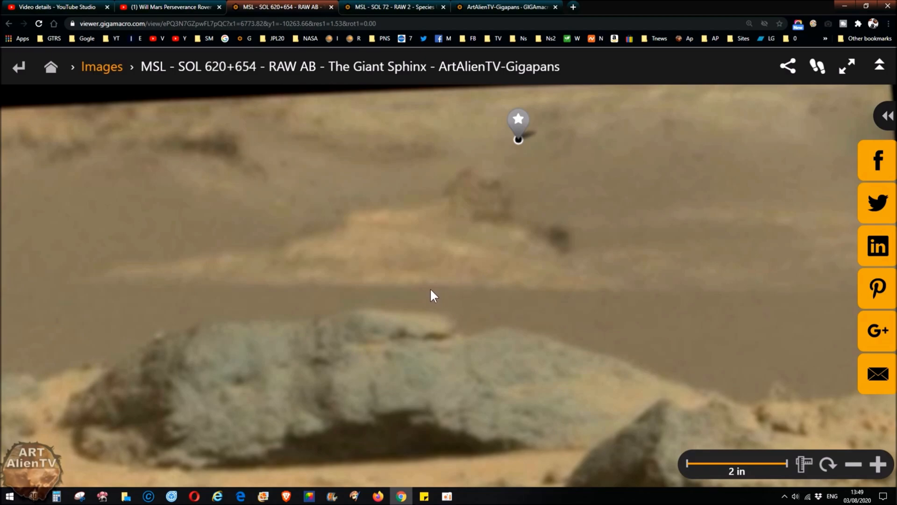
mouse_move(430, 294)
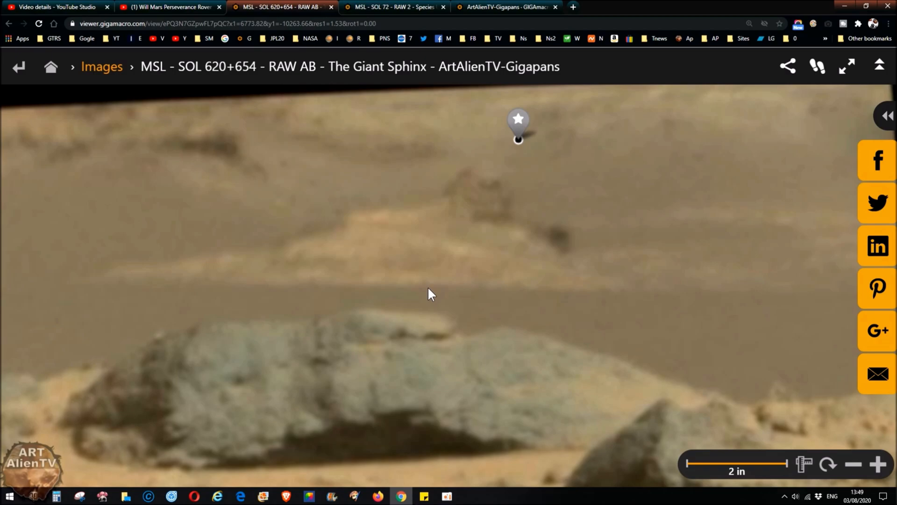
mouse_move(430, 292)
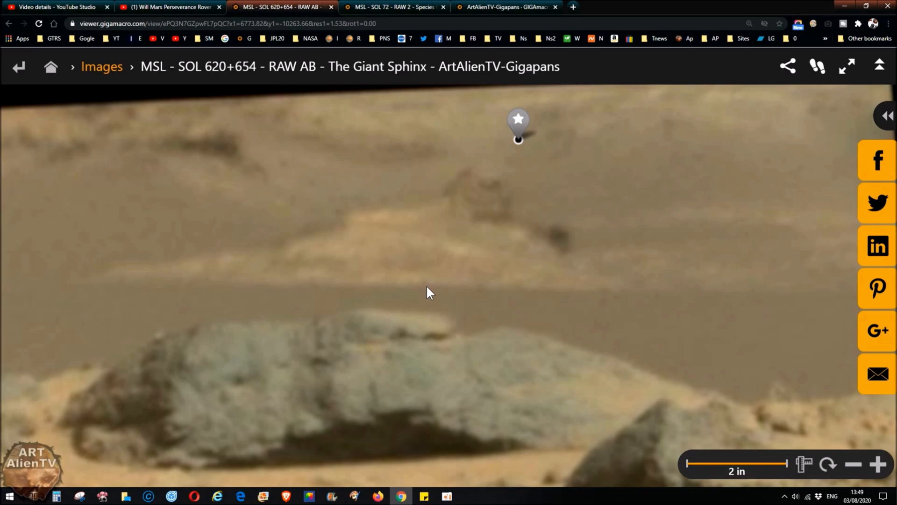
mouse_move(212, 315)
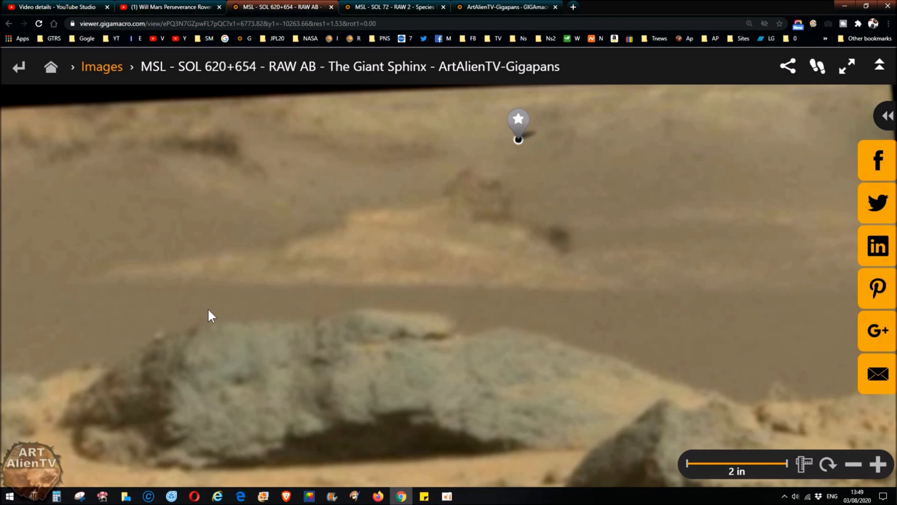
mouse_move(716, 303)
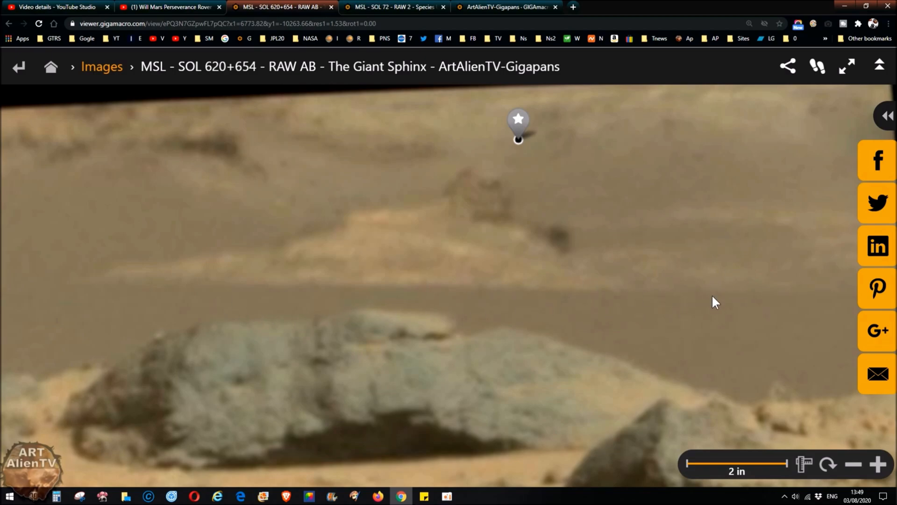
mouse_move(671, 292)
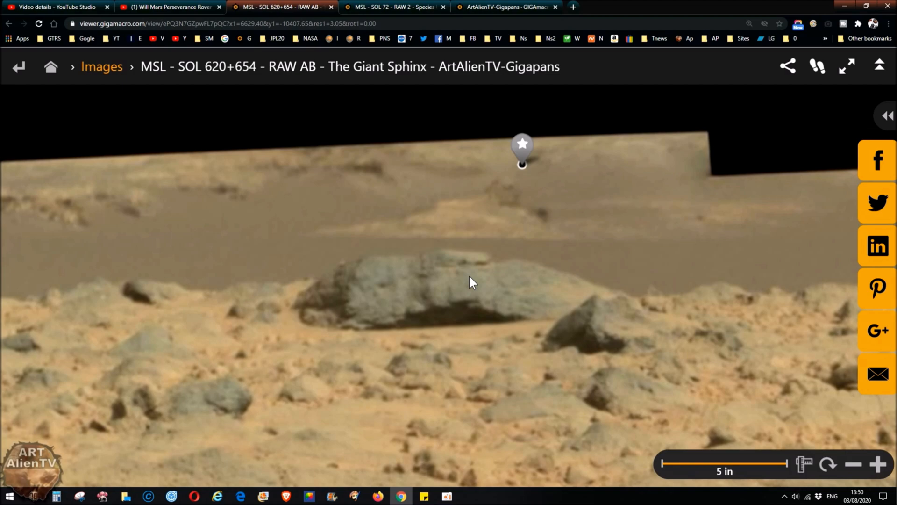
mouse_move(548, 273)
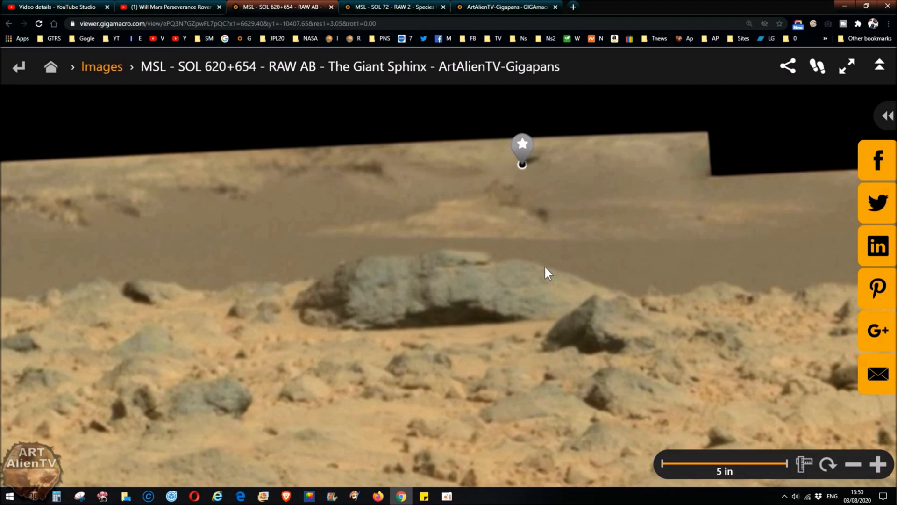
mouse_move(430, 334)
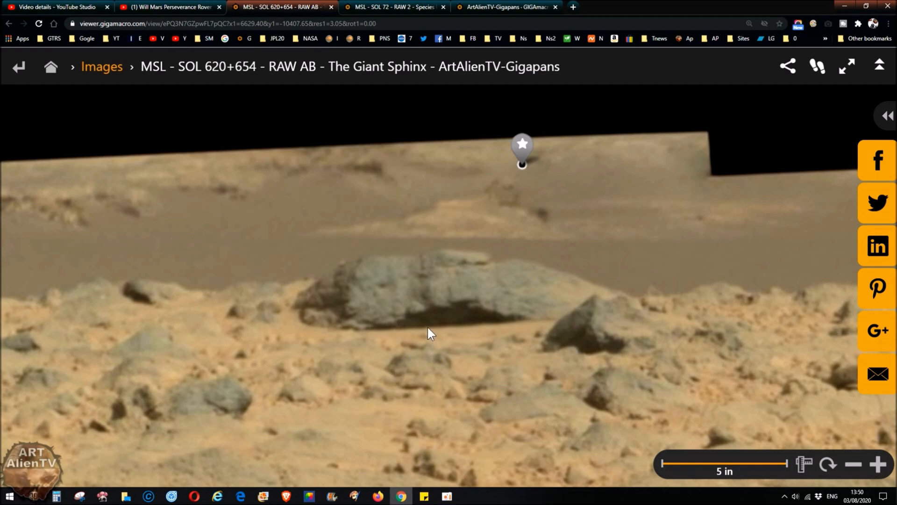
mouse_move(359, 234)
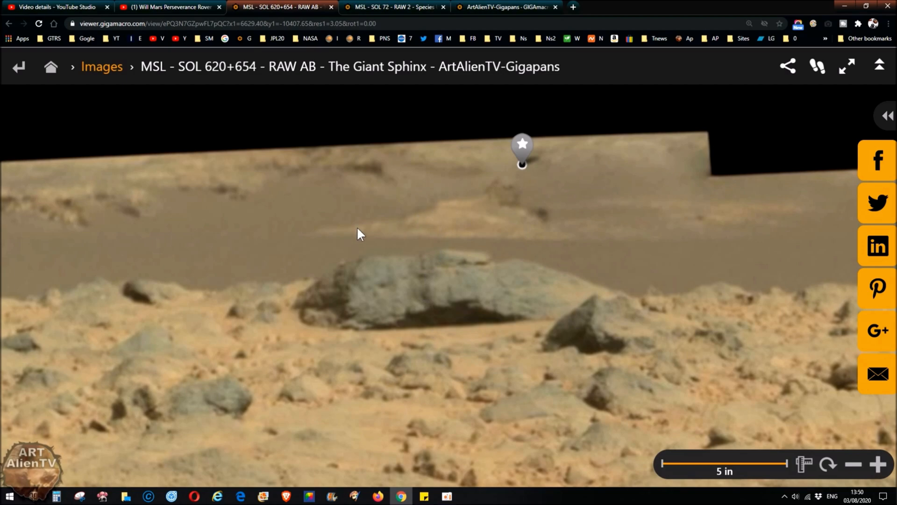
left_click_drag(358, 233, 466, 308)
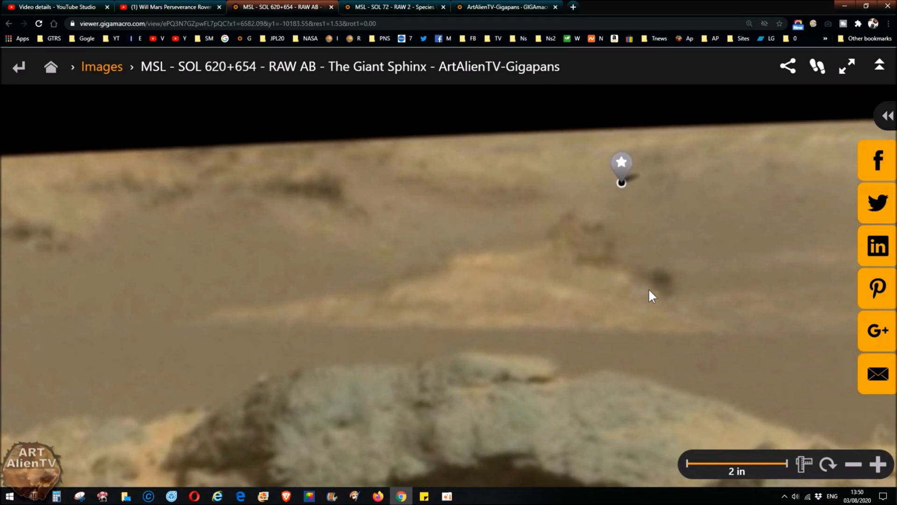
mouse_move(216, 321)
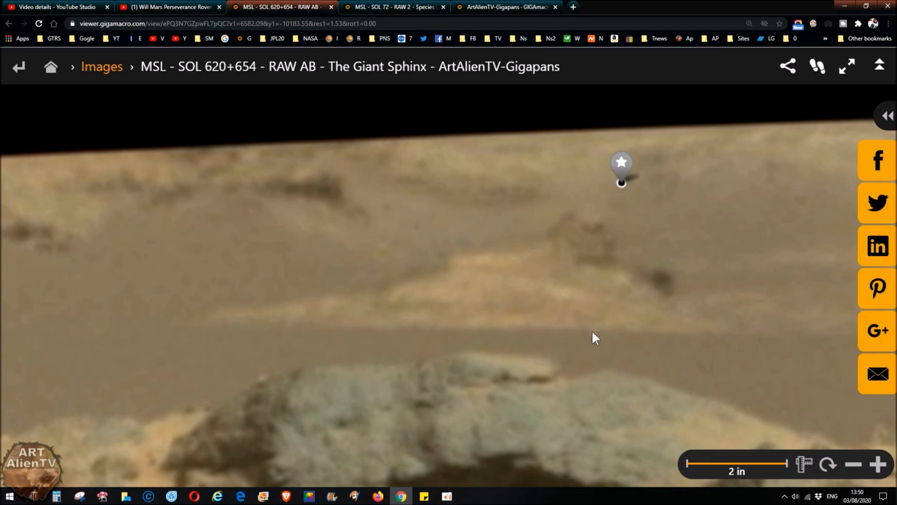
mouse_move(710, 329)
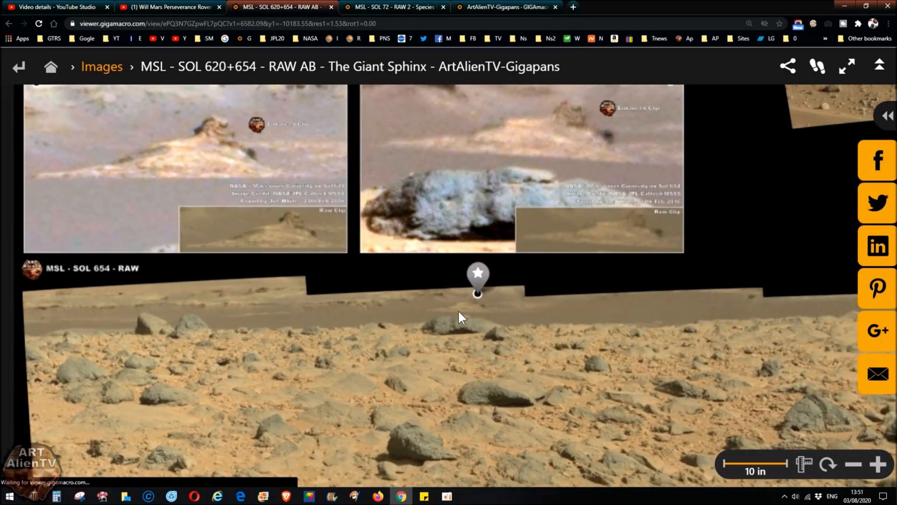
- Zoom out and pan across to the raw and enhanced clip insets below the ridge
scroll("down", 3)
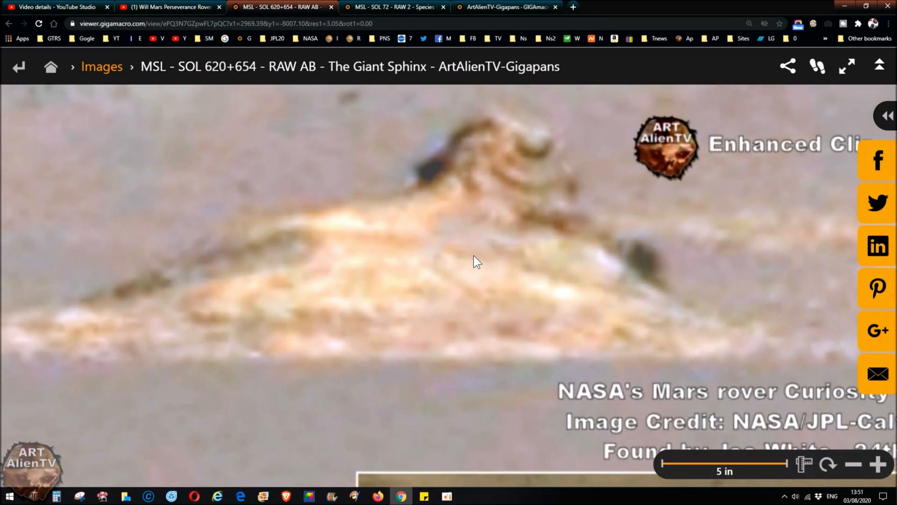
left_click_drag(478, 262, 438, 304)
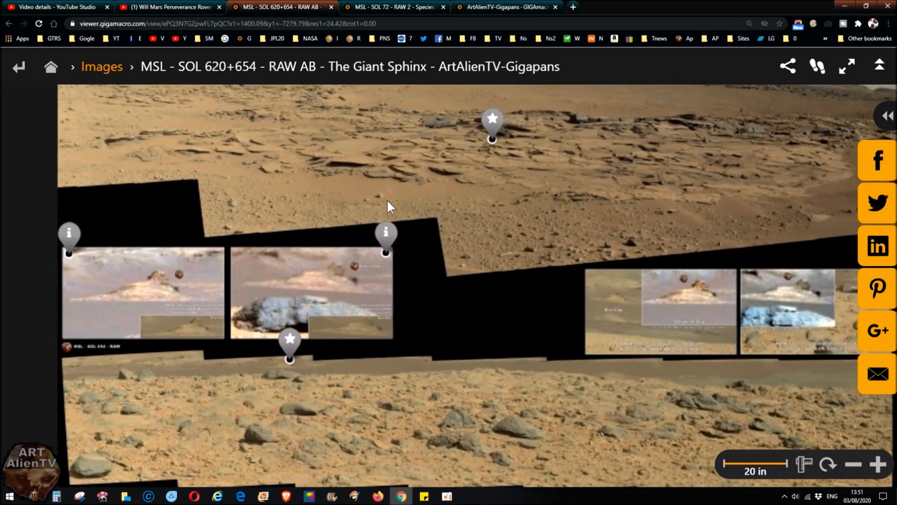
- Show the image details, zoom out to the entire Giant Sphinx panorama, then close the details panel
left_click(886, 115)
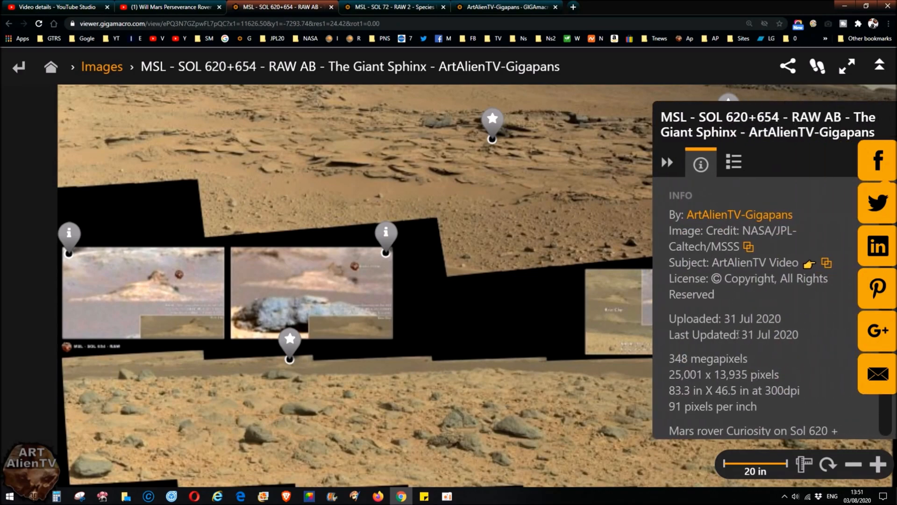
scroll("down", 3)
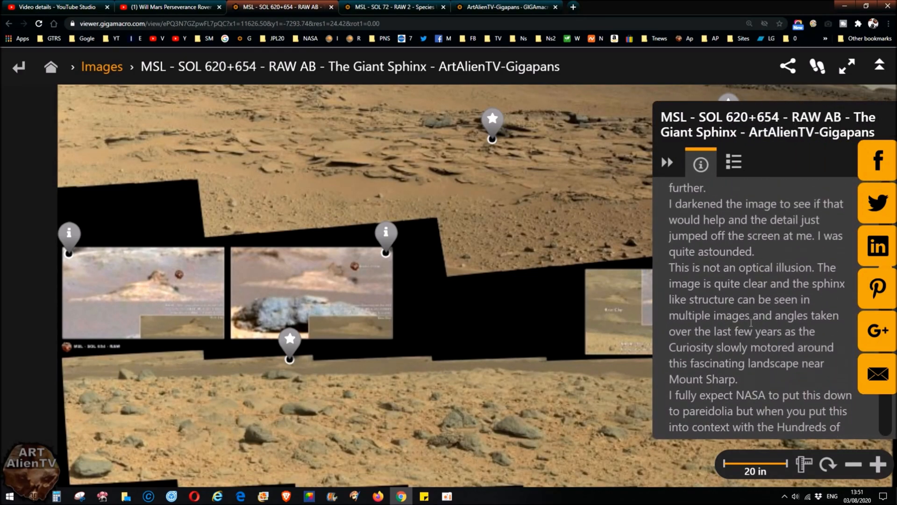
scroll("down", 3)
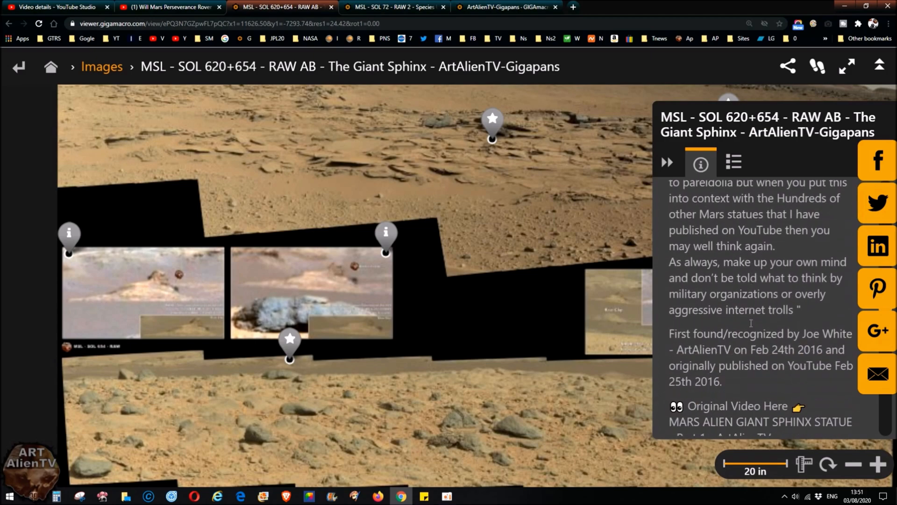
scroll("down", 3)
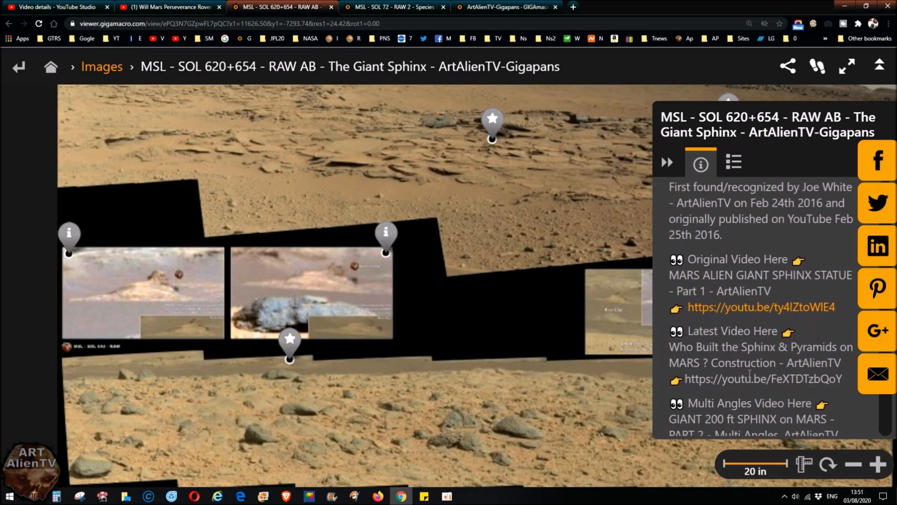
scroll("down", 3)
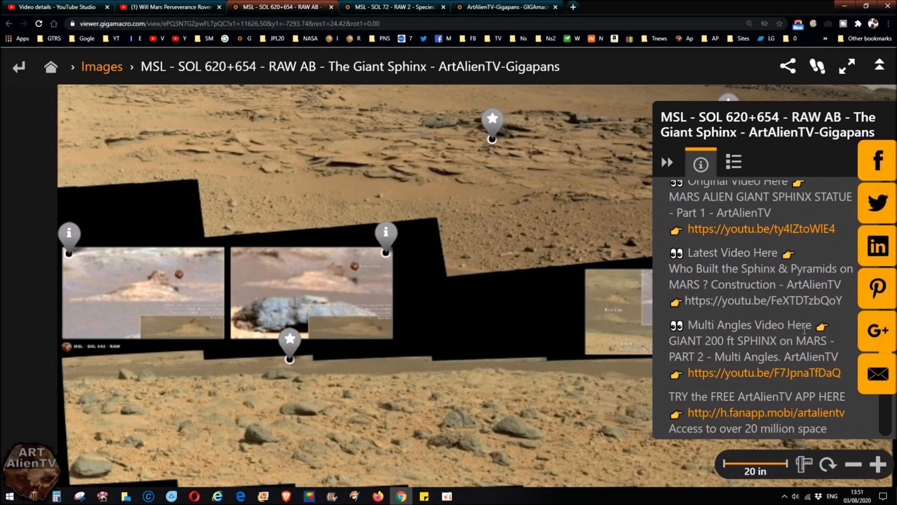
mouse_move(718, 383)
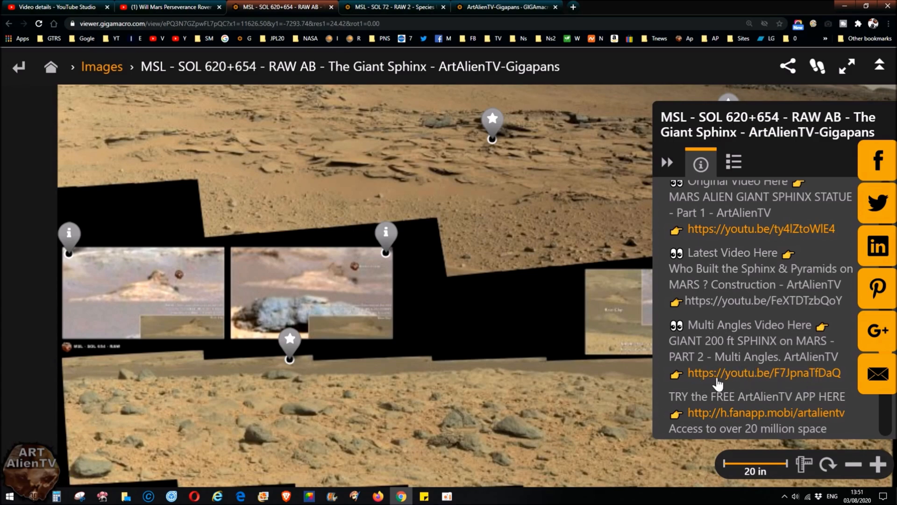
mouse_move(561, 326)
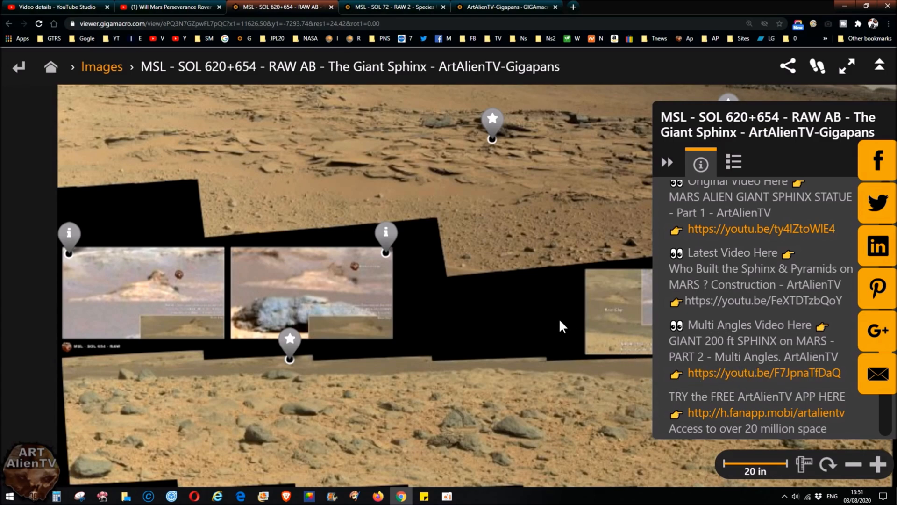
mouse_move(693, 131)
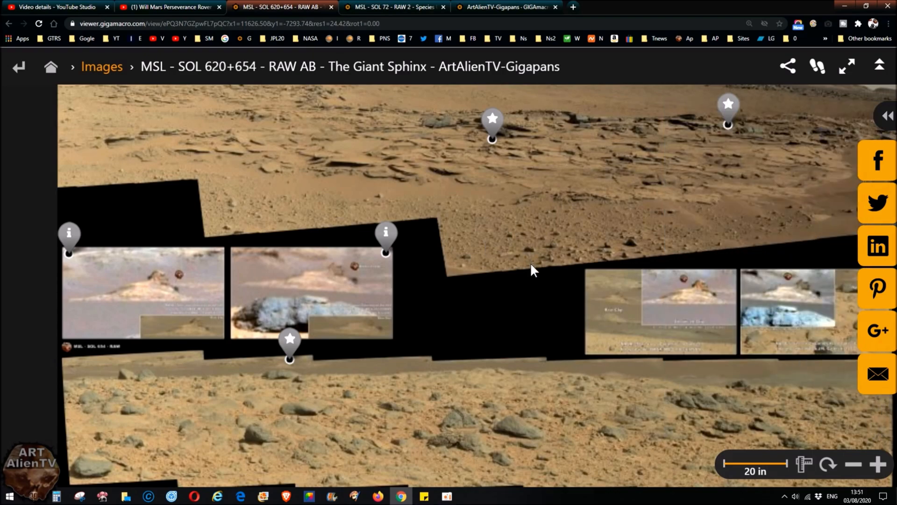
left_click(854, 464)
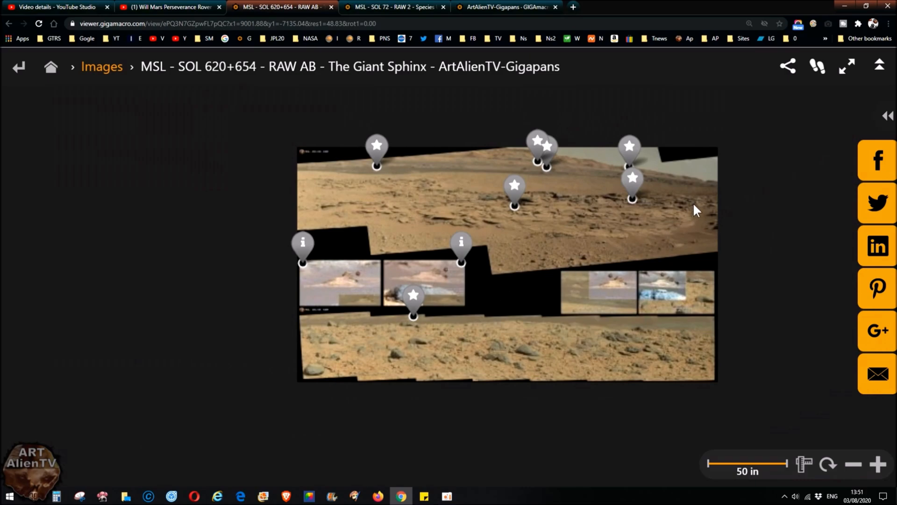
mouse_move(554, 249)
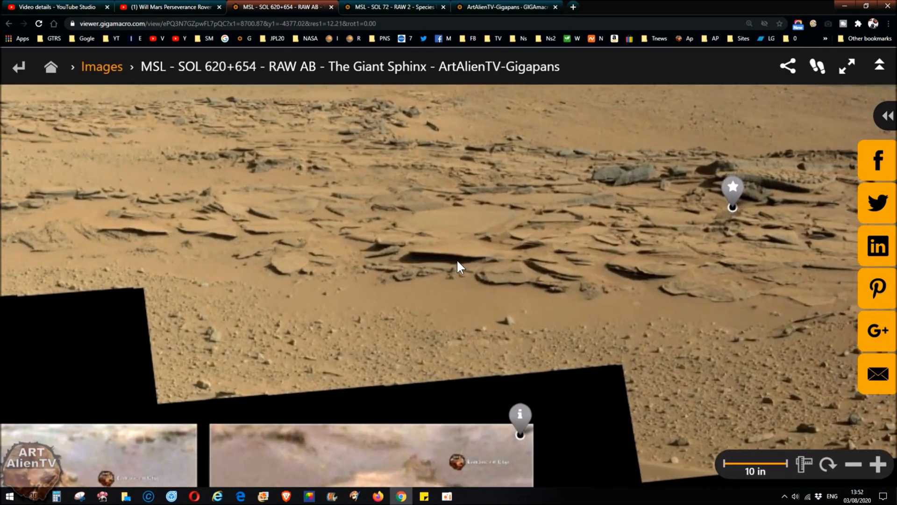
mouse_move(454, 233)
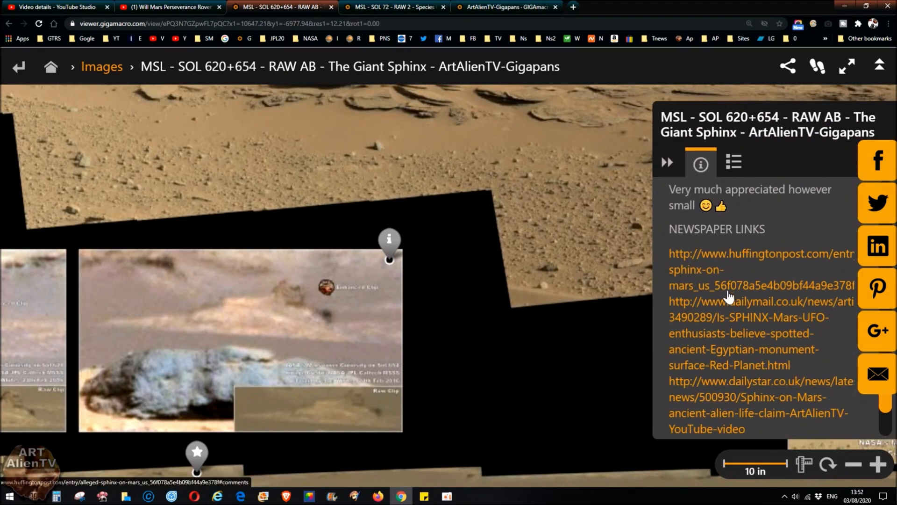
mouse_move(732, 351)
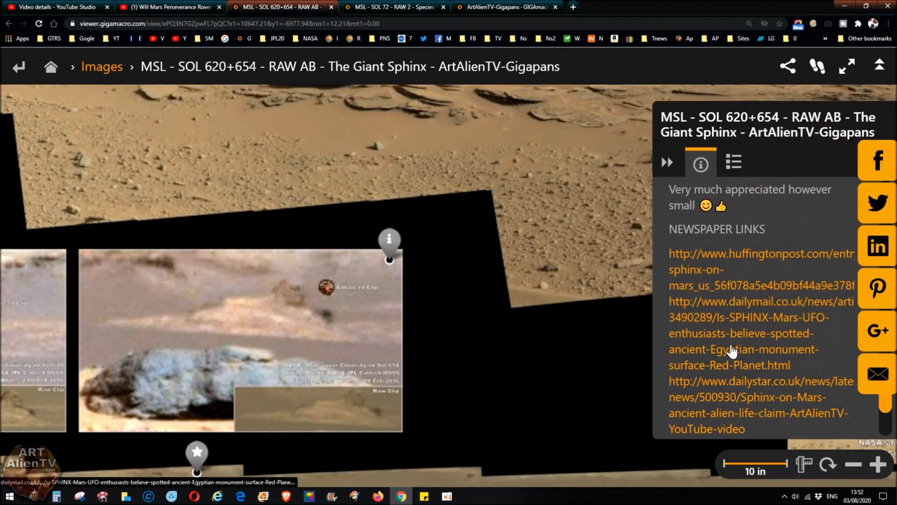
- Scroll the image description down to the NEWSPAPER LINKS section
scroll("down", 3)
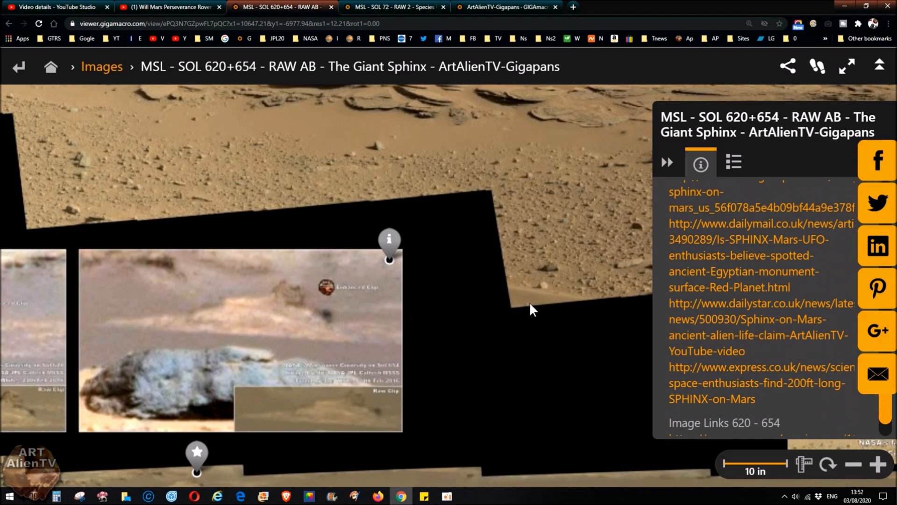
mouse_move(265, 325)
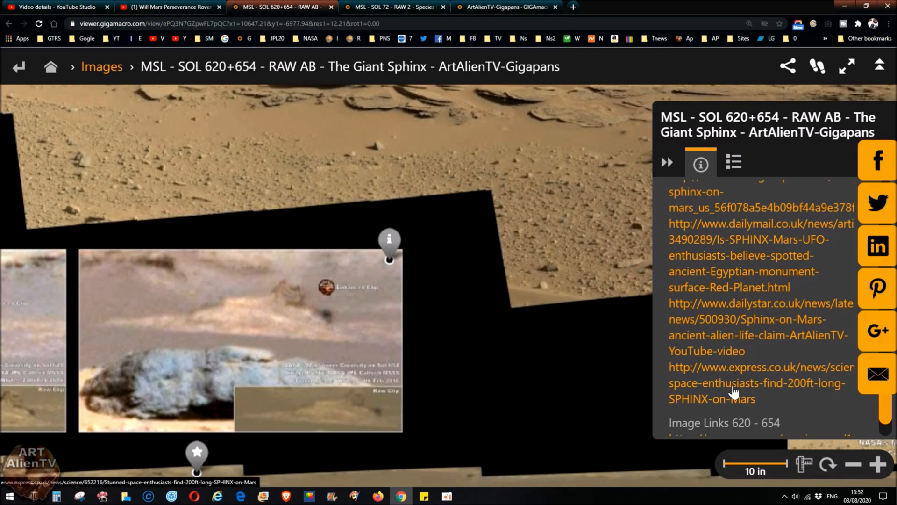
mouse_move(741, 241)
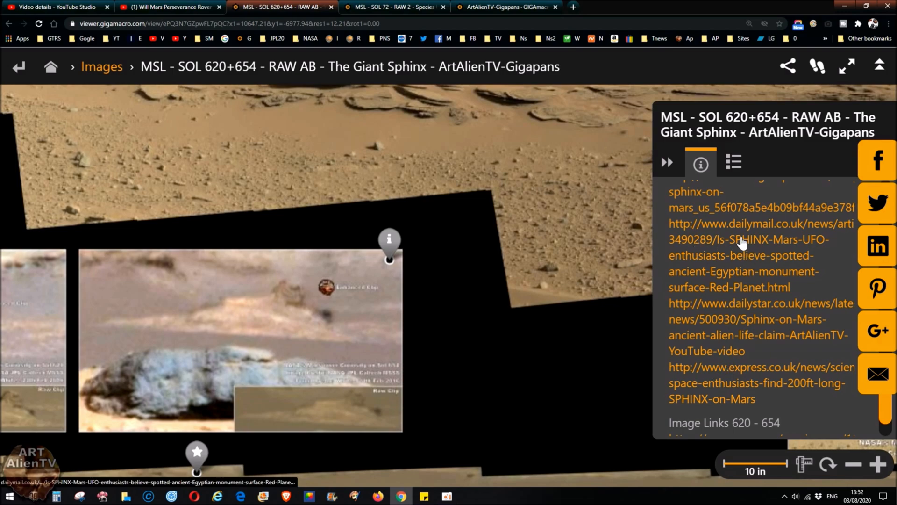
mouse_move(749, 334)
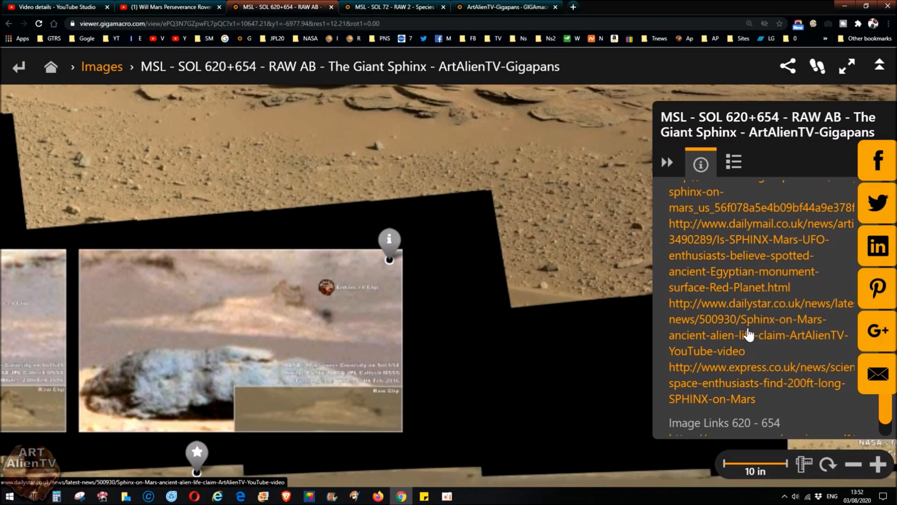
mouse_move(575, 366)
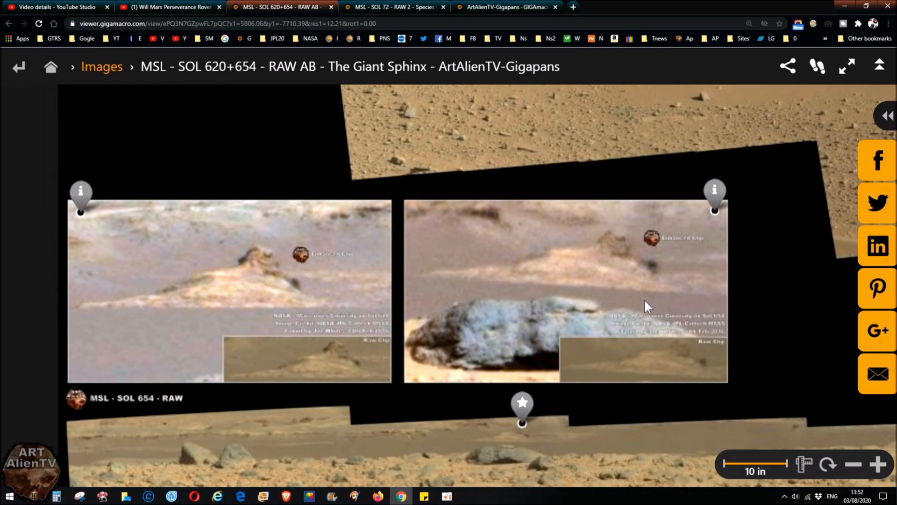
mouse_move(620, 301)
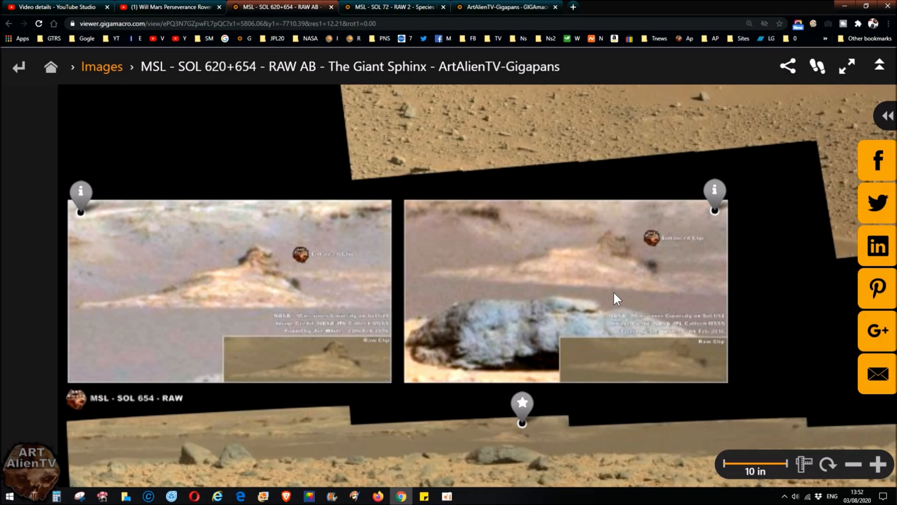
mouse_move(538, 315)
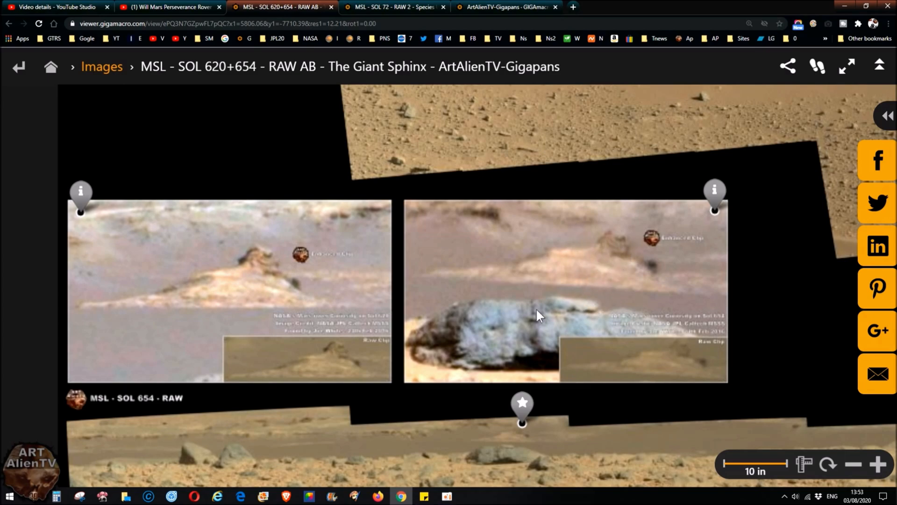
mouse_move(458, 337)
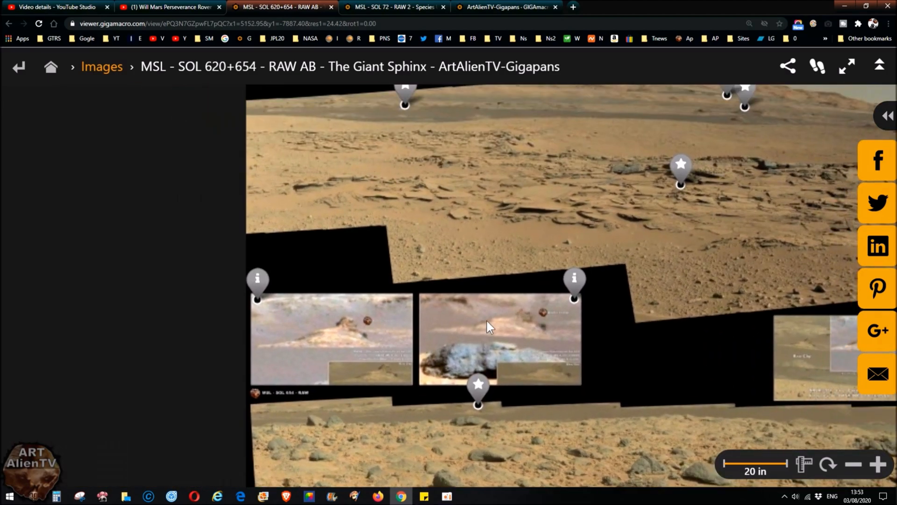
- Nudge the wide panorama toward the raw and enhanced SOL 654 clips
left_click_drag(489, 326, 479, 317)
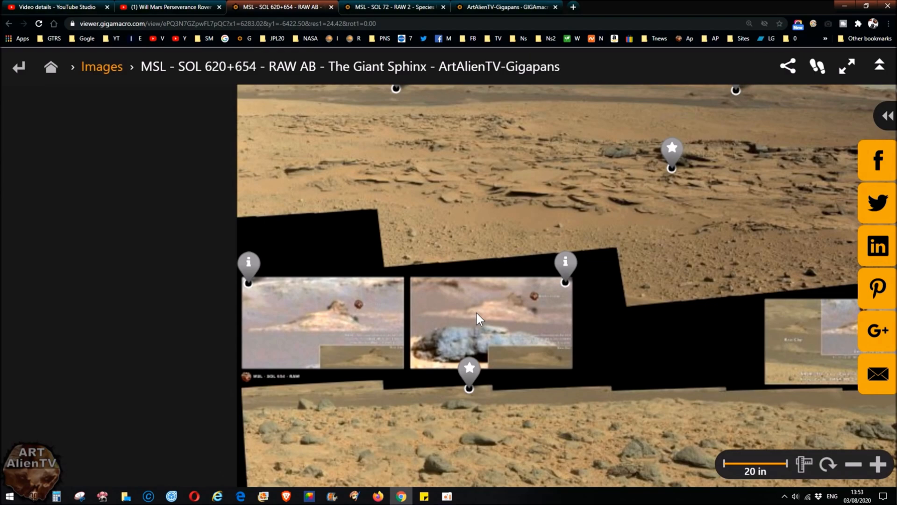
mouse_move(562, 296)
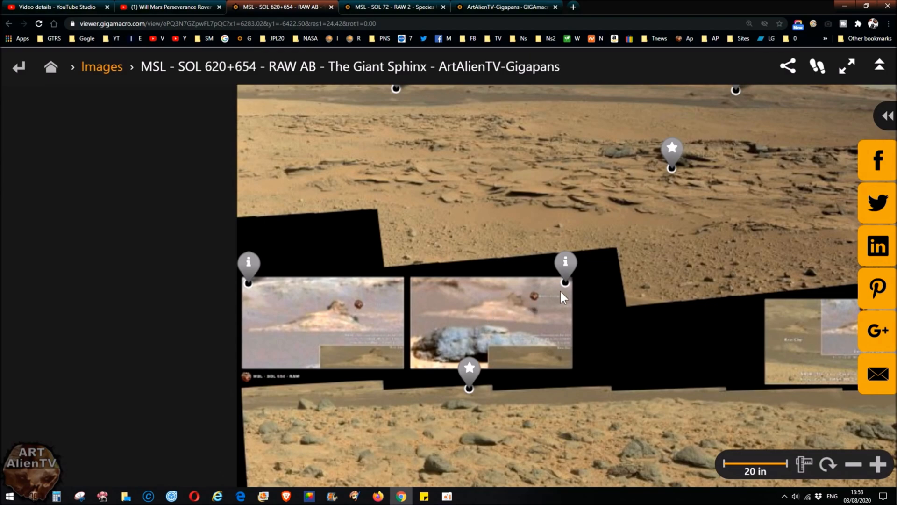
mouse_move(515, 334)
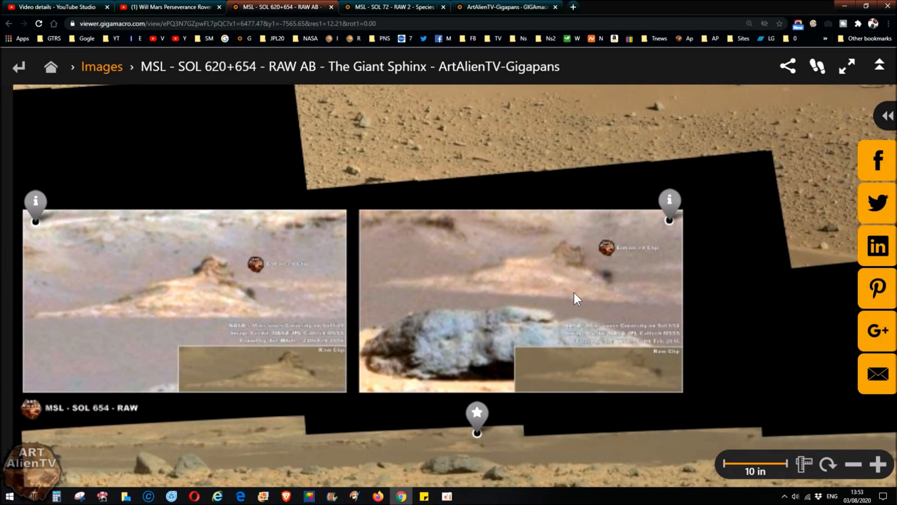
mouse_move(574, 300)
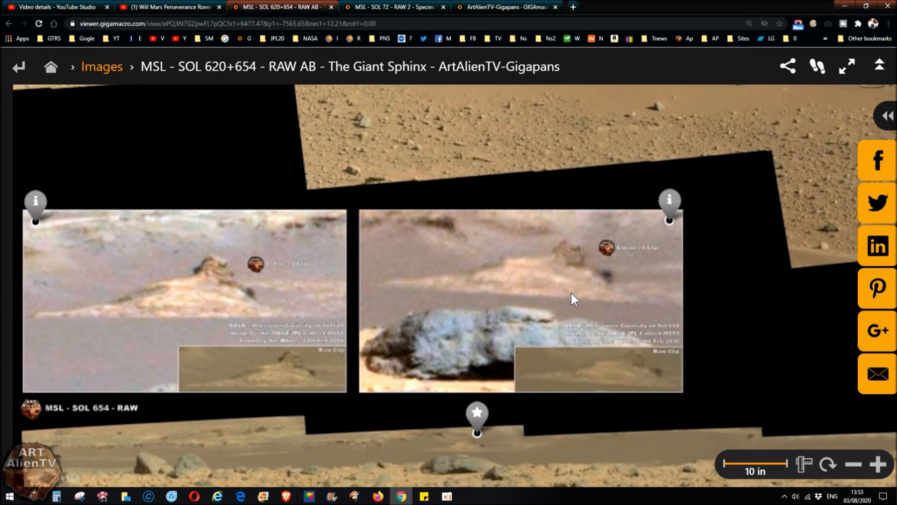
mouse_move(497, 322)
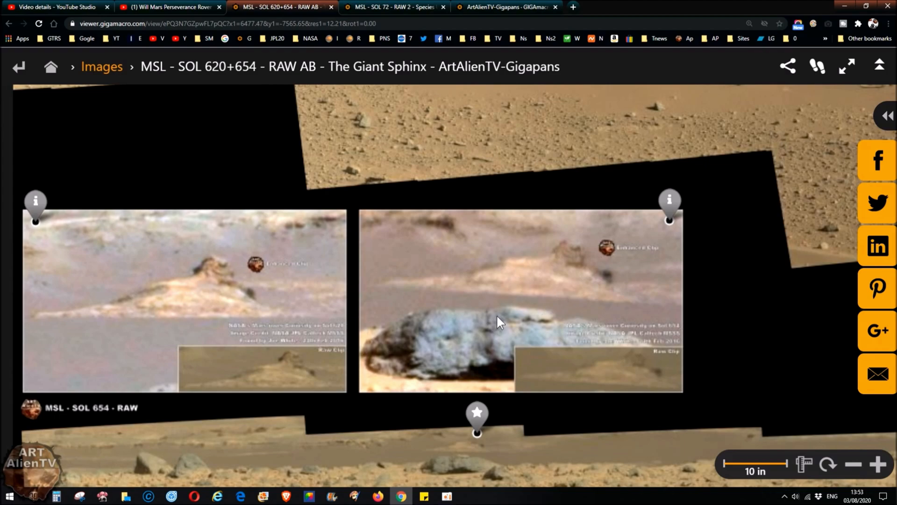
mouse_move(458, 274)
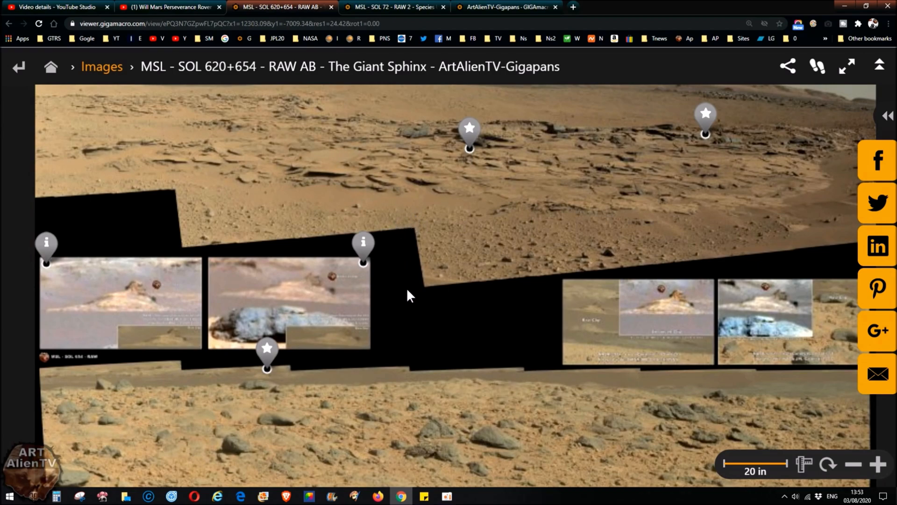
mouse_move(416, 196)
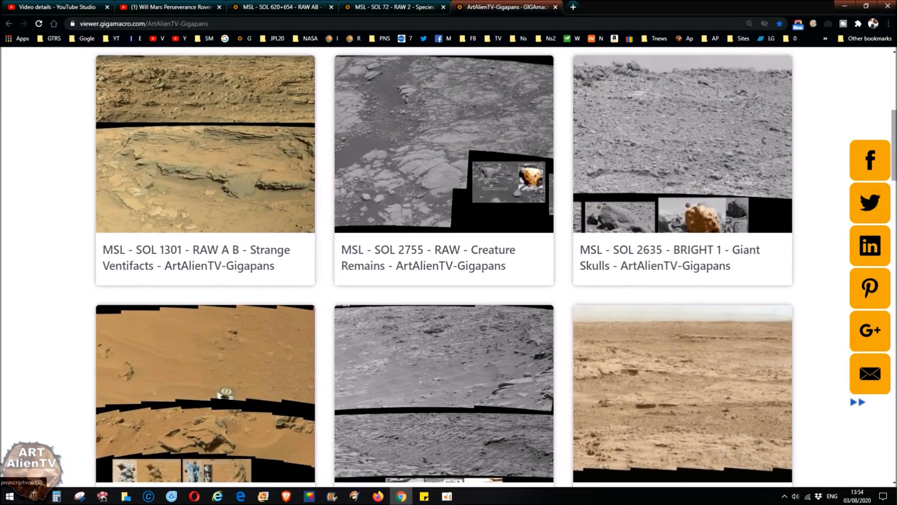
- Scroll the ArtAlienTV gallery and open the PIA20319 Knudsen Ridge - The Missing Link gigapan
scroll("down", 3)
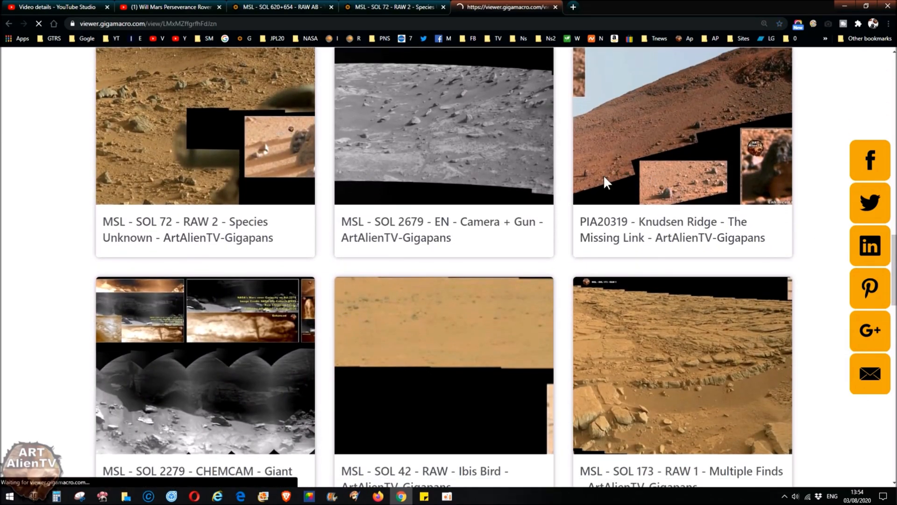
left_click(681, 125)
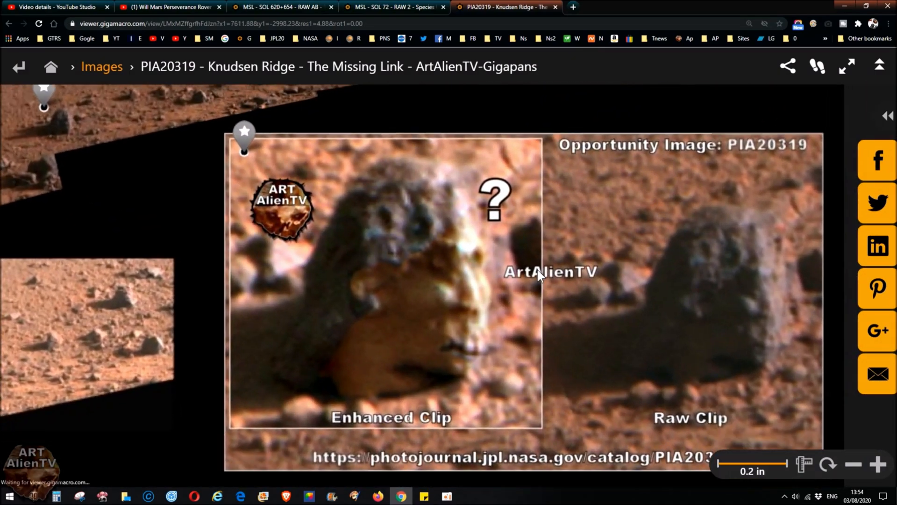
- Pan the Knudsen Ridge panorama to frame the enhanced and raw clip comparison
left_click_drag(538, 275, 558, 335)
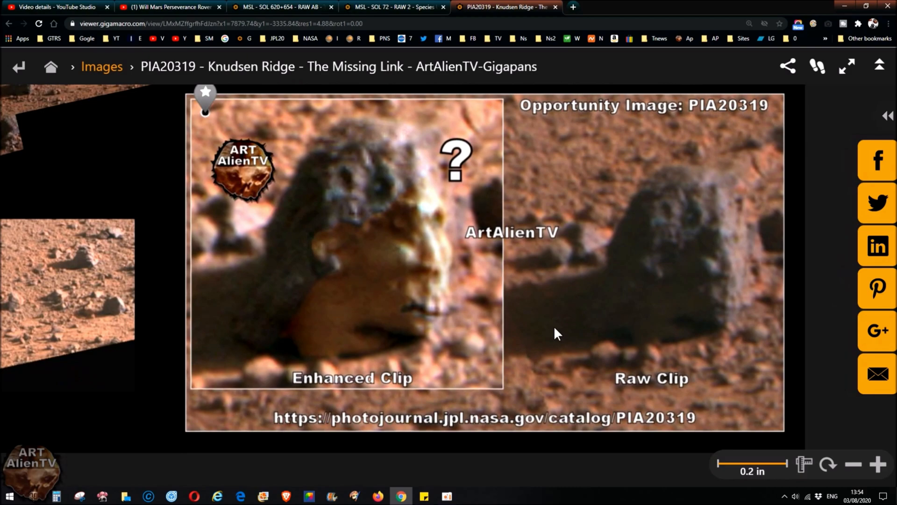
mouse_move(560, 243)
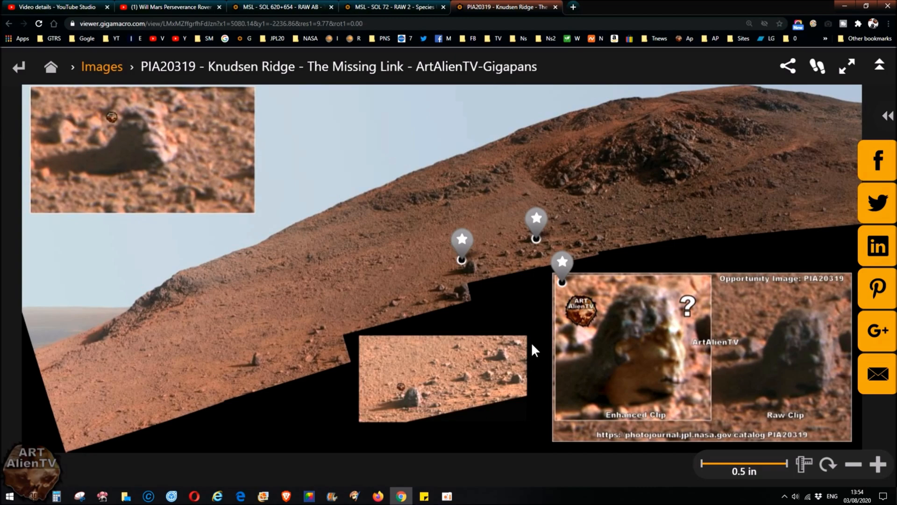
mouse_move(535, 345)
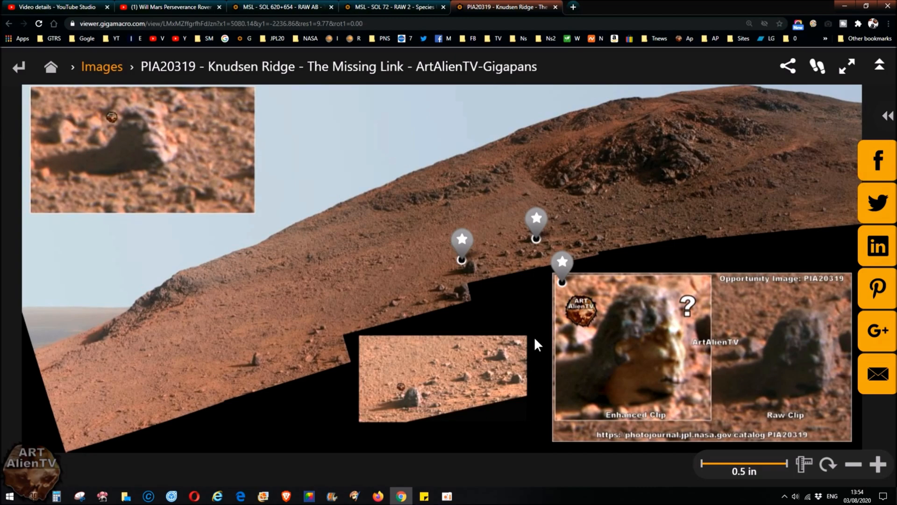
left_click_drag(537, 343, 591, 376)
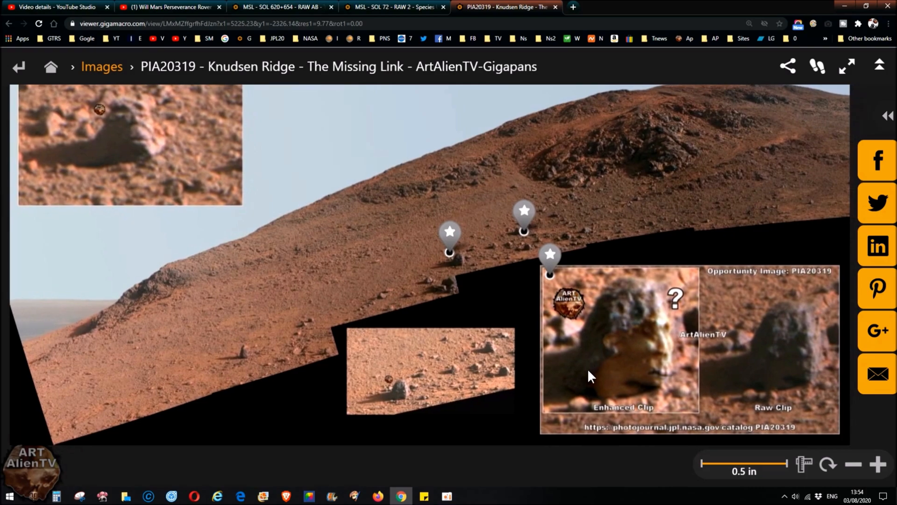
mouse_move(585, 321)
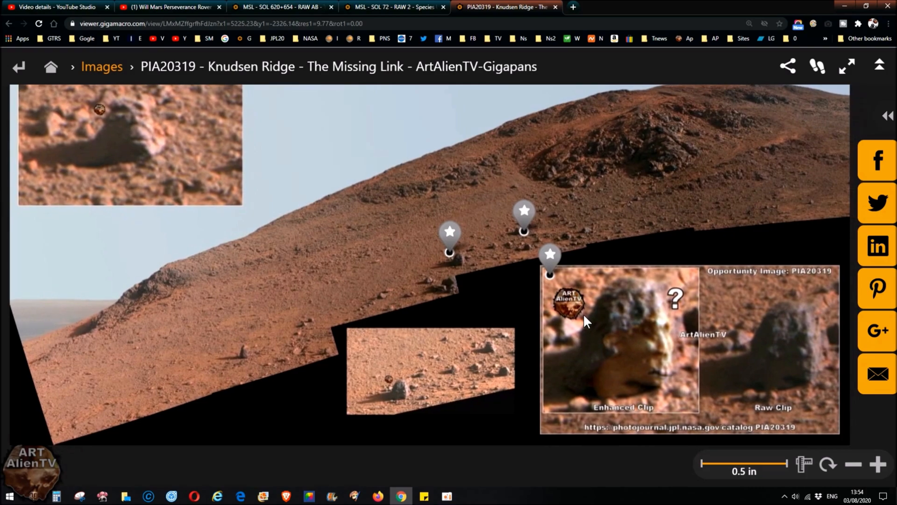
mouse_move(578, 216)
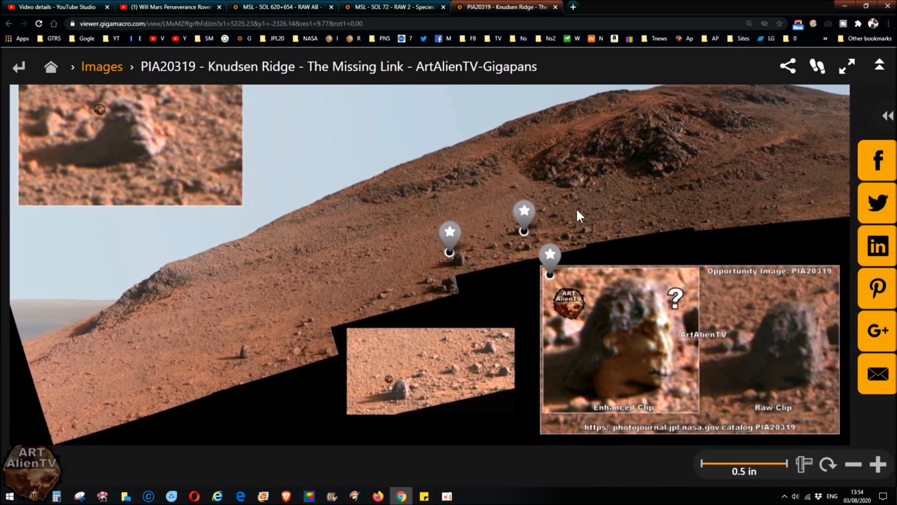
left_click_drag(579, 217, 583, 240)
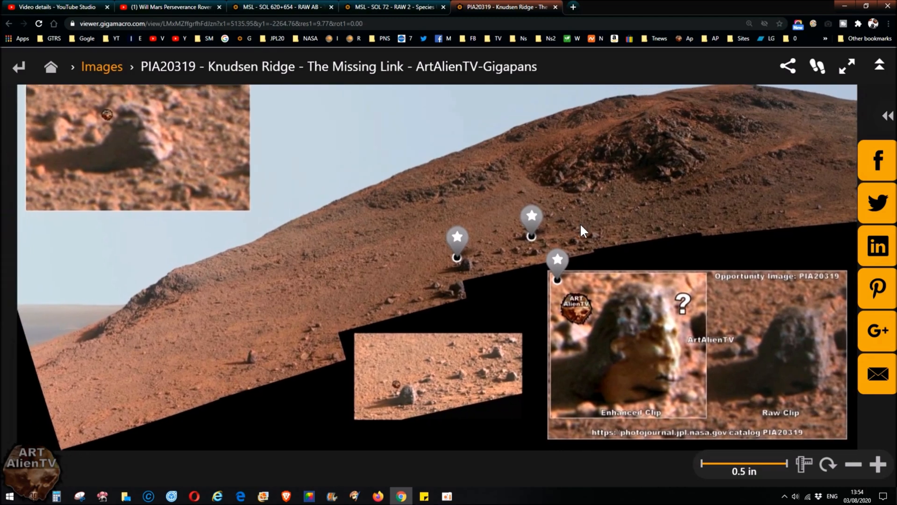
mouse_move(579, 228)
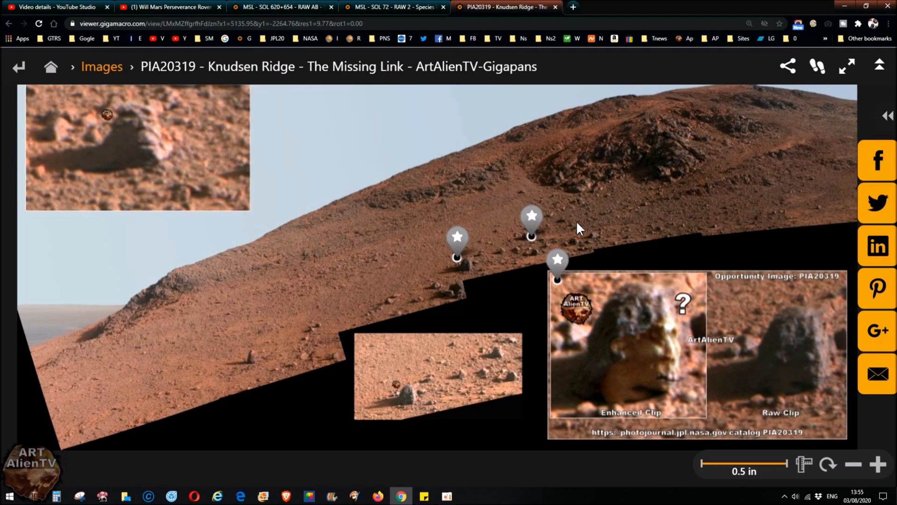
mouse_move(379, 180)
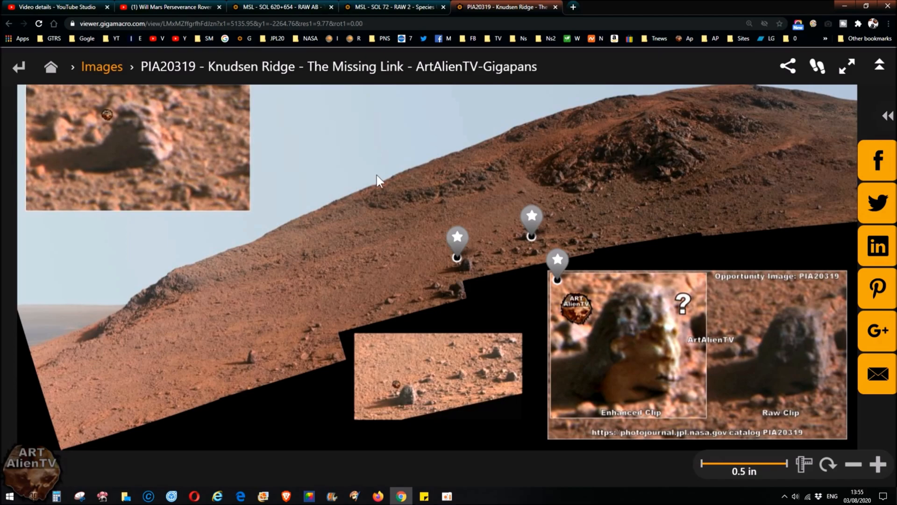
- Go back to the ArtAlienTV-Gigapans gallery and scroll down through the thumbnails
left_click(19, 66)
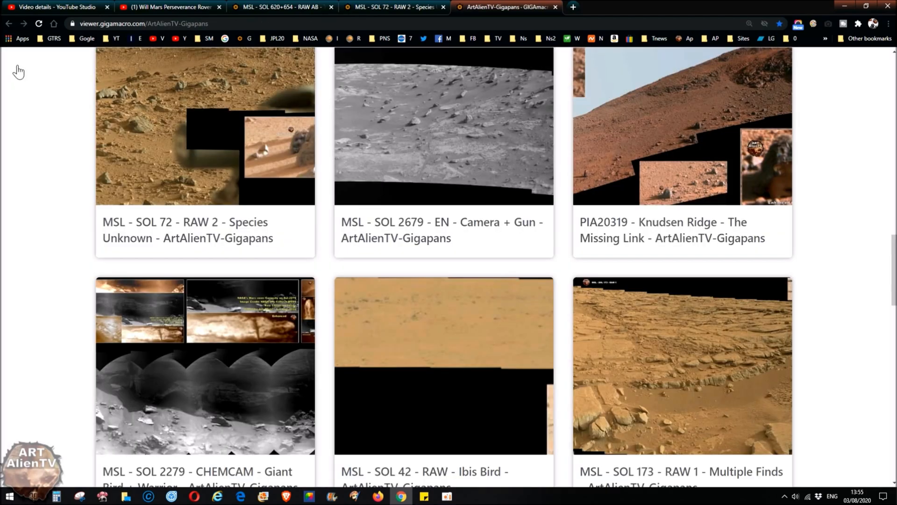
scroll("down", 3)
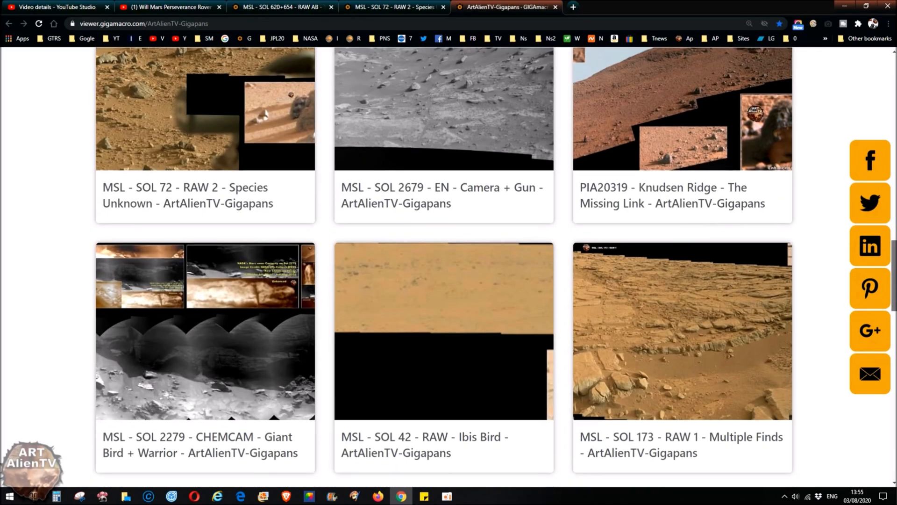
scroll("down", 3)
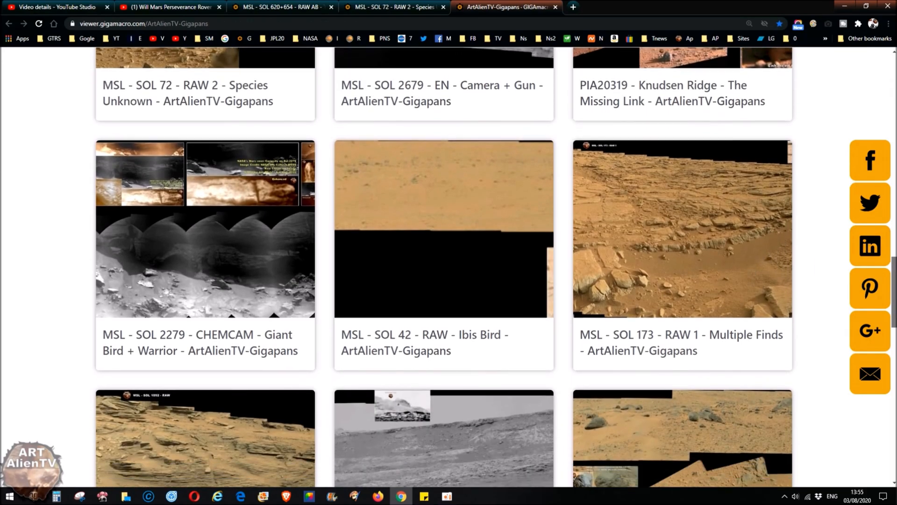
scroll("down", 3)
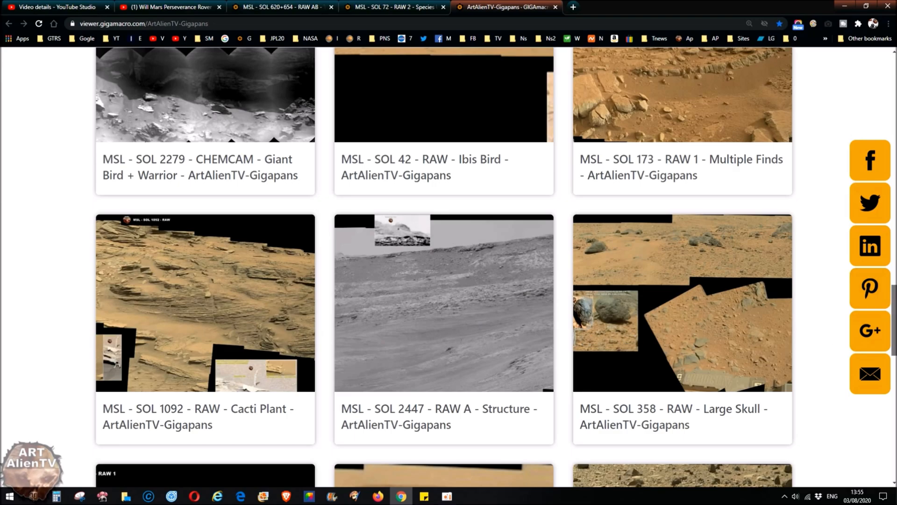
scroll("down", 3)
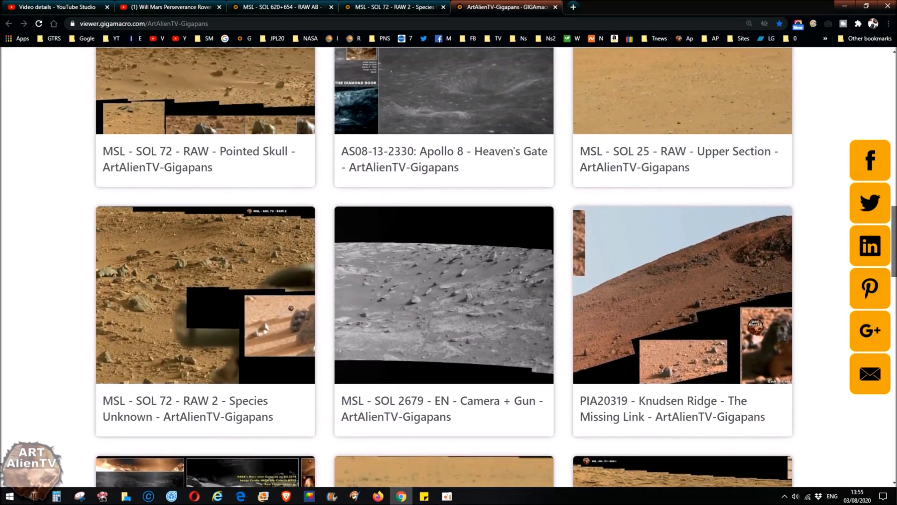
scroll("down", 3)
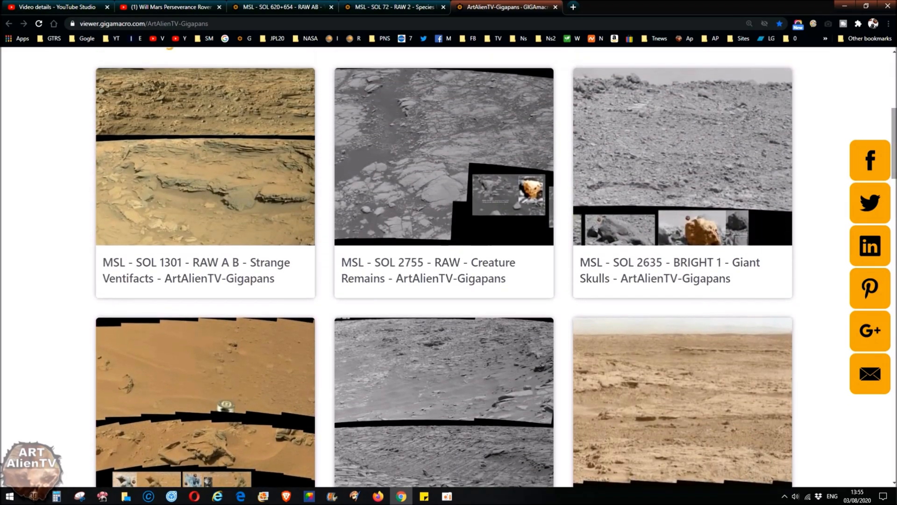
scroll("up", 3)
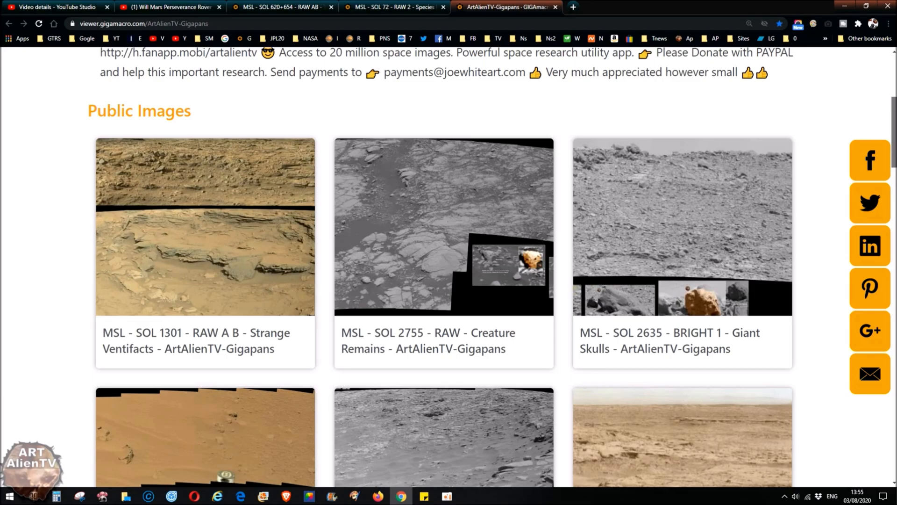
- Keep scrolling the gallery to find the MSL - SOL 1405 Lizard Man thumbnail
scroll("down", 3)
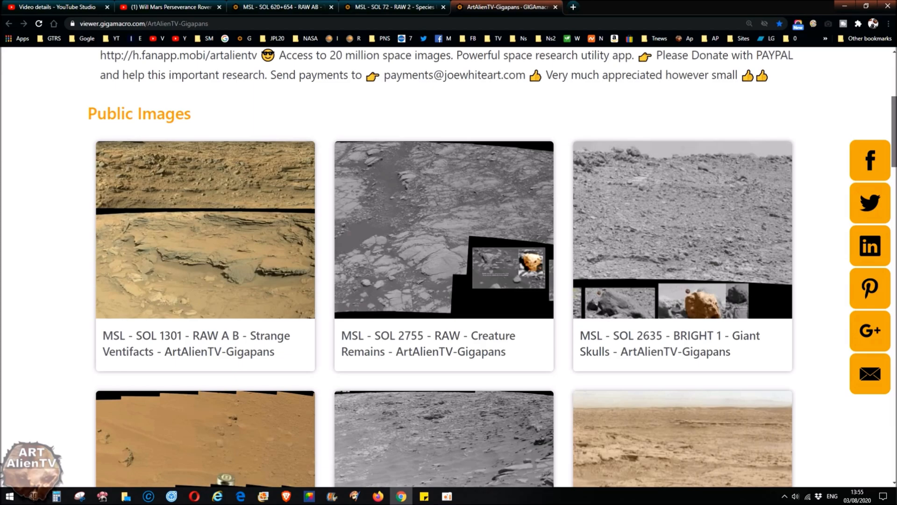
scroll("down", 3)
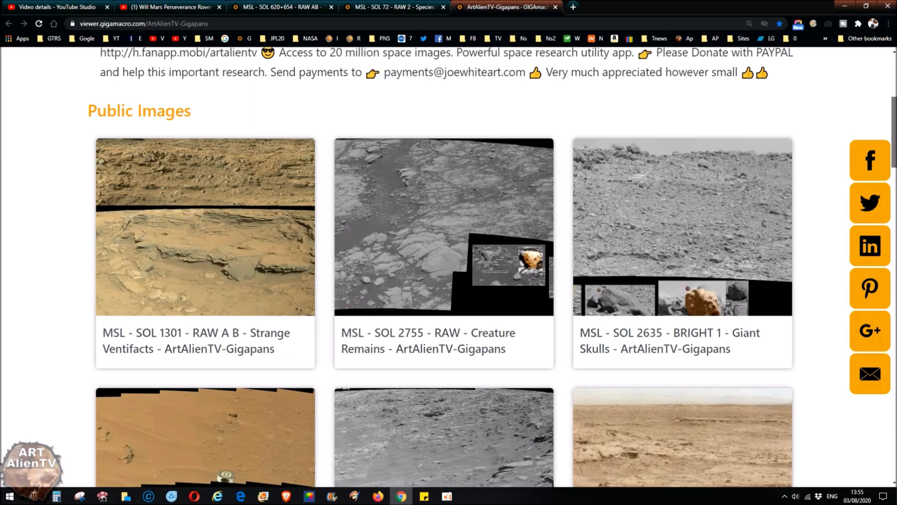
scroll("down", 3)
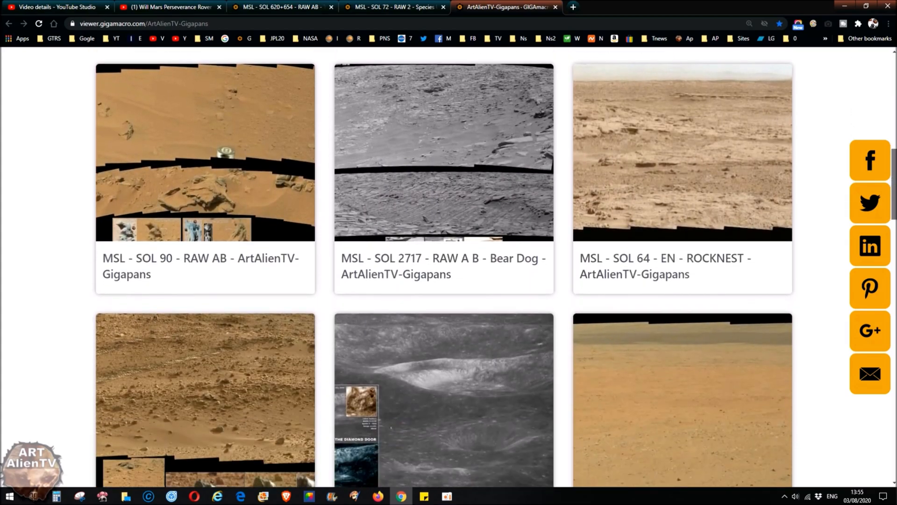
scroll("down", 3)
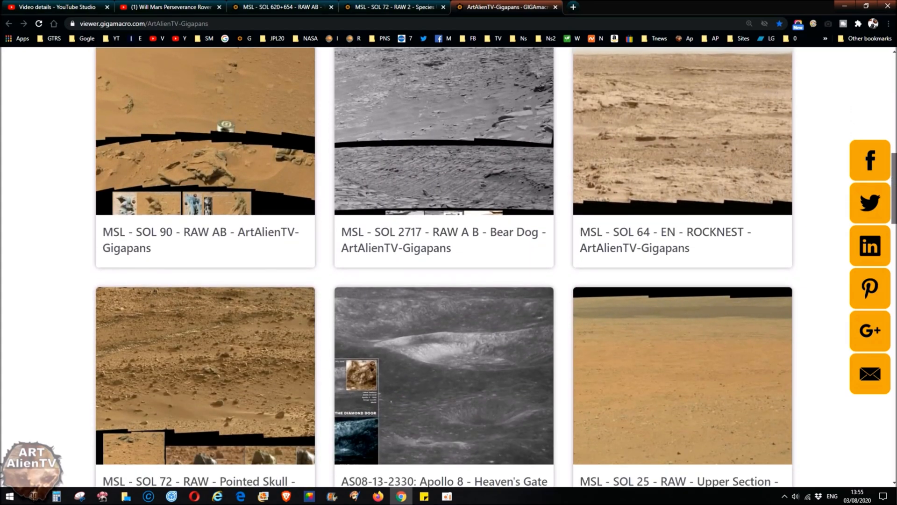
scroll("down", 3)
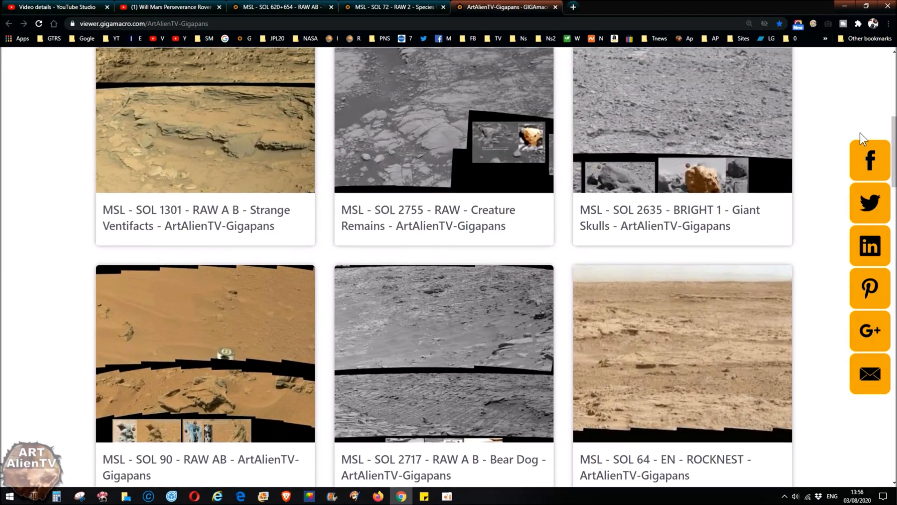
mouse_move(708, 333)
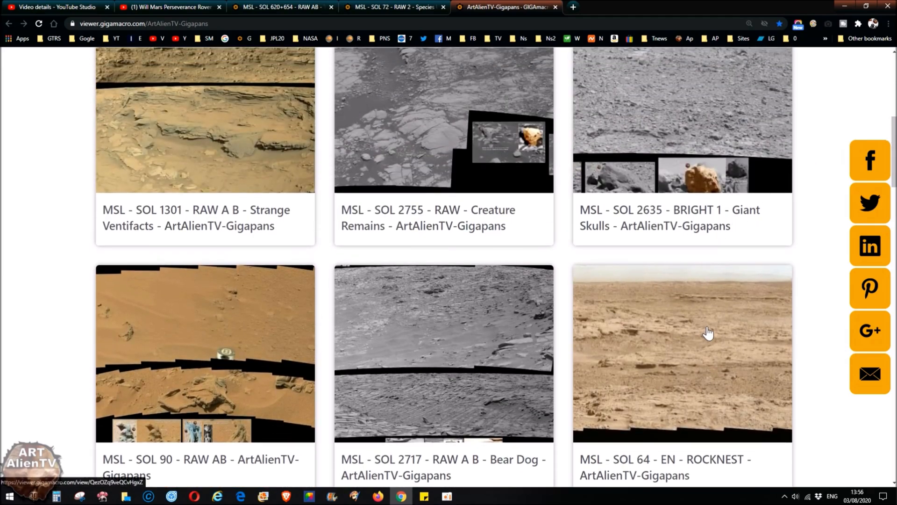
scroll("up", 3)
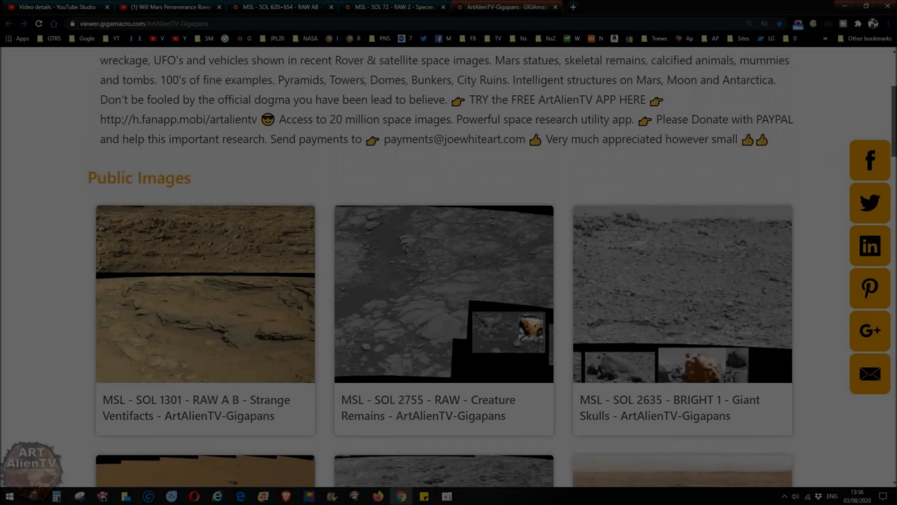
scroll("down", 3)
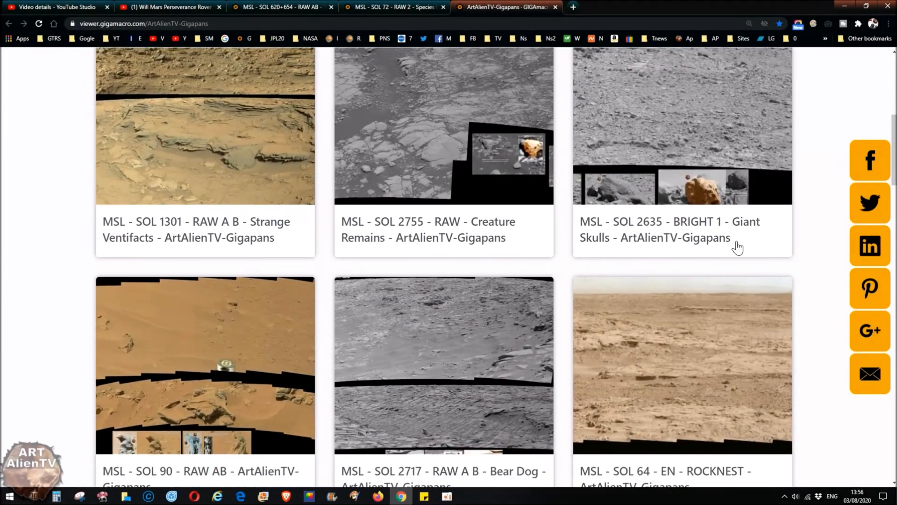
mouse_move(398, 391)
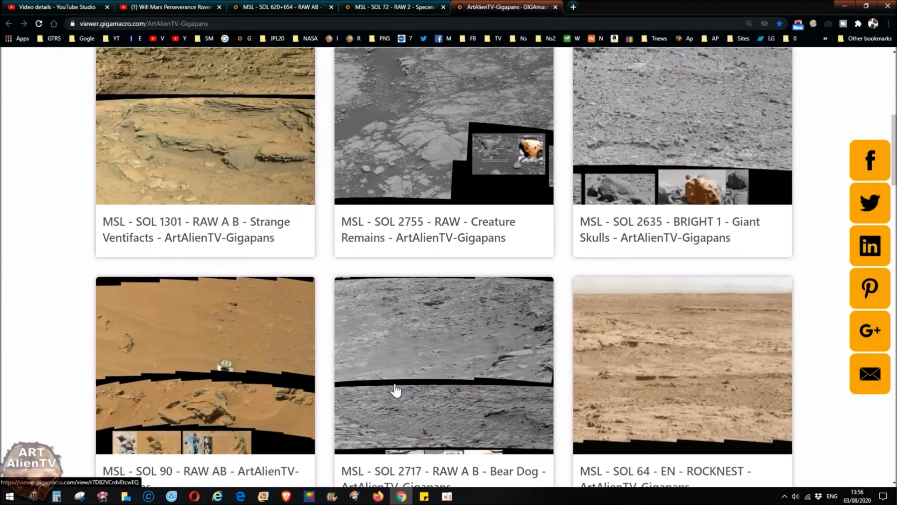
mouse_move(8, 335)
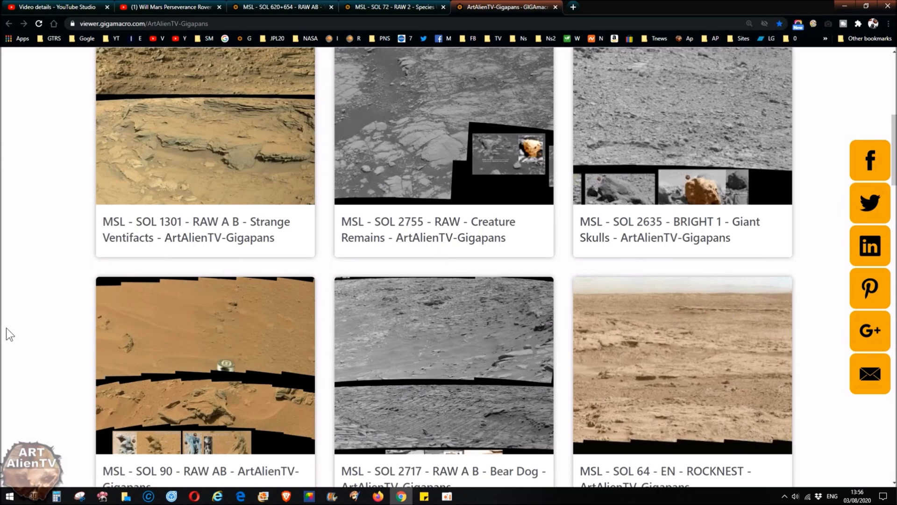
mouse_move(388, 336)
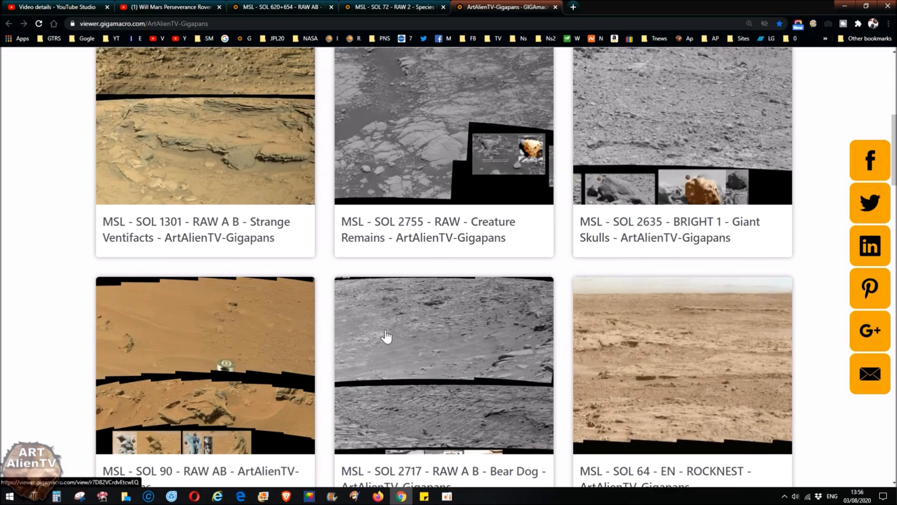
mouse_move(429, 326)
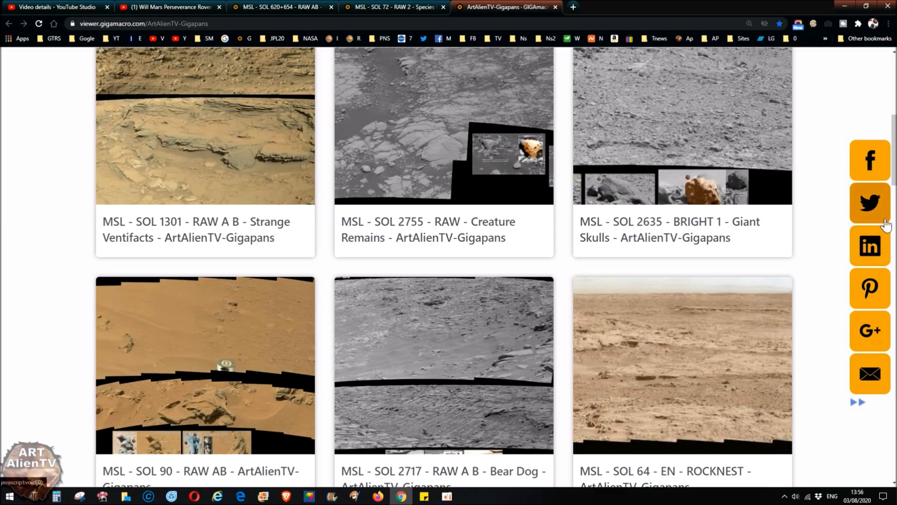
scroll("down", 3)
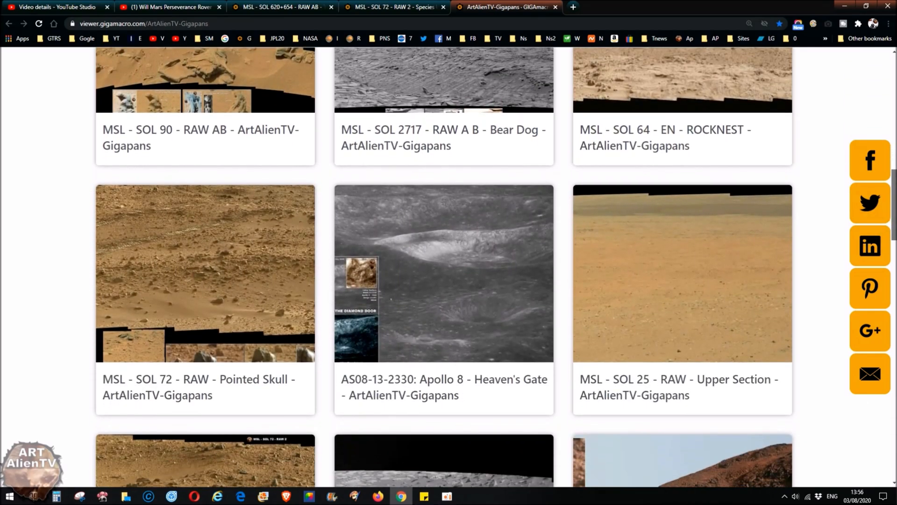
scroll("up", 3)
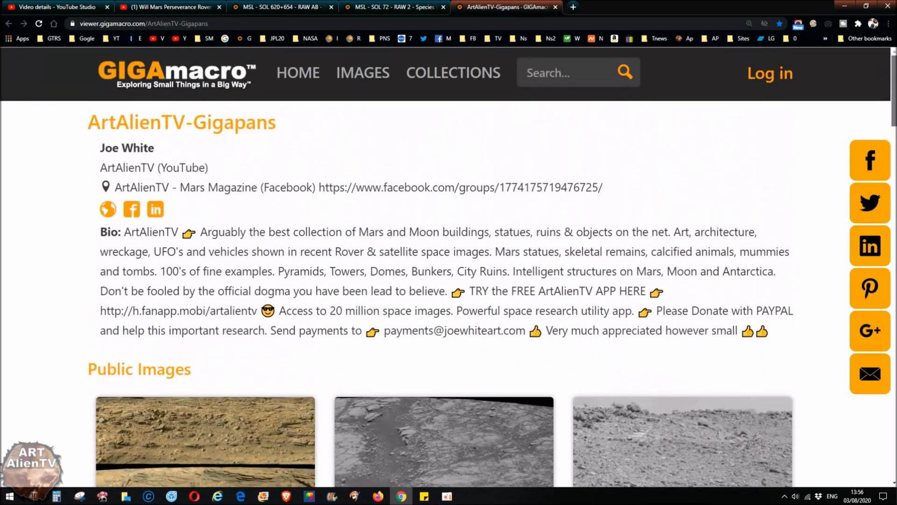
scroll("down", 3)
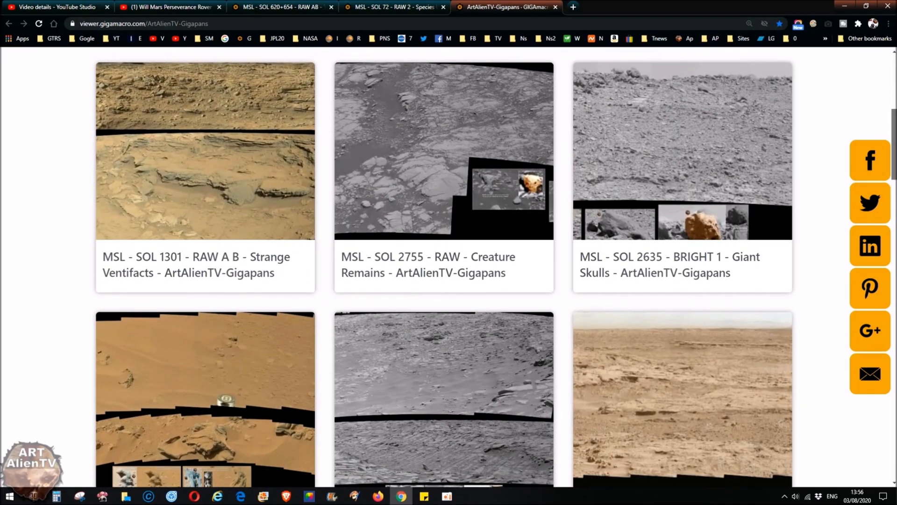
scroll("down", 3)
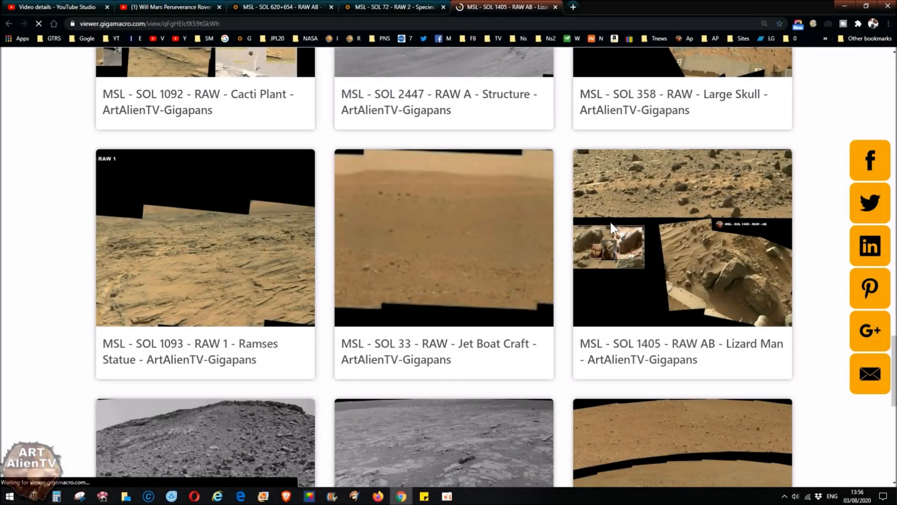
- Open the Lizard Man gigapan, hide its info panel, then switch to the Sol 72 Species Unknown tab
left_click(681, 237)
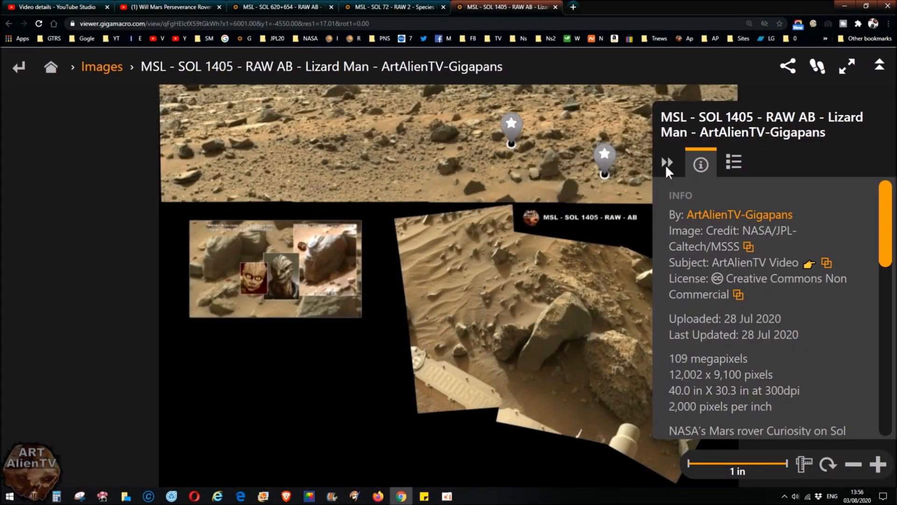
left_click(666, 163)
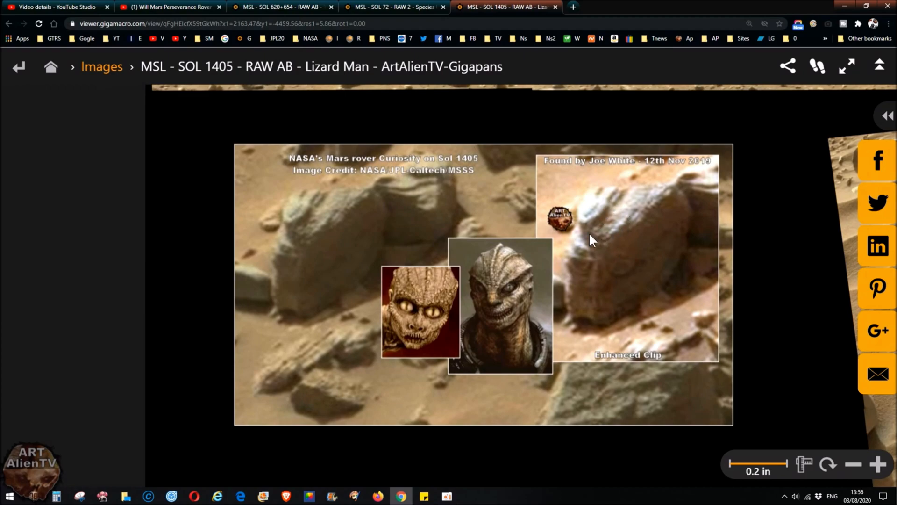
mouse_move(675, 275)
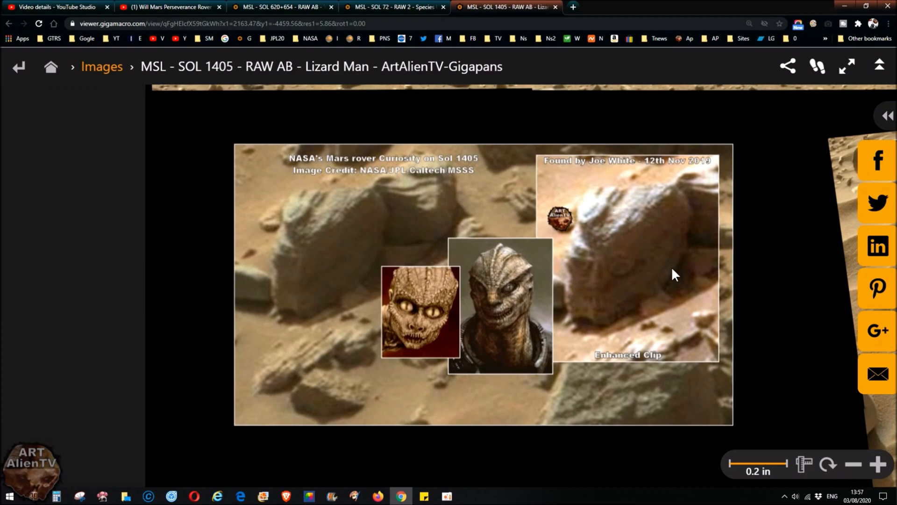
mouse_move(649, 295)
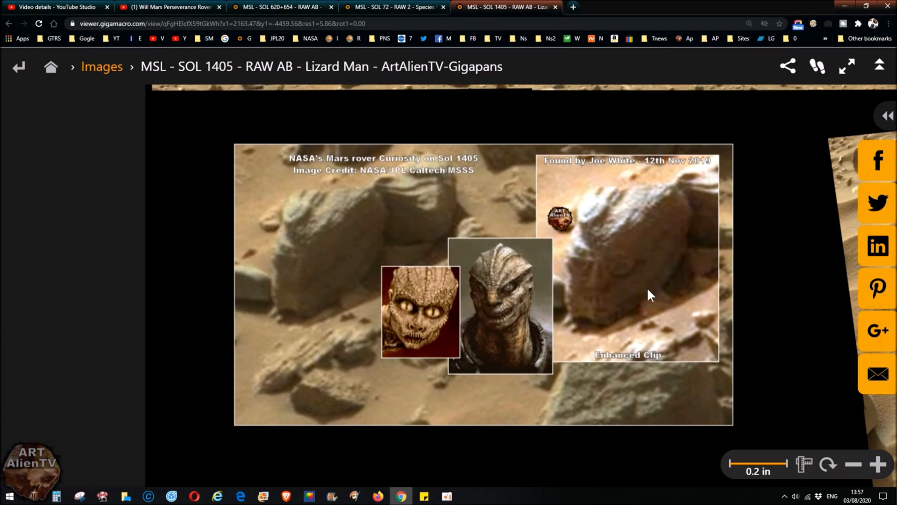
mouse_move(386, 315)
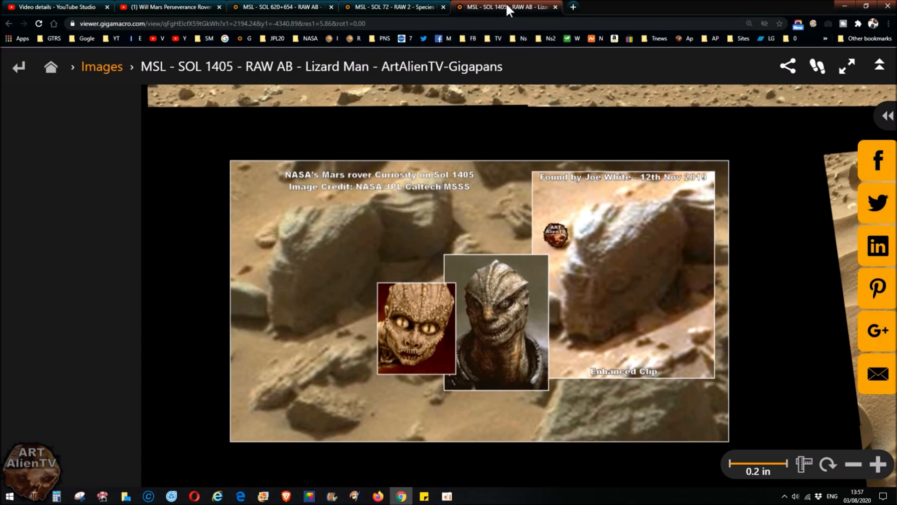
left_click(395, 7)
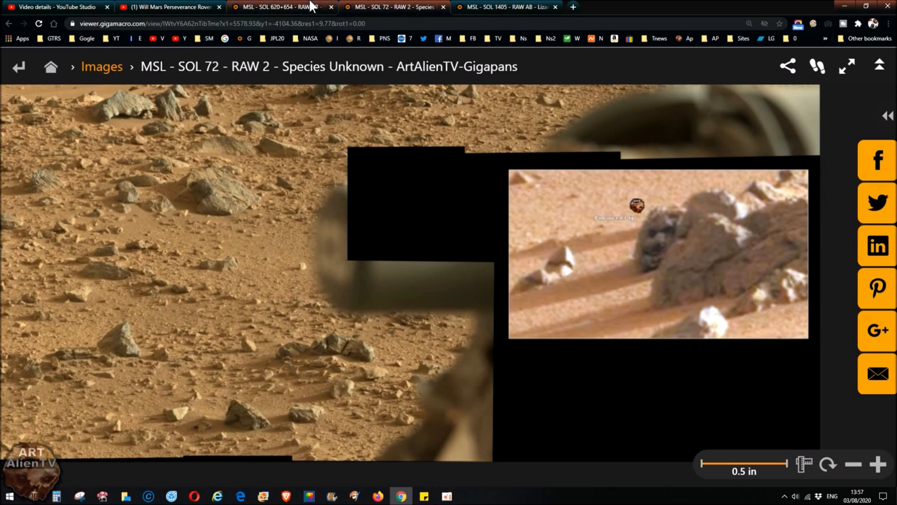
- Switch to the Giant Sphinx gigapan tab
left_click(281, 7)
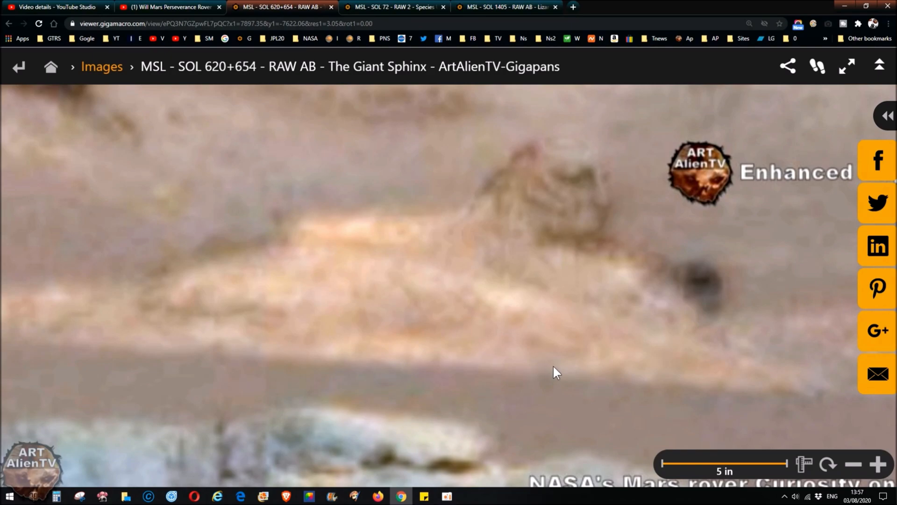
mouse_move(627, 257)
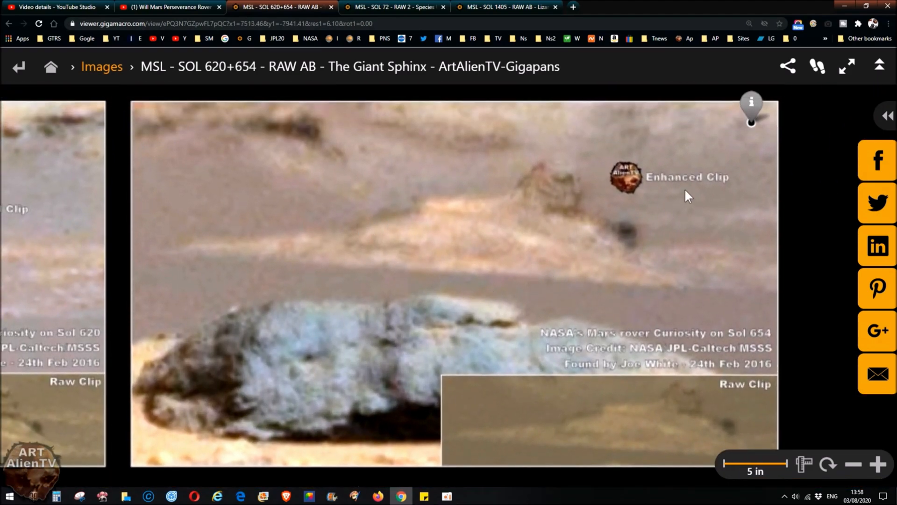
mouse_move(561, 311)
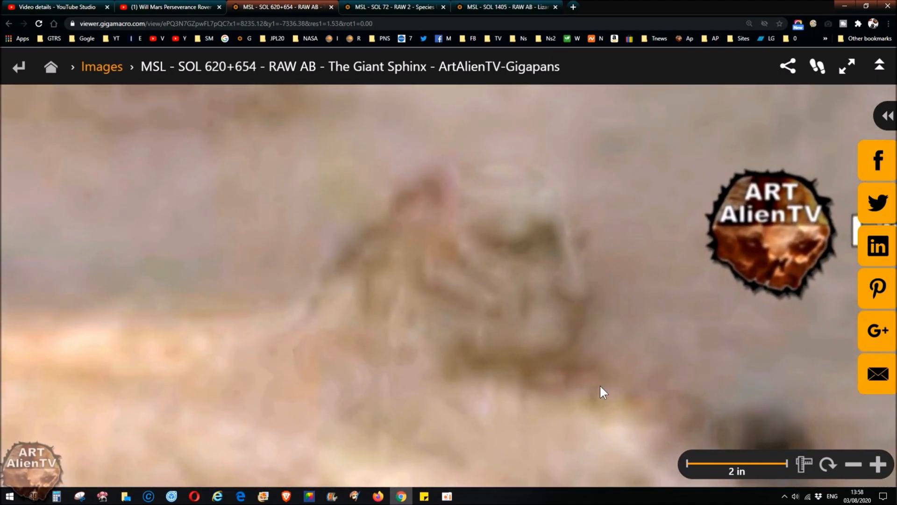
mouse_move(574, 412)
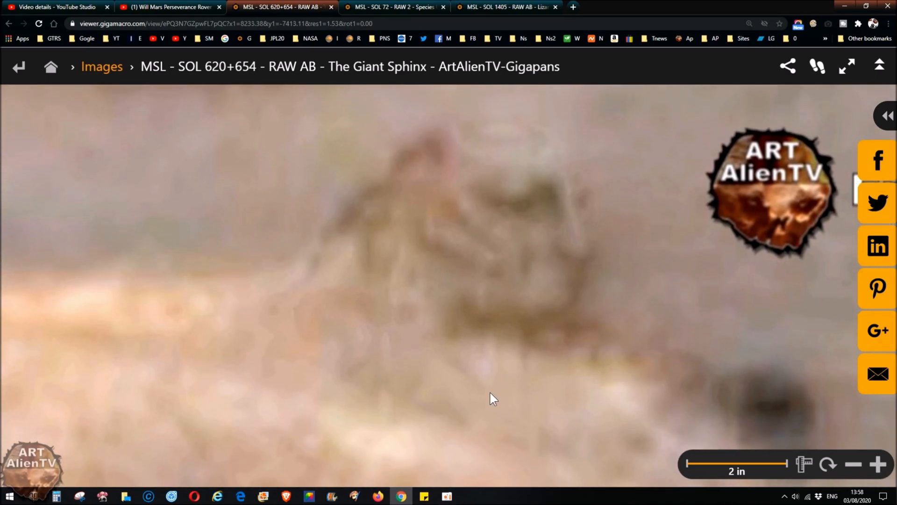
mouse_move(534, 204)
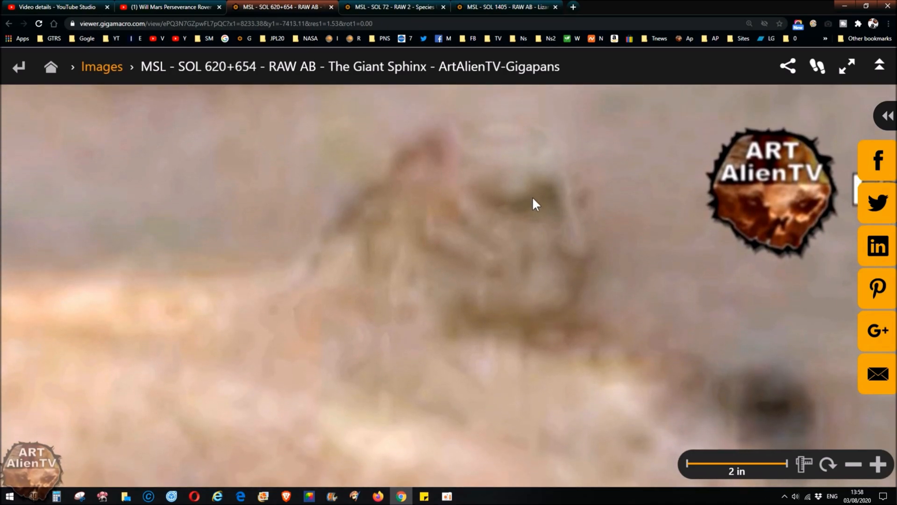
mouse_move(581, 262)
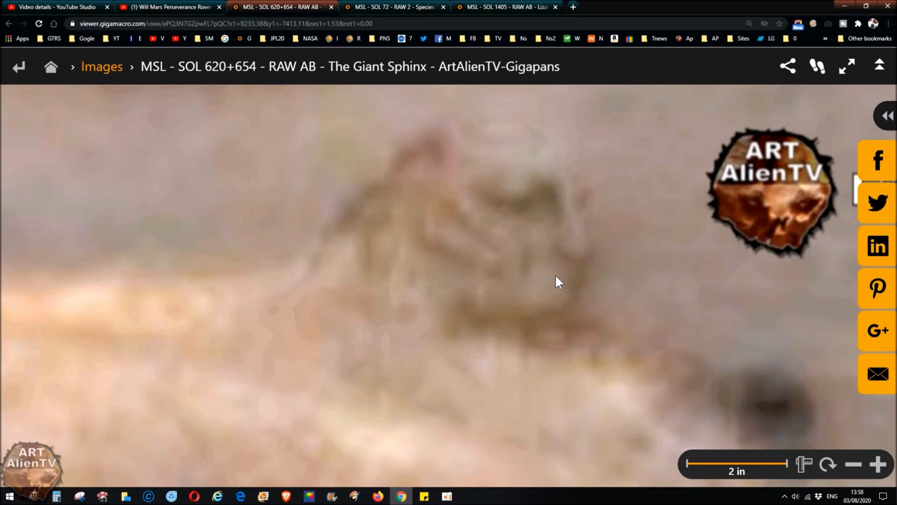
mouse_move(576, 246)
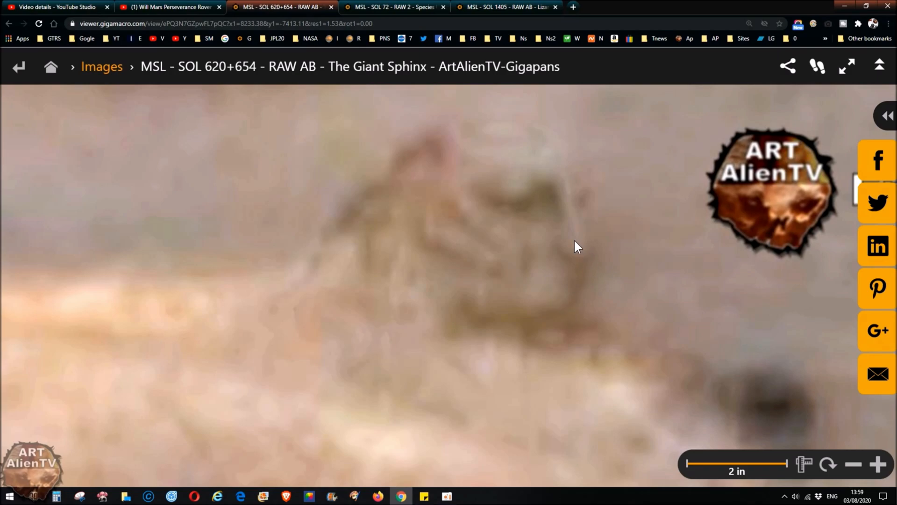
mouse_move(583, 285)
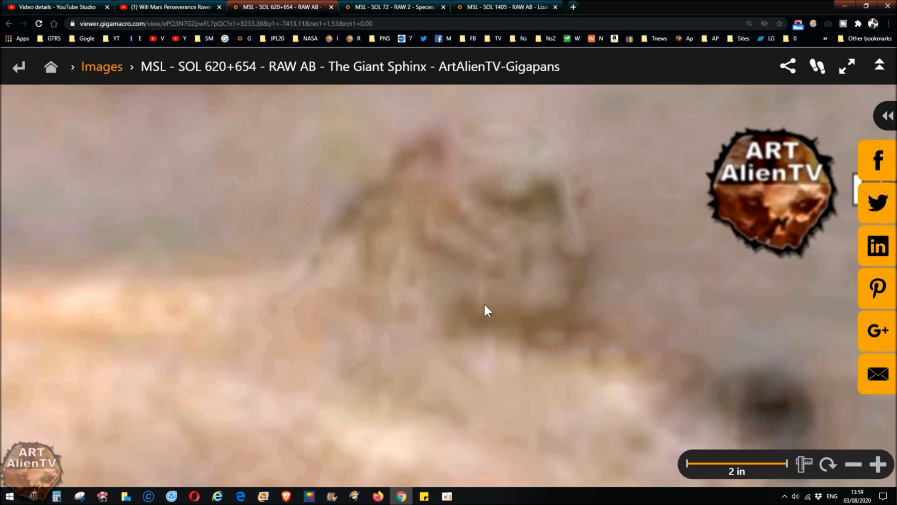
mouse_move(421, 218)
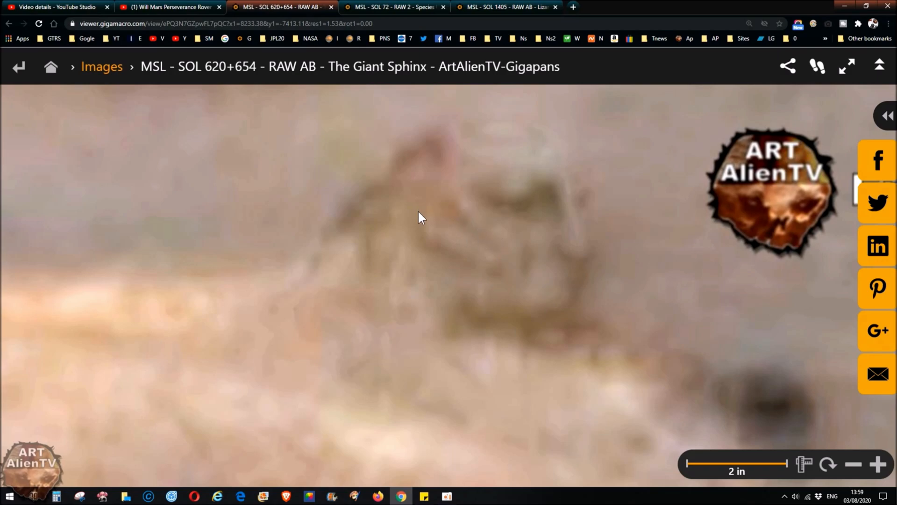
mouse_move(460, 192)
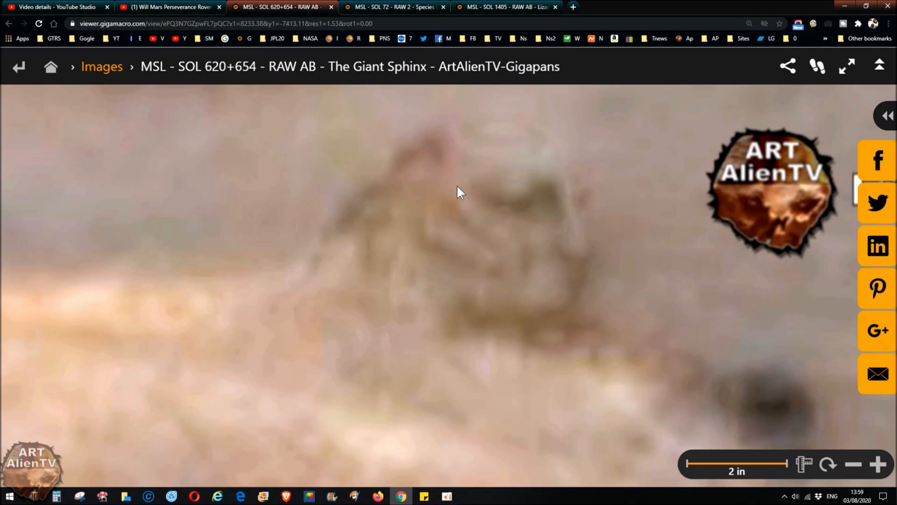
mouse_move(430, 183)
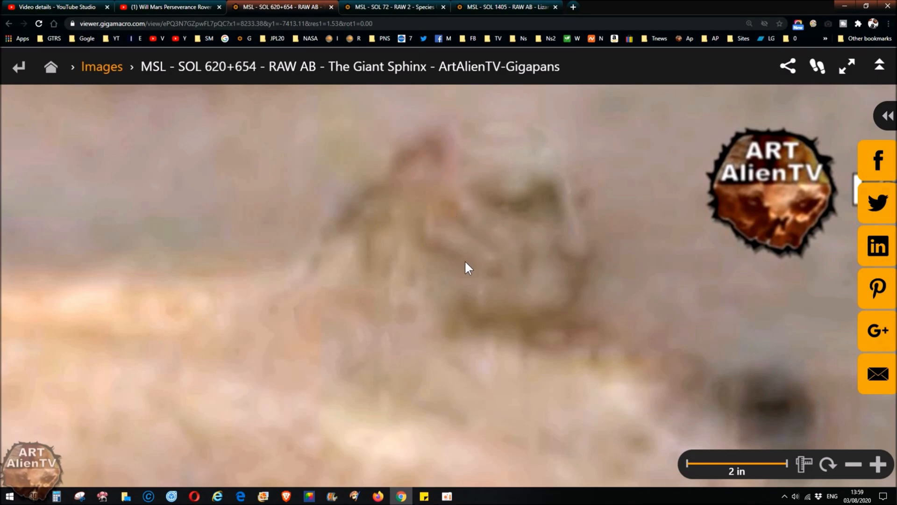
mouse_move(458, 267)
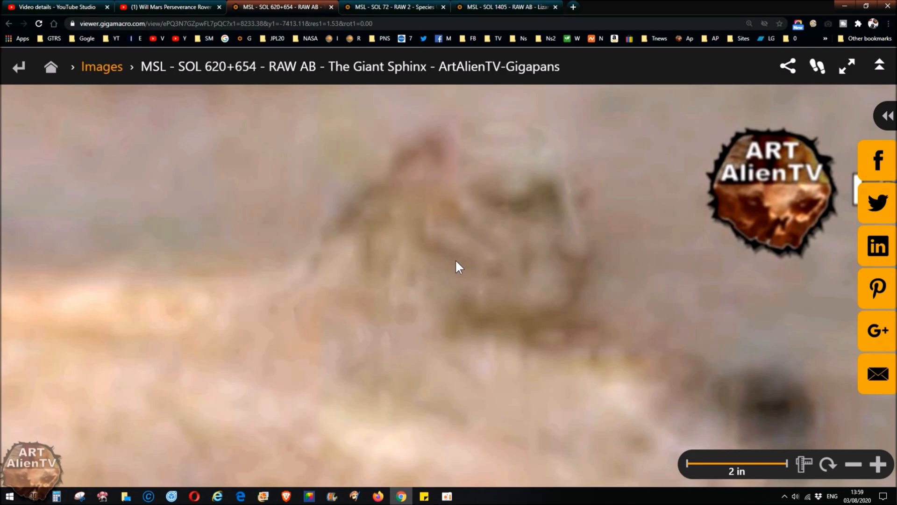
mouse_move(458, 242)
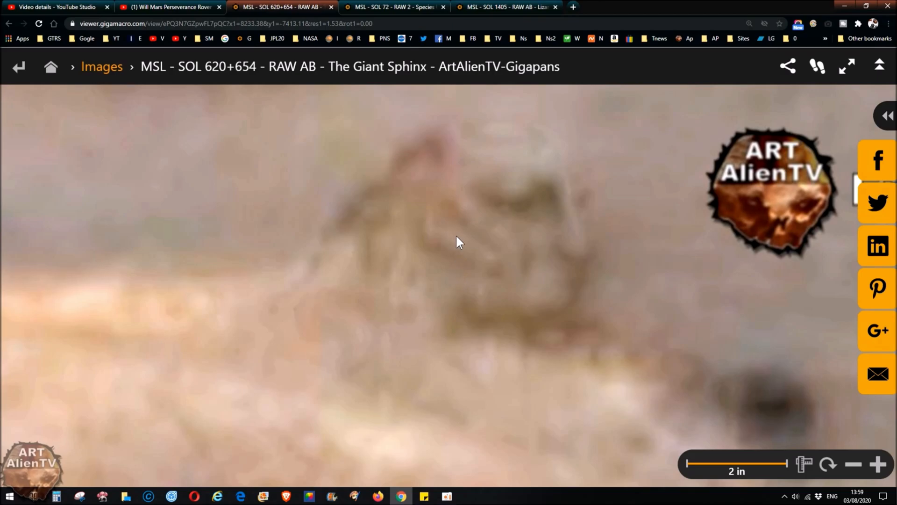
mouse_move(479, 231)
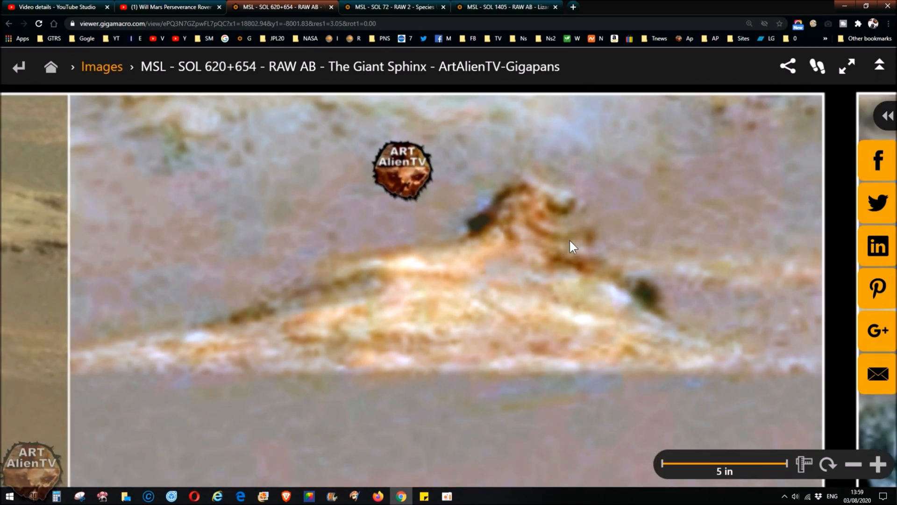
mouse_move(527, 227)
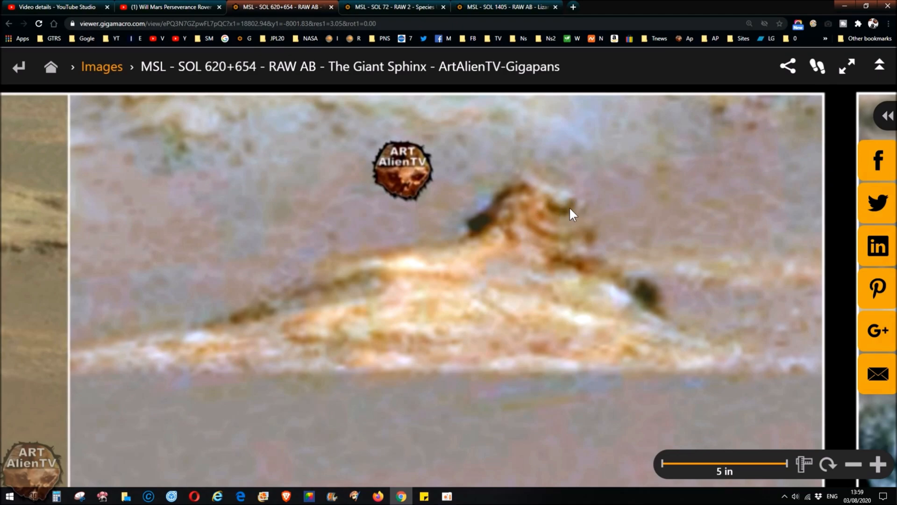
mouse_move(576, 212)
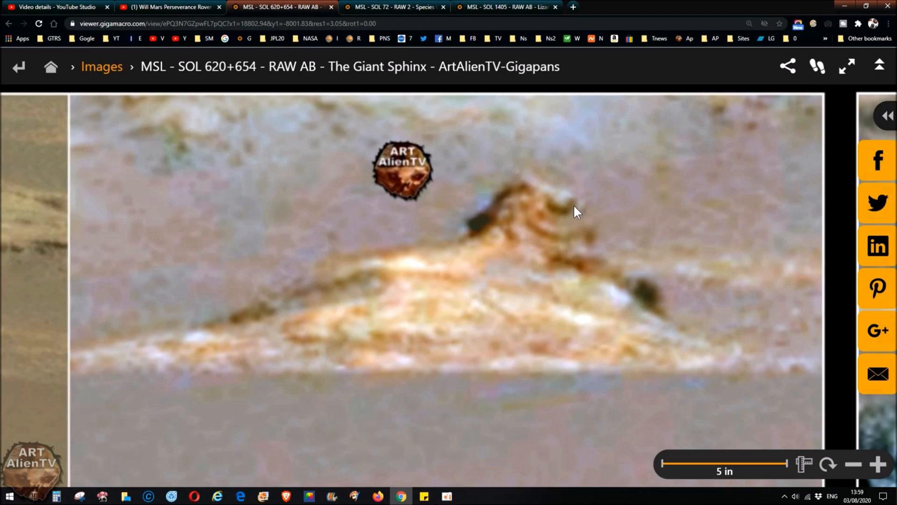
mouse_move(579, 252)
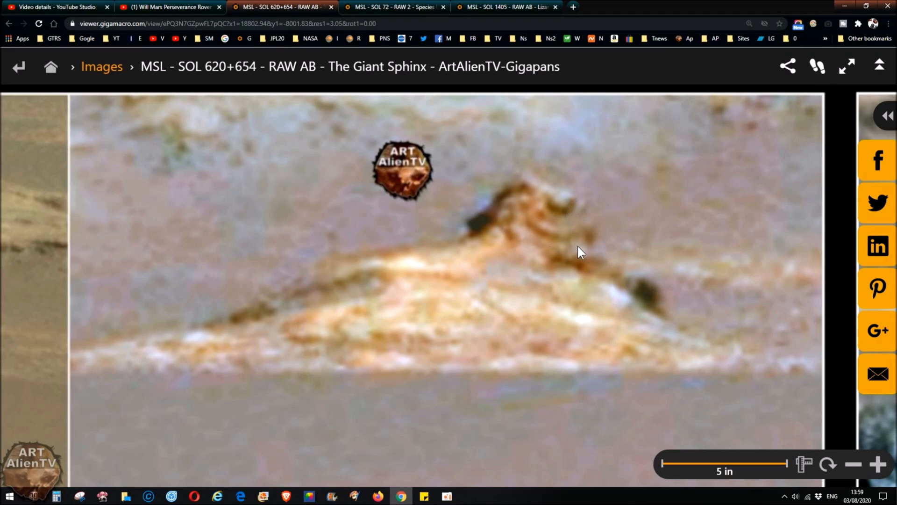
mouse_move(525, 305)
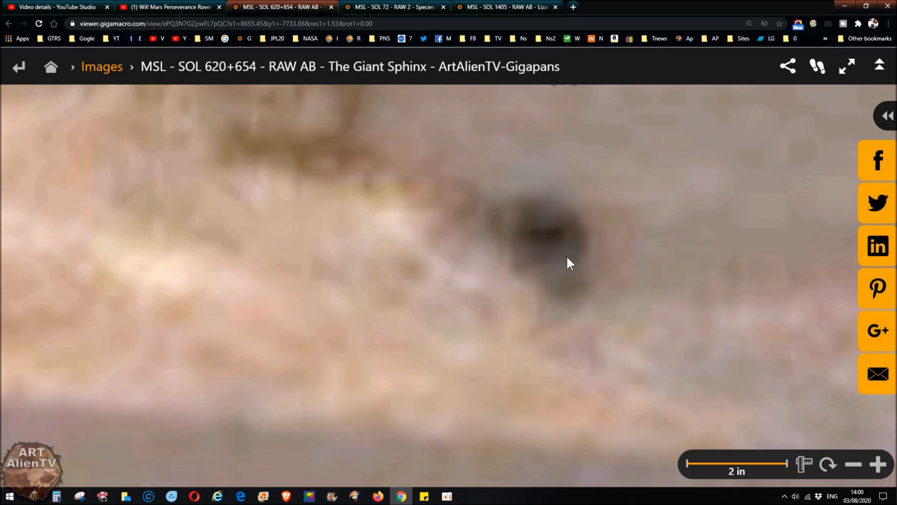
mouse_move(532, 237)
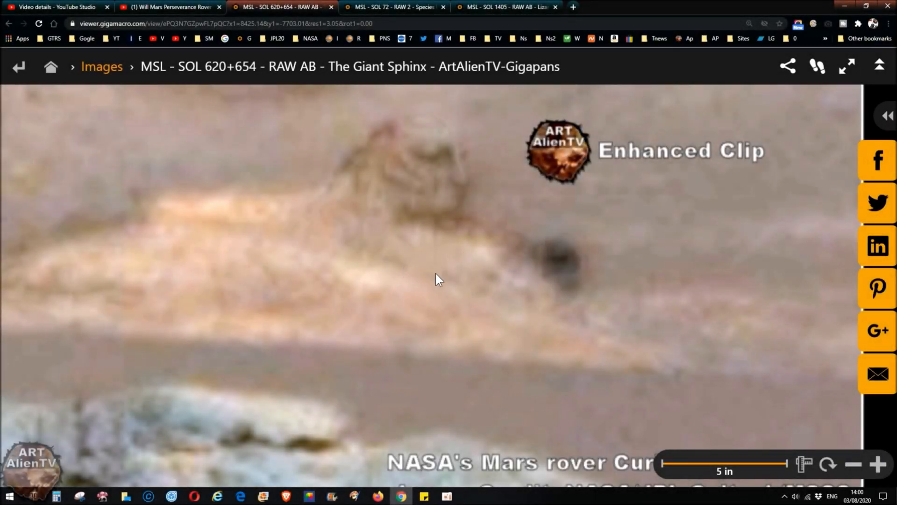
- Pan across the enhanced Giant Sphinx clip toward the sphinx head and dark blob
left_click_drag(438, 280, 455, 313)
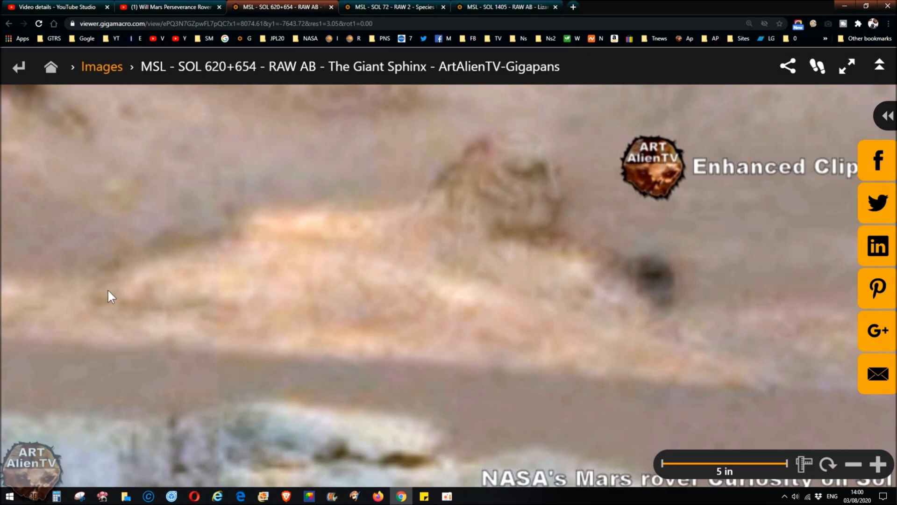
mouse_move(472, 314)
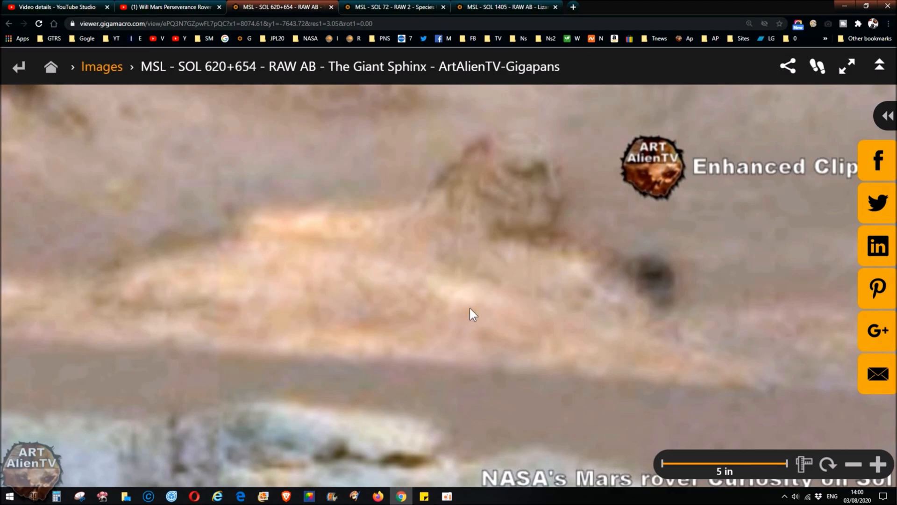
mouse_move(478, 352)
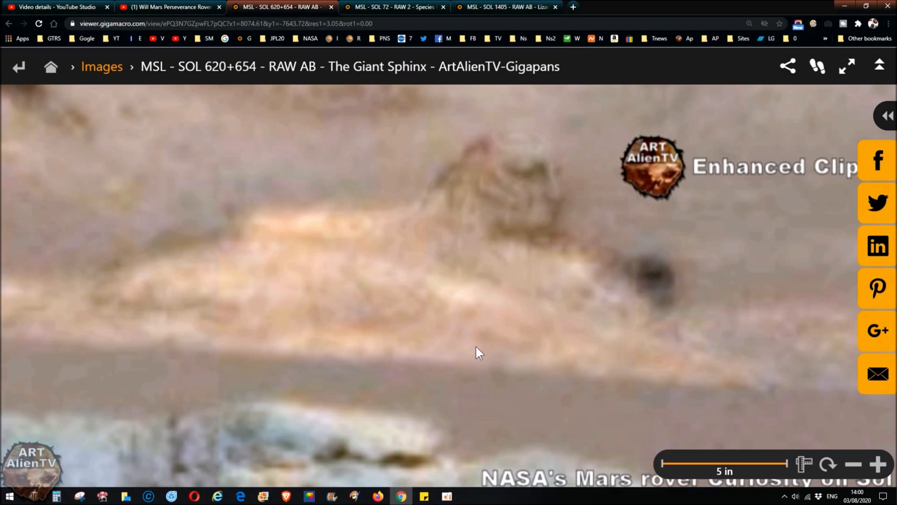
mouse_move(483, 329)
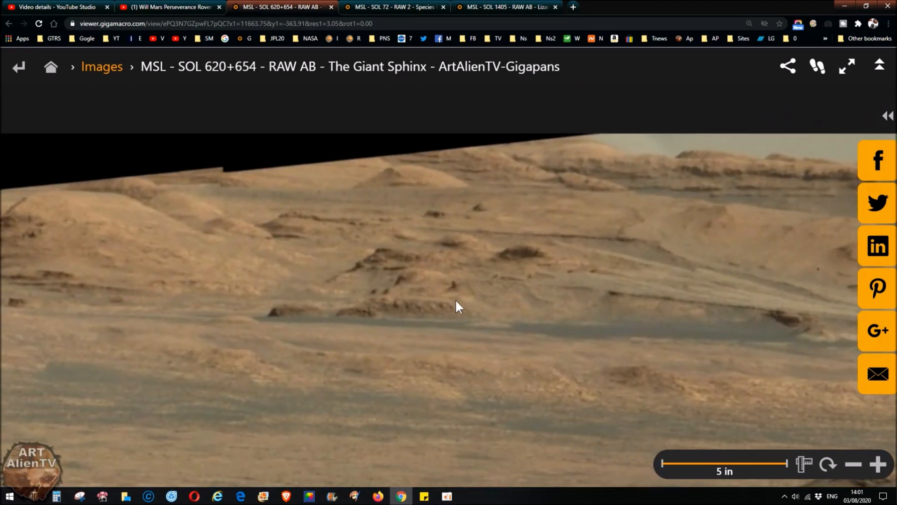
- Pan the Species Unknown view, then return to the Giant Sphinx gigapan
left_click_drag(458, 306, 578, 255)
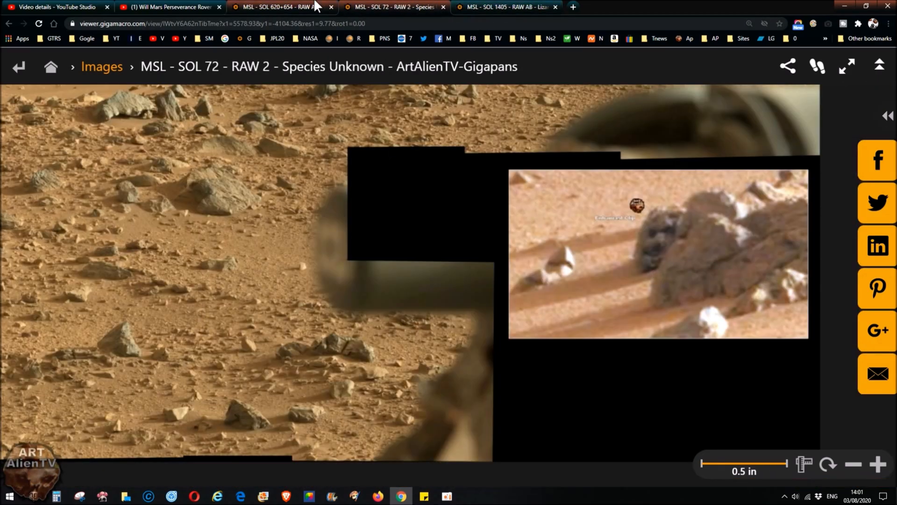
left_click(280, 7)
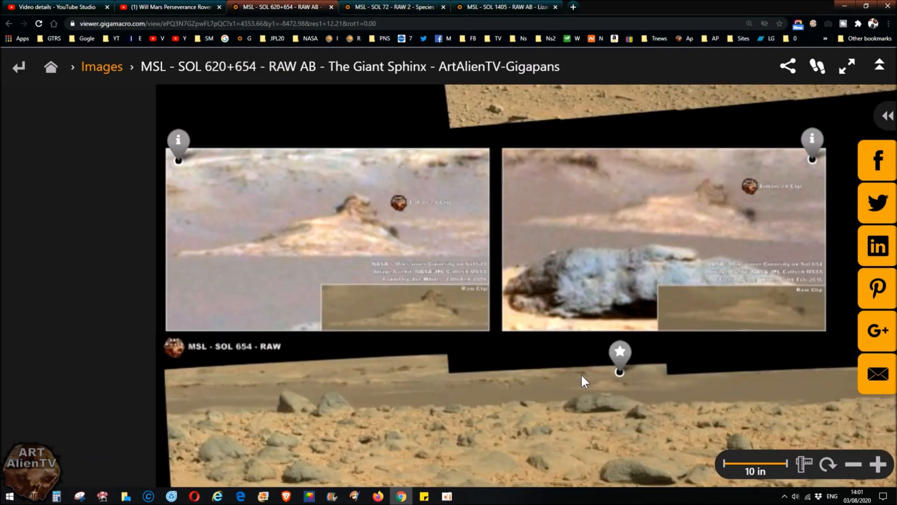